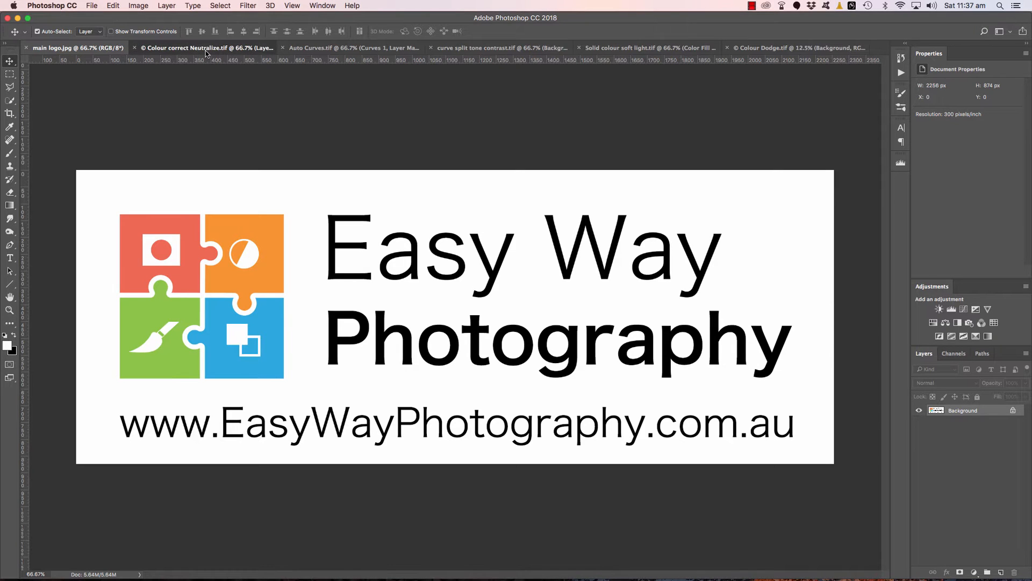
View the Neutralize pier photo, hiding and reshowing Layer 1 to compare with the blue original.
click(205, 48)
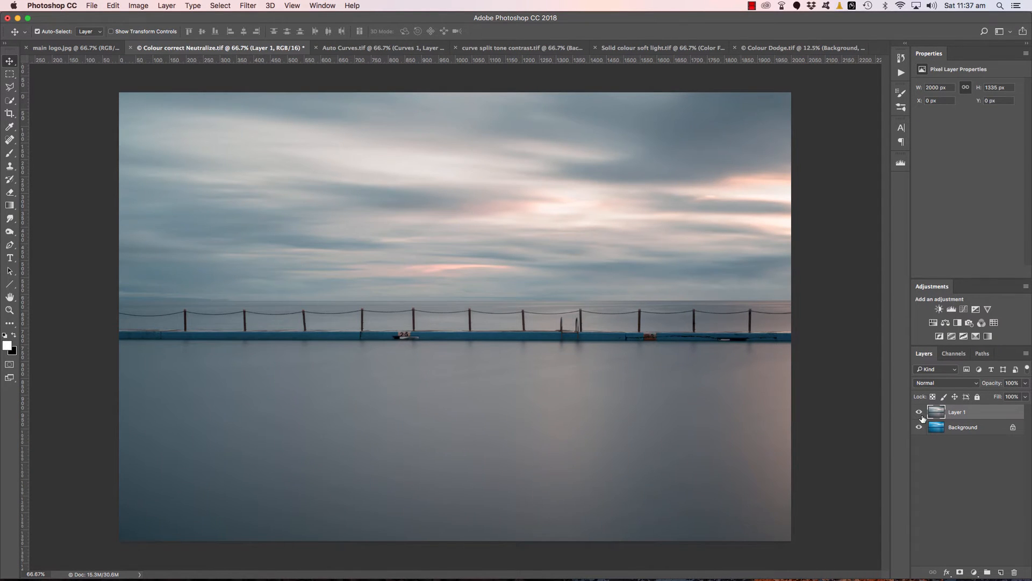
click(920, 411)
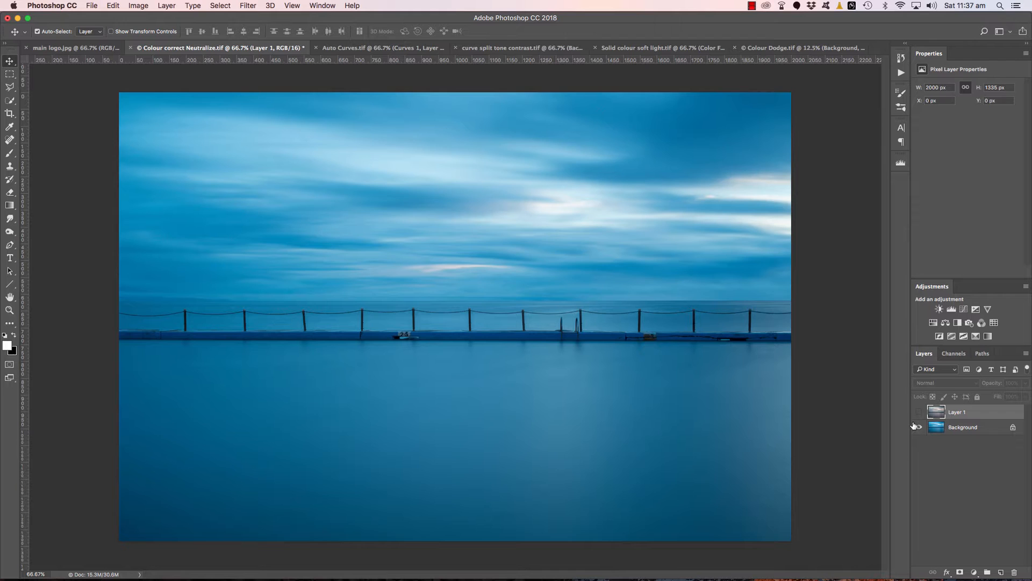
click(918, 412)
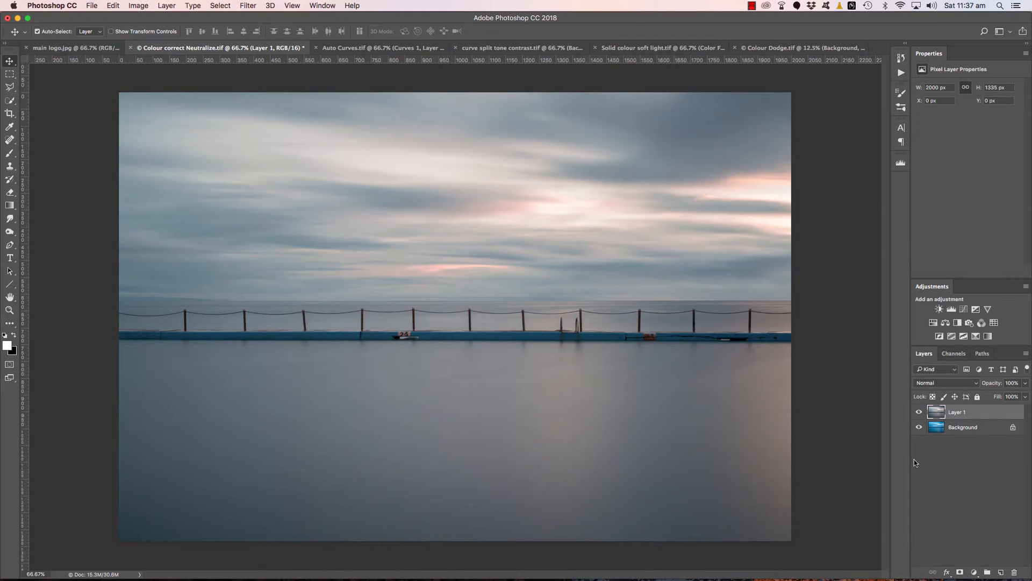
mouse_move(806, 407)
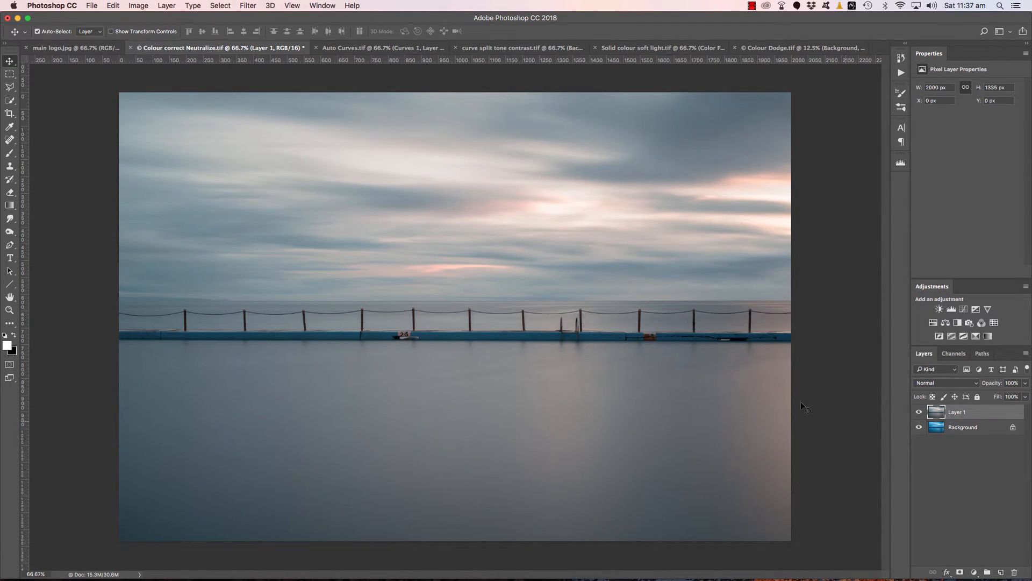
View the Auto Curves seascape, then the curve split tone contrast boulder photo.
click(354, 47)
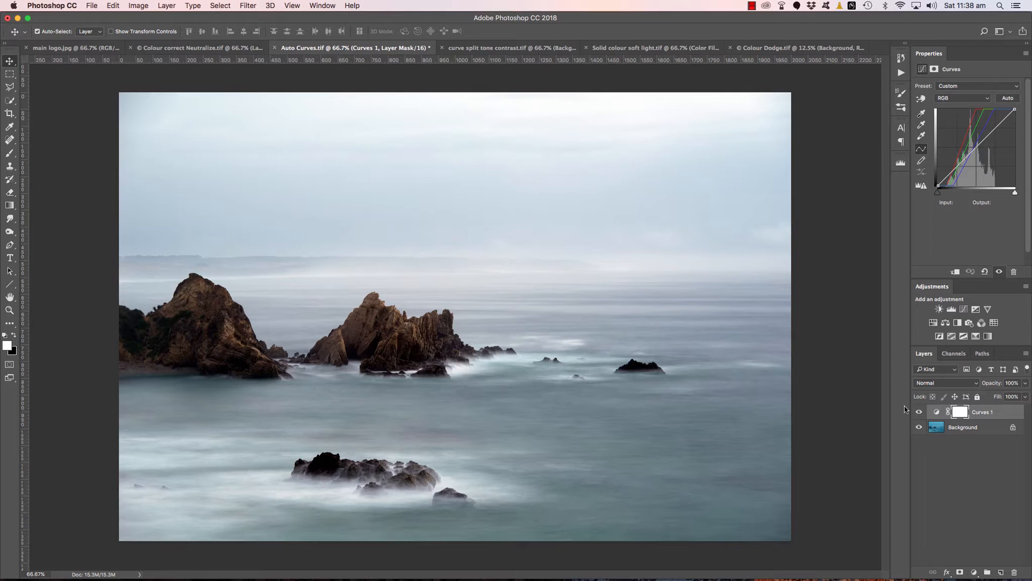
mouse_move(533, 115)
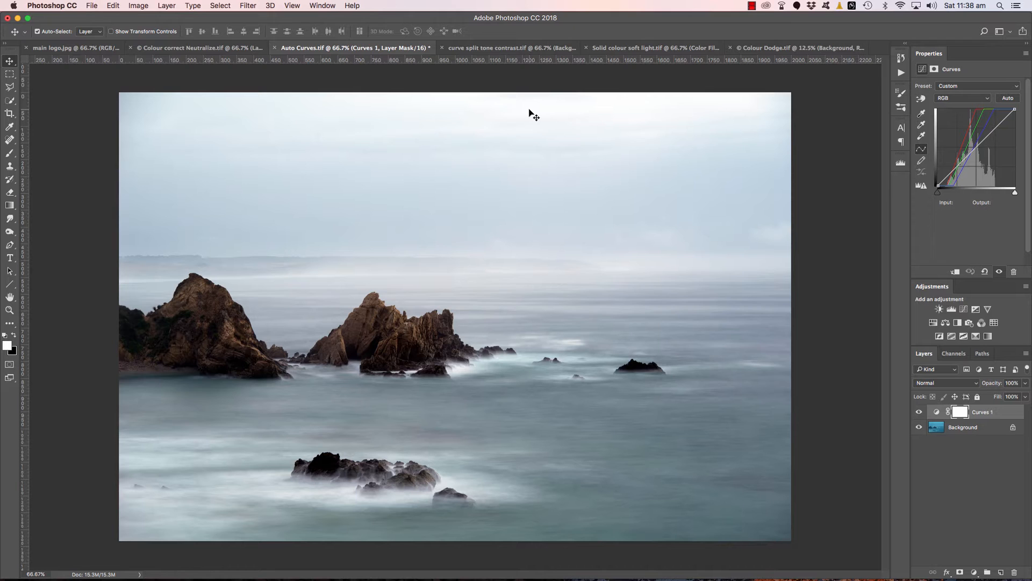
mouse_move(523, 88)
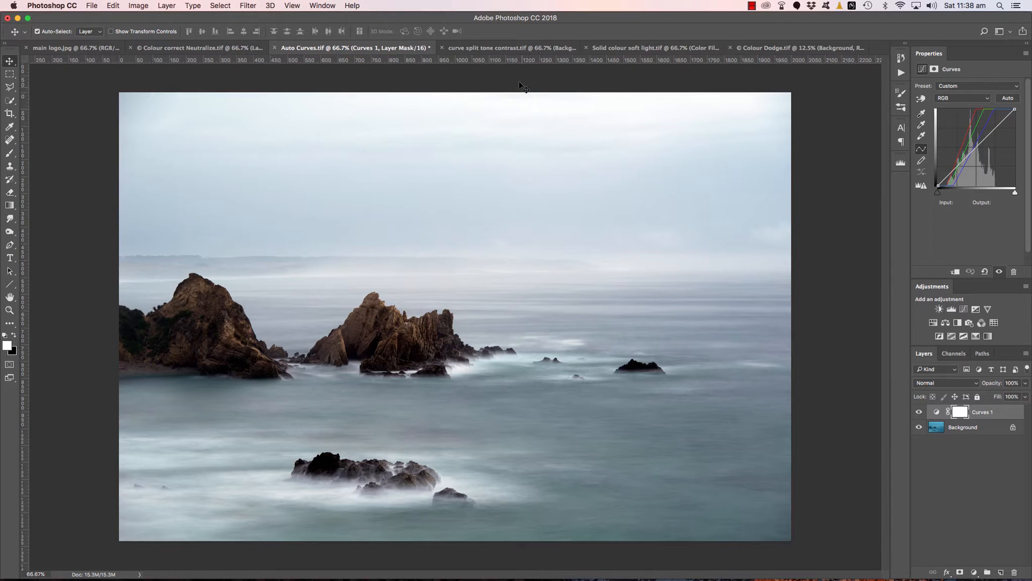
click(499, 47)
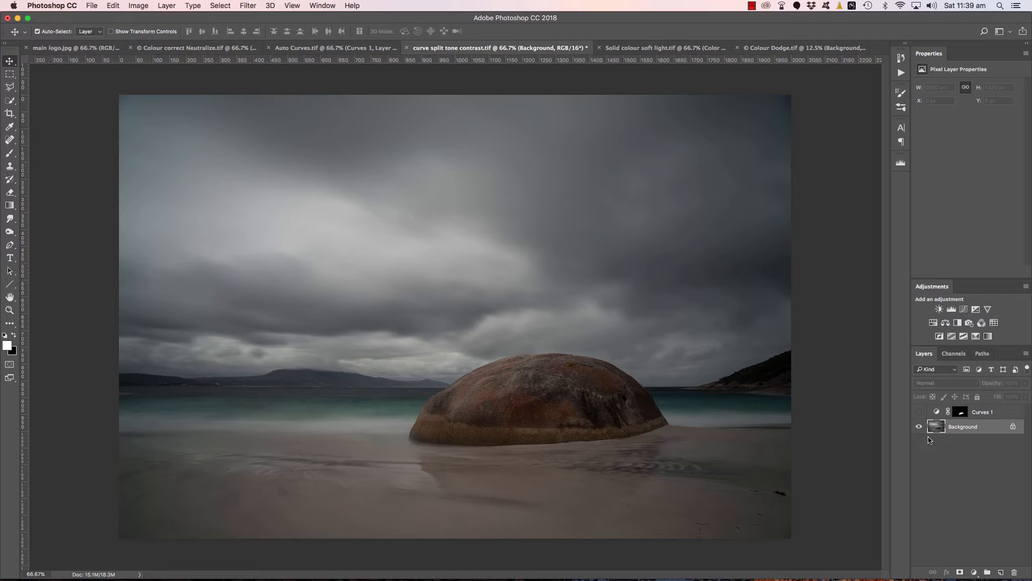
Toggle Curves 1 on the boulder, then show the Solid colour soft light coast with its warm fill on.
click(920, 412)
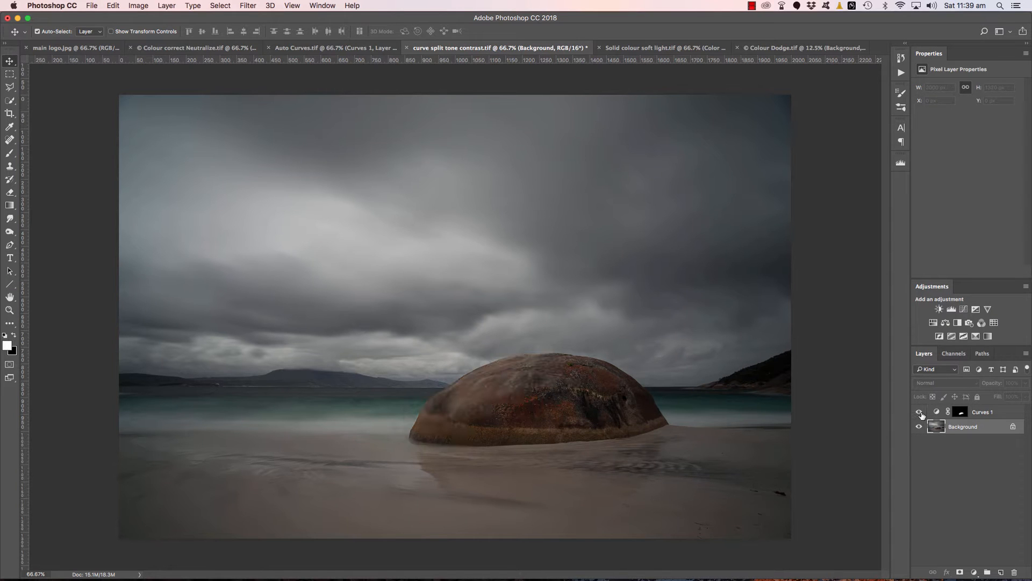
click(663, 47)
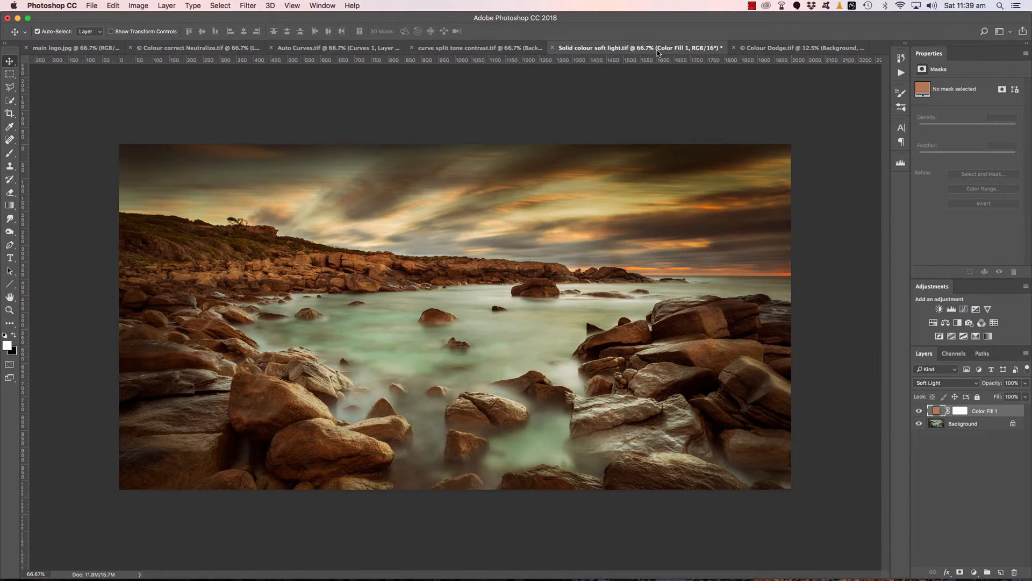
mouse_move(667, 121)
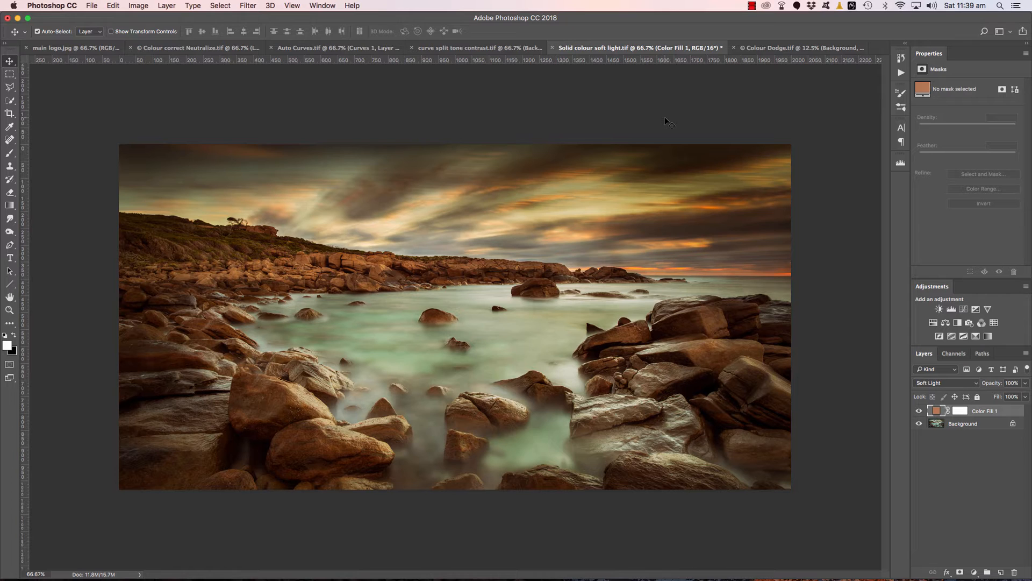
mouse_move(708, 239)
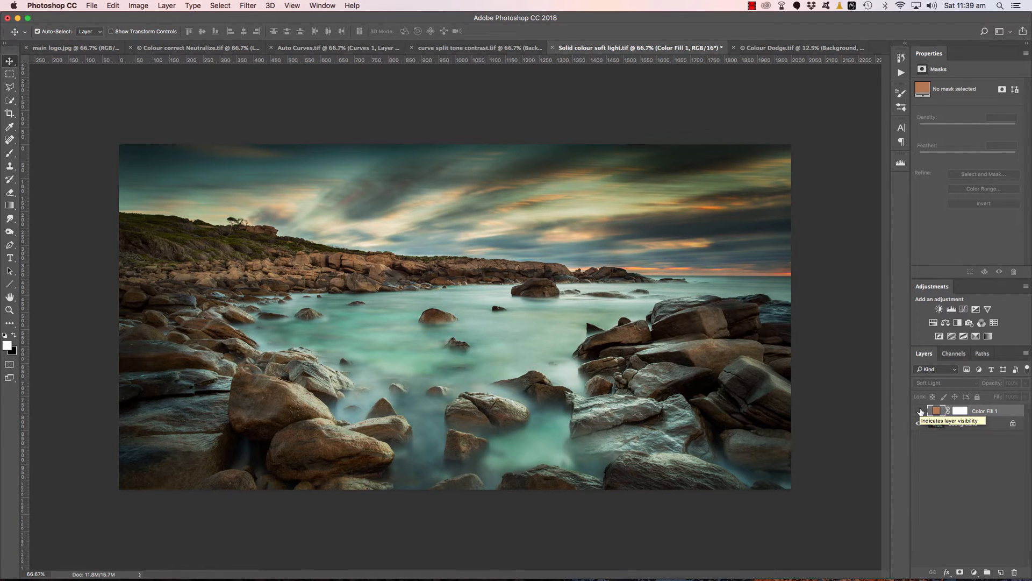
click(920, 411)
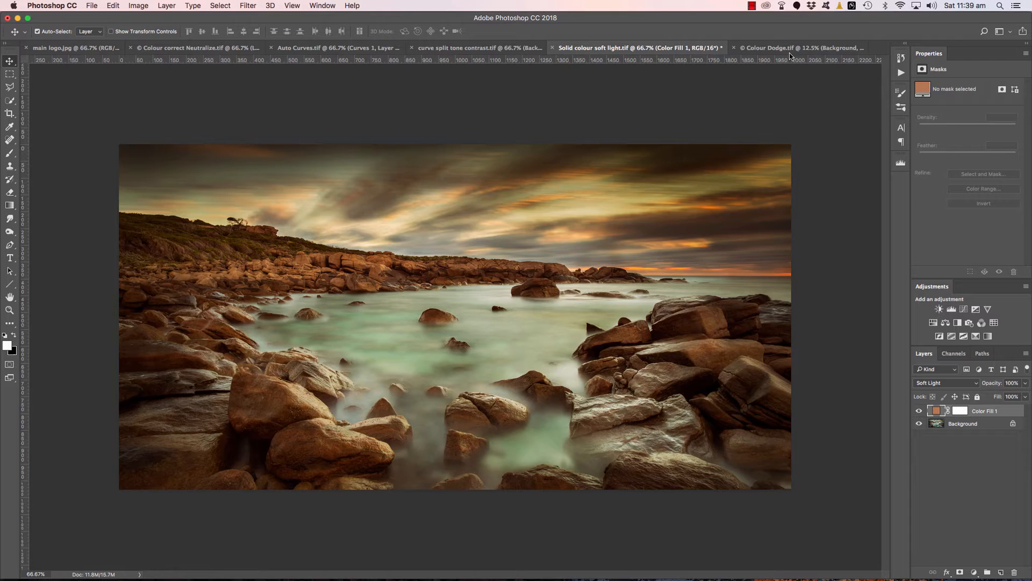
View the Colour Dodge tower with its golden fill on, then return to the Neutralize pier photo.
click(801, 47)
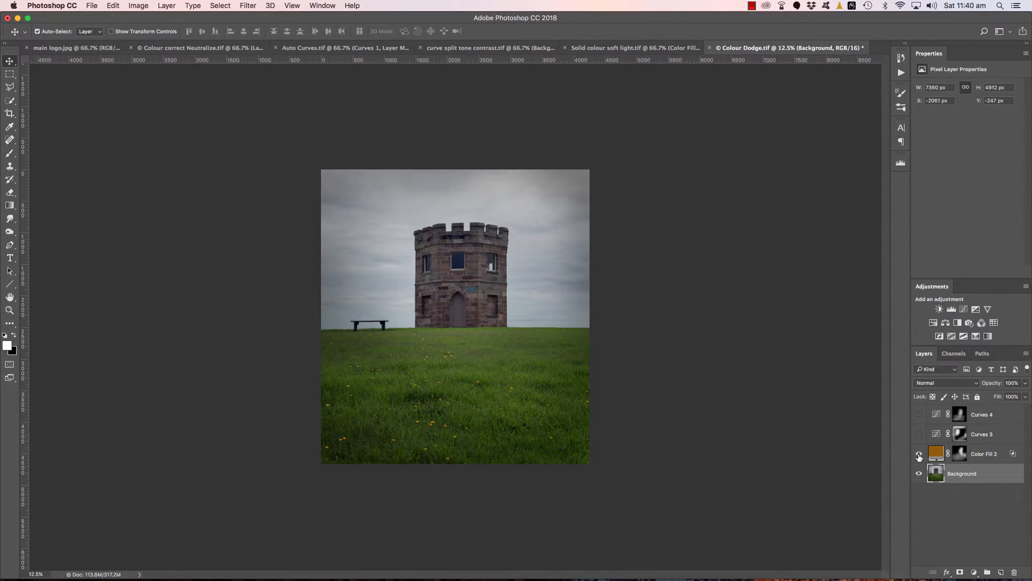
click(919, 414)
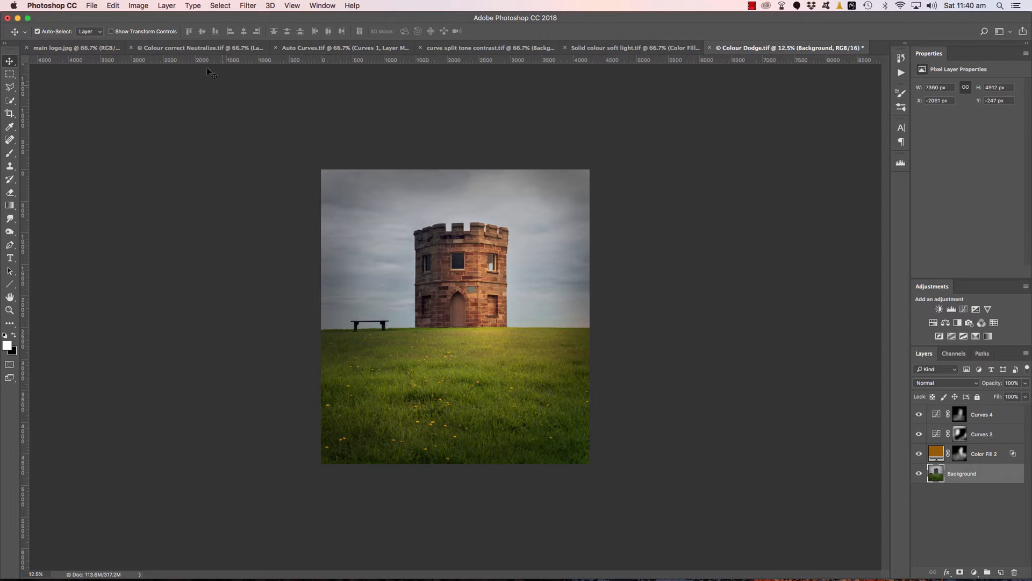
click(192, 47)
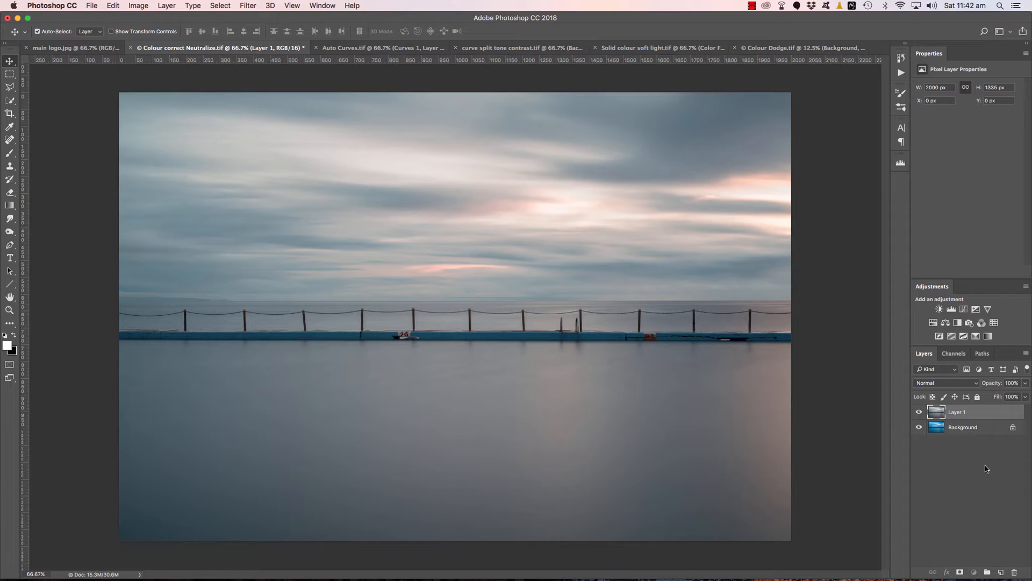
mouse_move(982, 466)
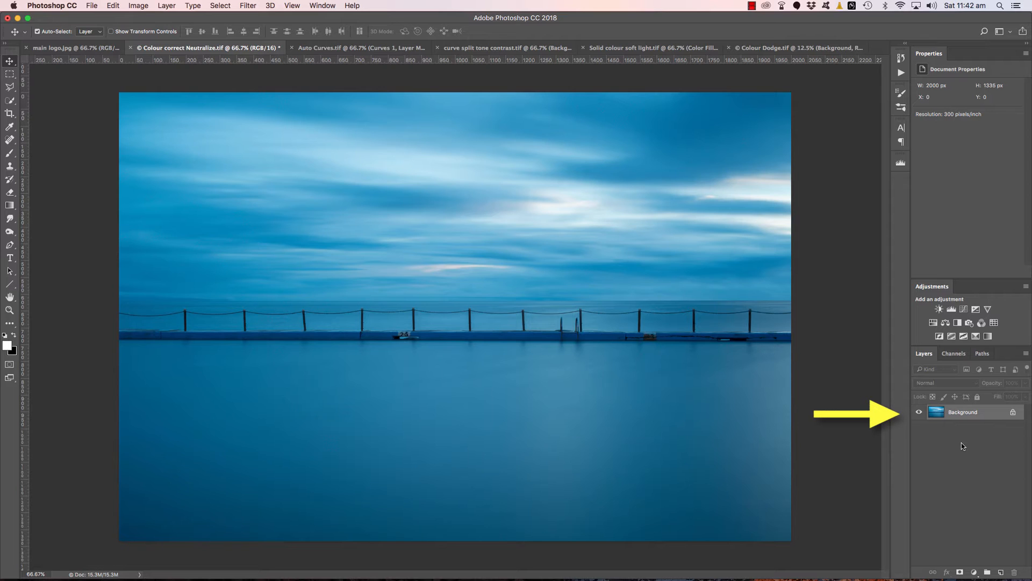
Duplicate the Background layer and rename the copy 'Colour Correct'.
click(166, 5)
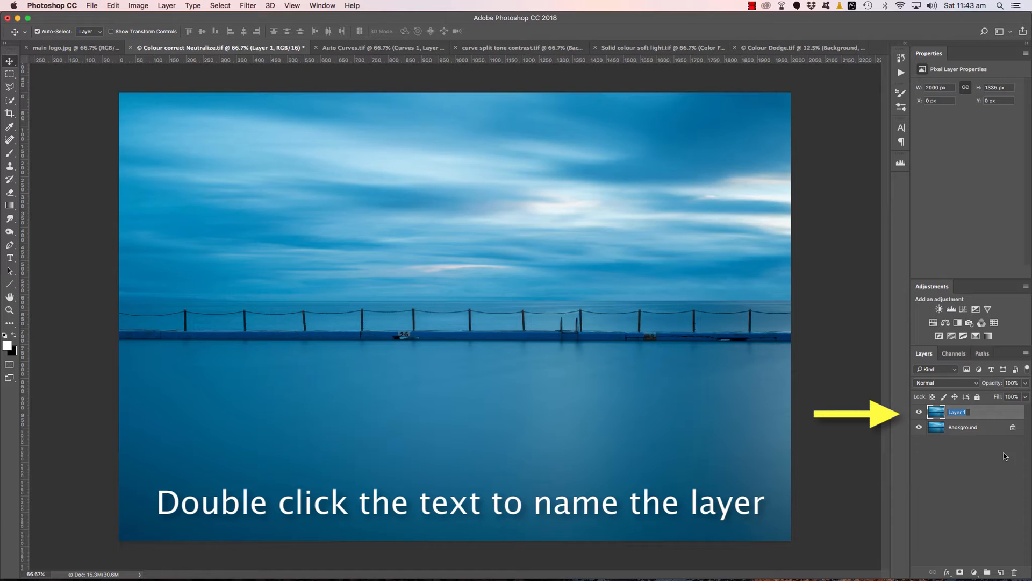
double_click(957, 412)
text(Colour Correct)
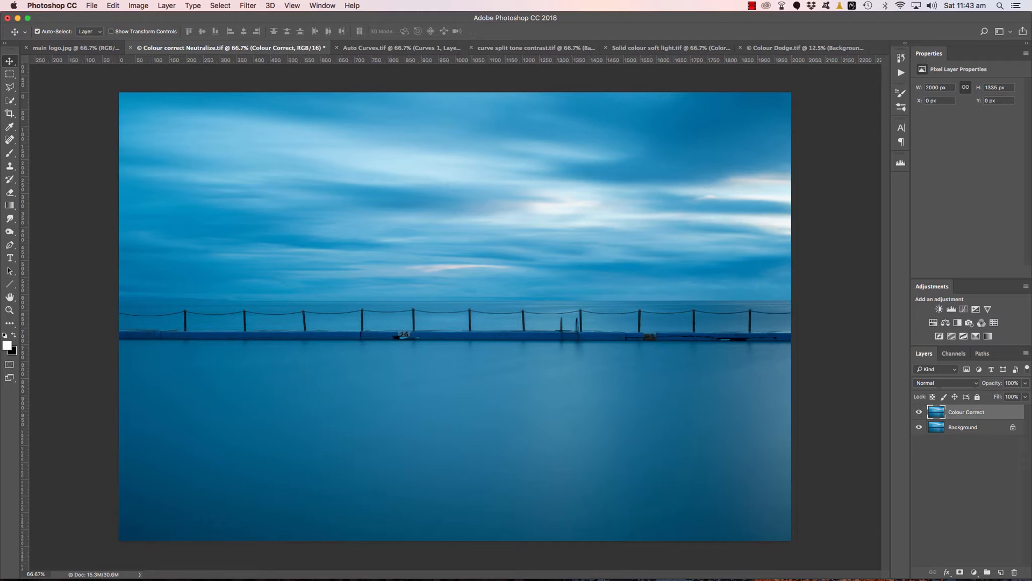
click(920, 413)
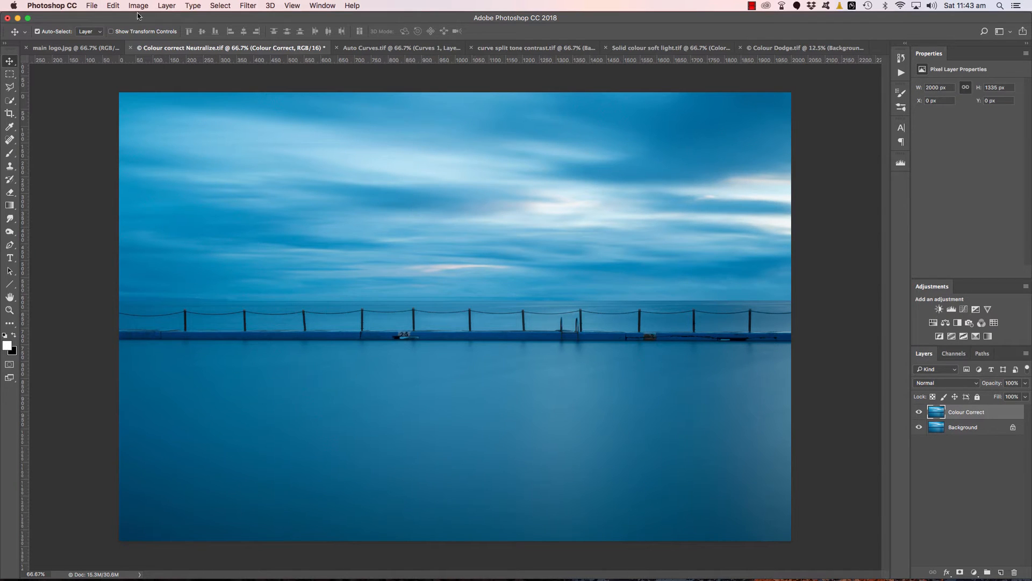
Apply Match Color with Neutralize ticked, removing the blue cast from the Colour Correct layer.
click(139, 5)
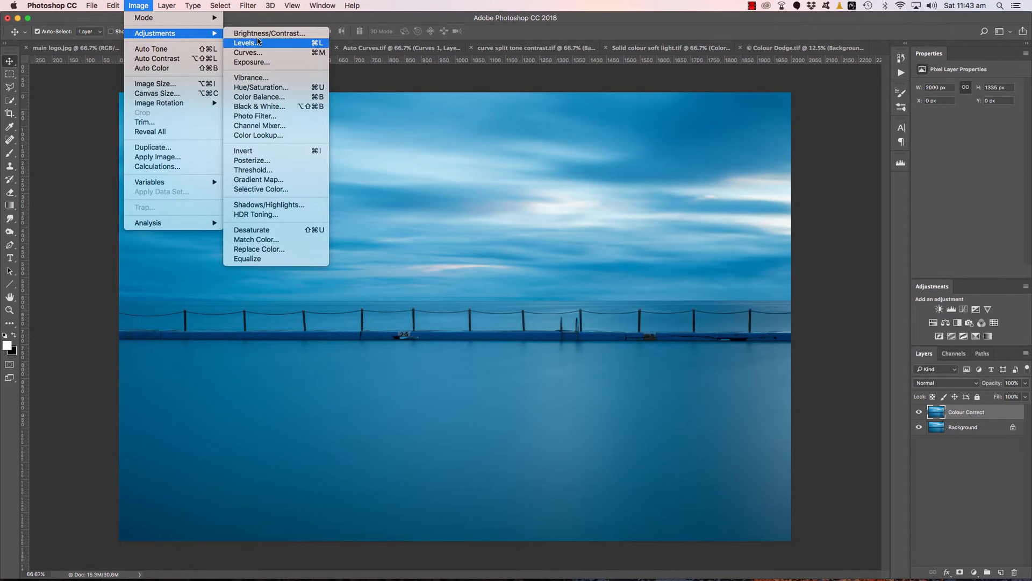
mouse_move(266, 239)
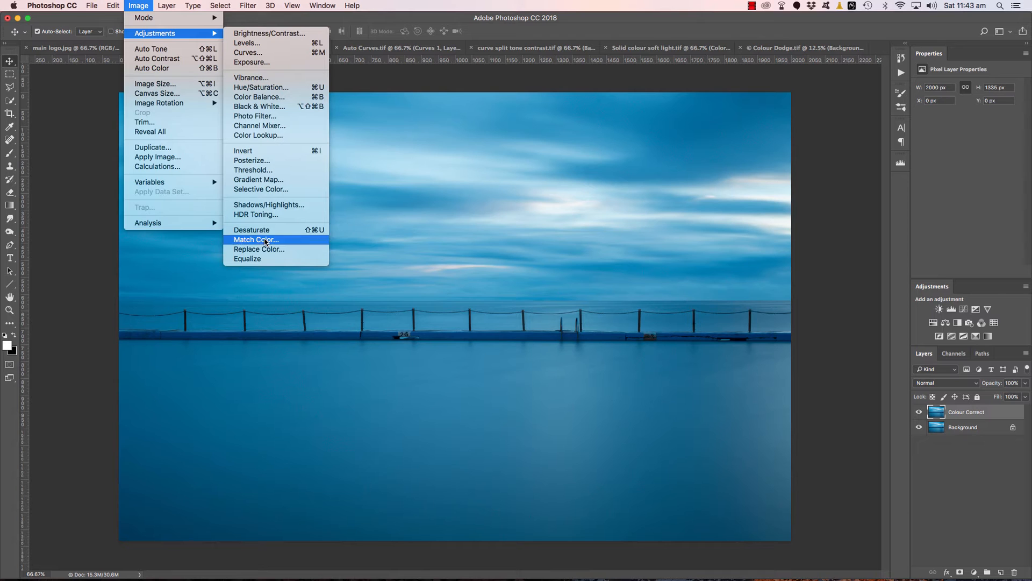
click(256, 239)
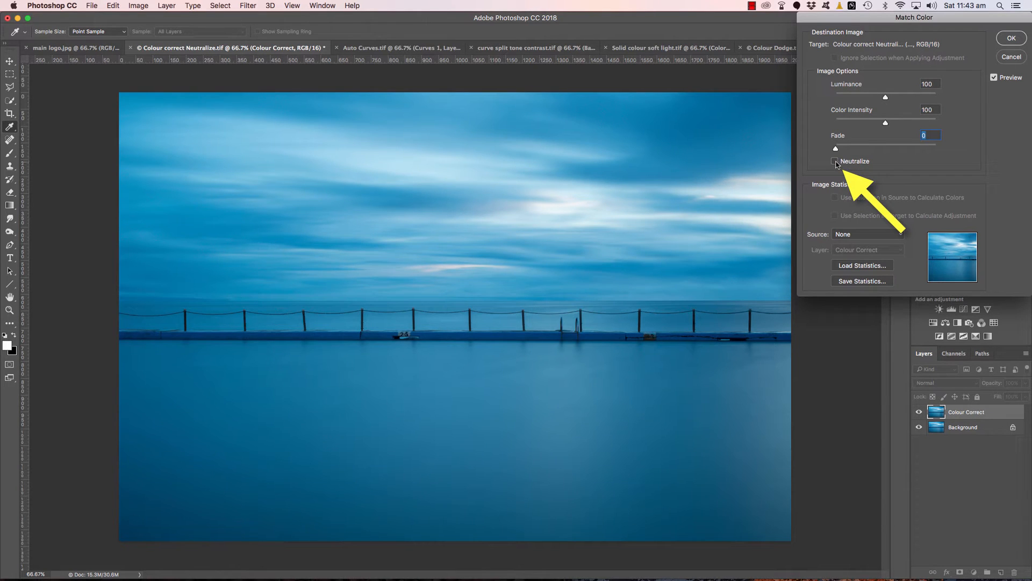
mouse_move(837, 164)
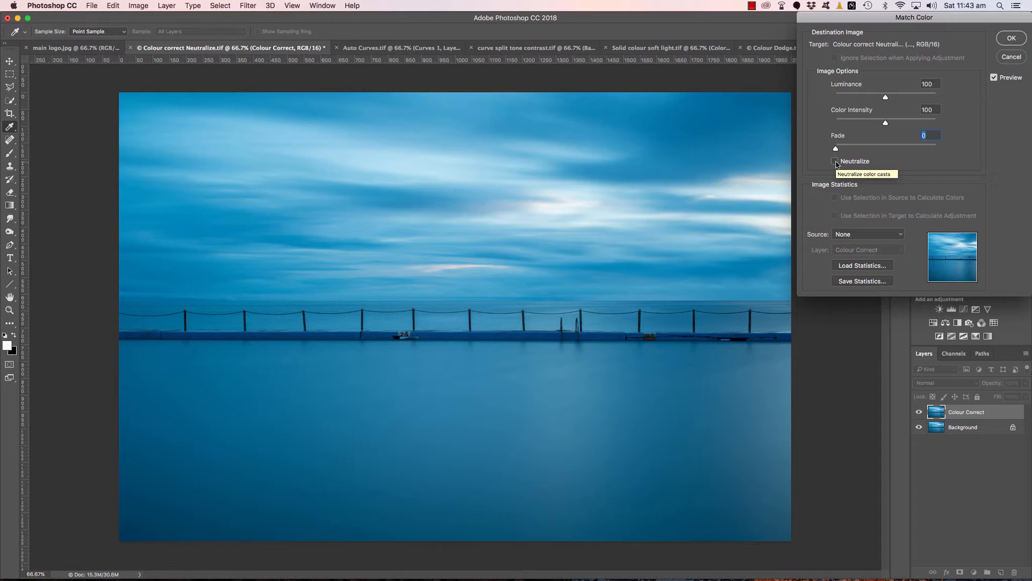
click(834, 161)
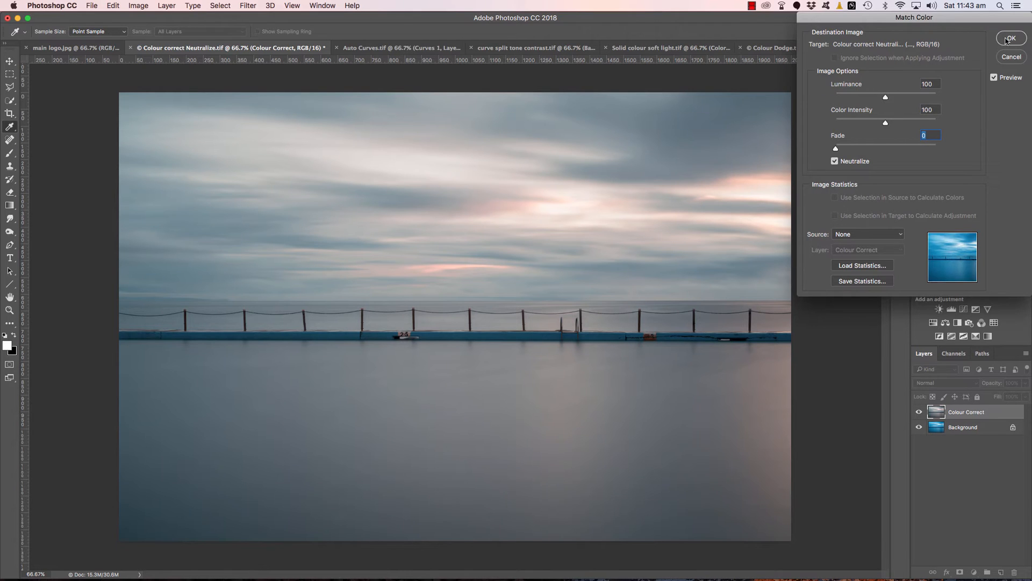
click(1010, 39)
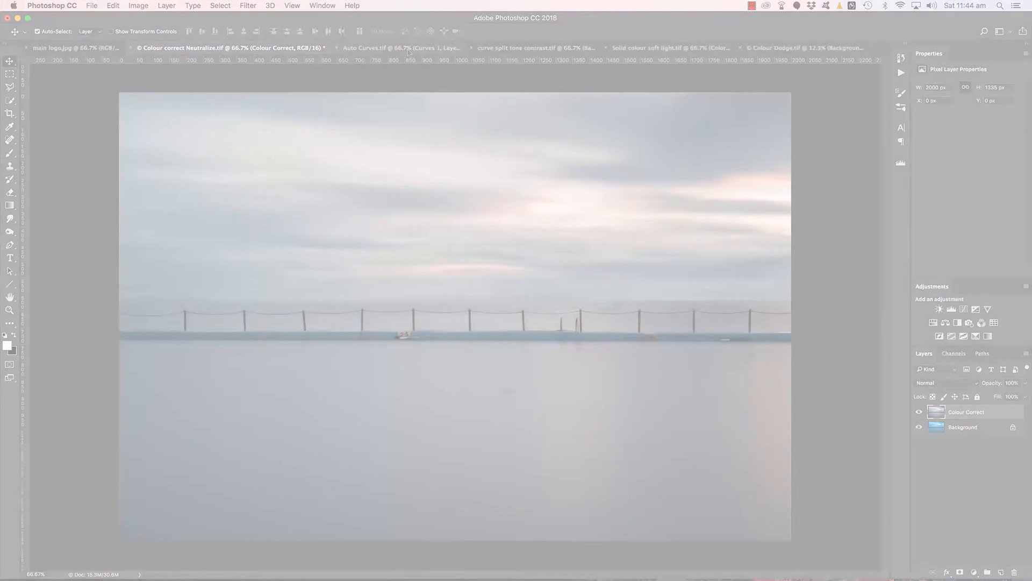
Add a Curves 1 adjustment layer to the Auto Curves seascape and apply Auto.
click(342, 47)
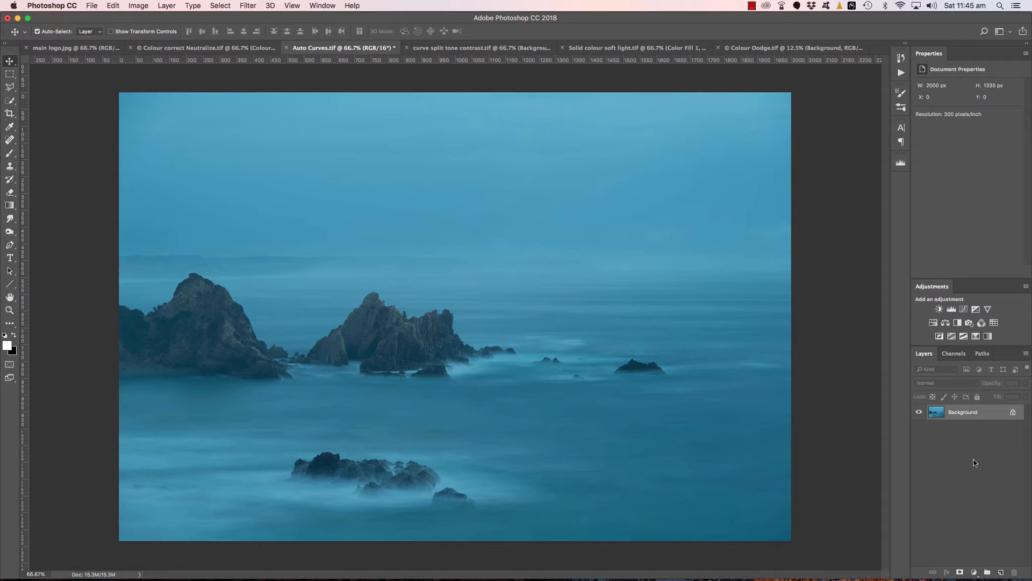
mouse_move(981, 473)
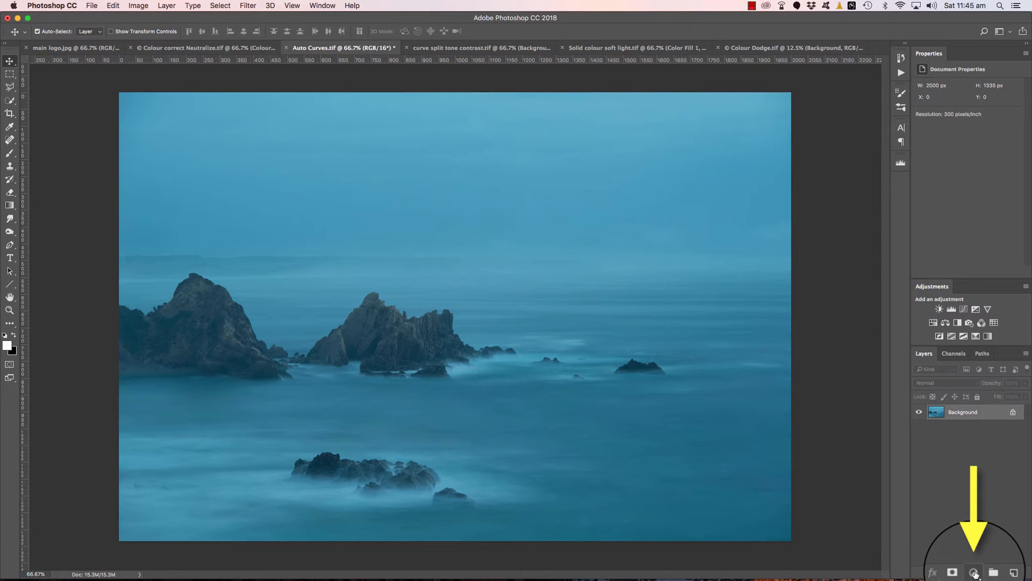
click(975, 571)
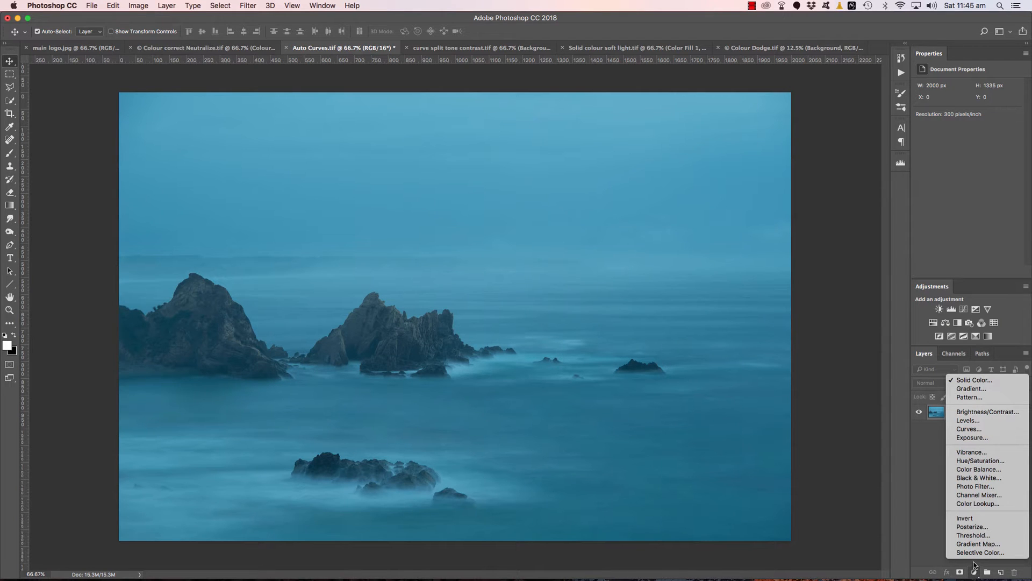
mouse_move(969, 429)
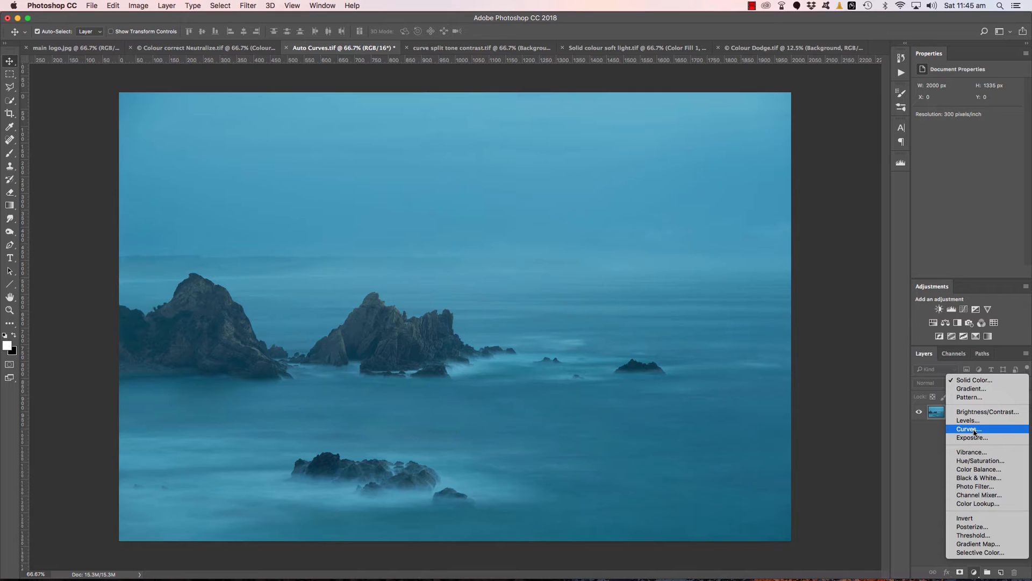
click(967, 429)
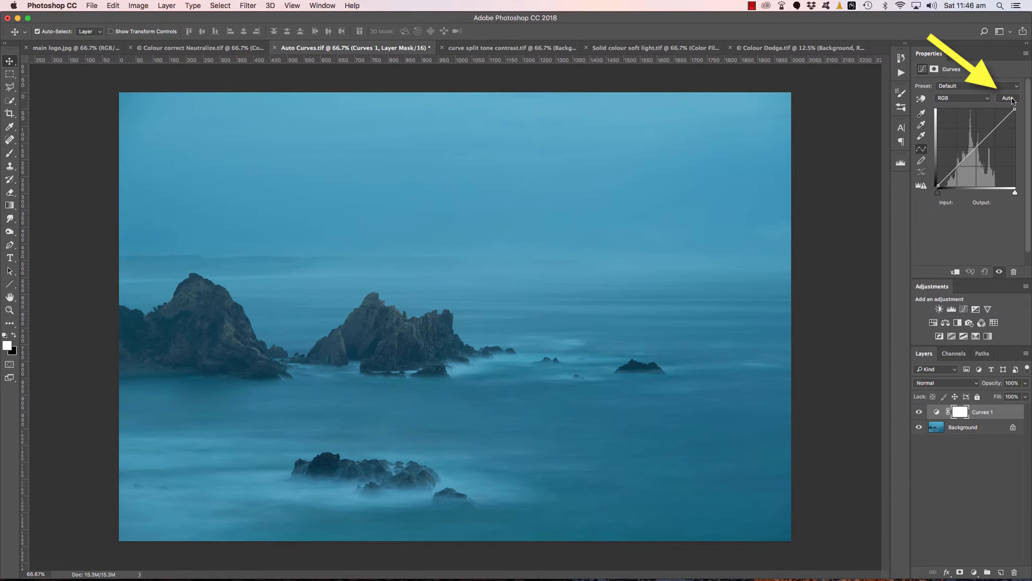
click(1008, 98)
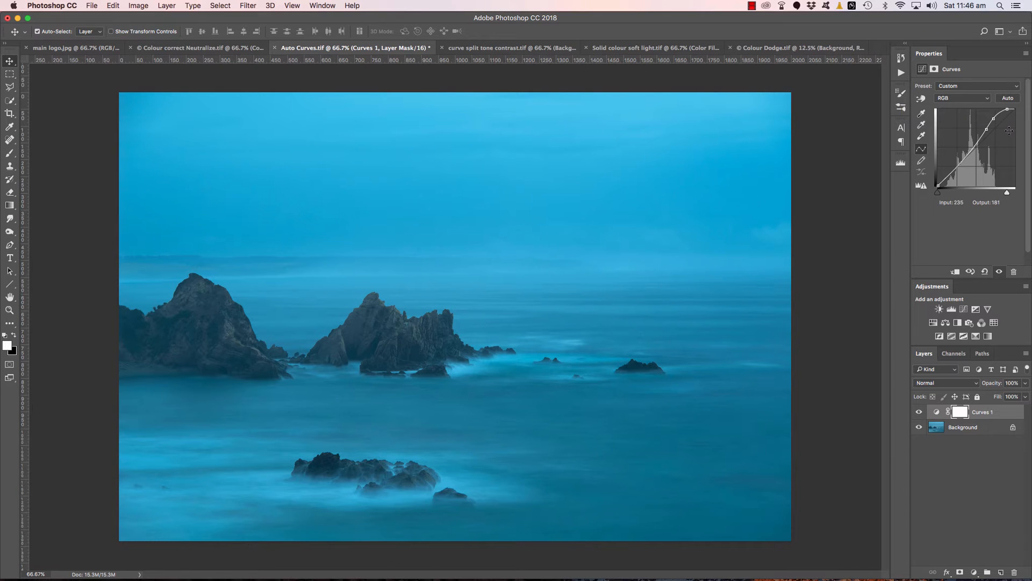
drag(991, 118, 990, 120)
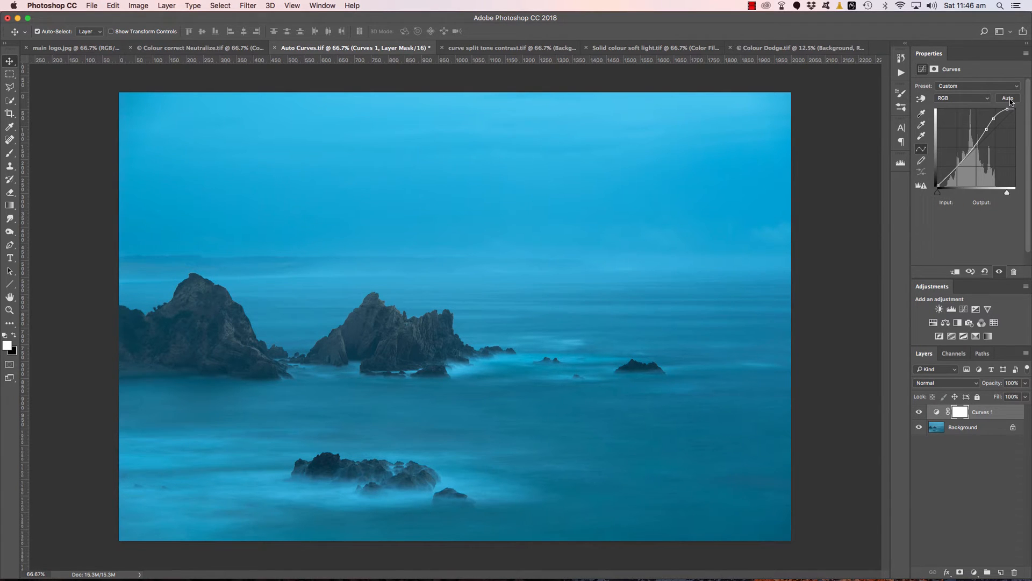
Try each Auto algorithm and settle on Enhance Per Channel Contrast.
click(1007, 98)
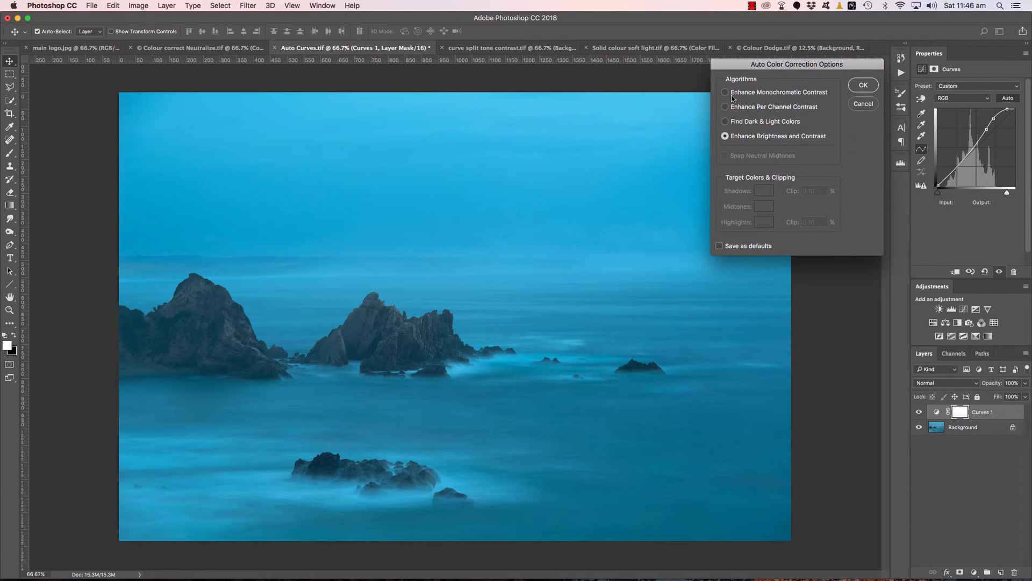
mouse_move(730, 124)
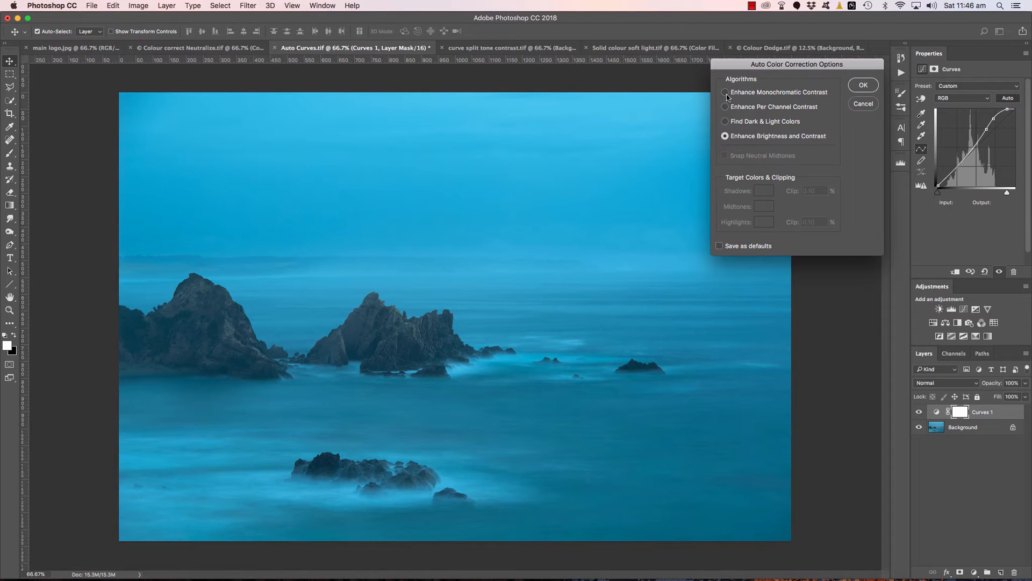
click(724, 93)
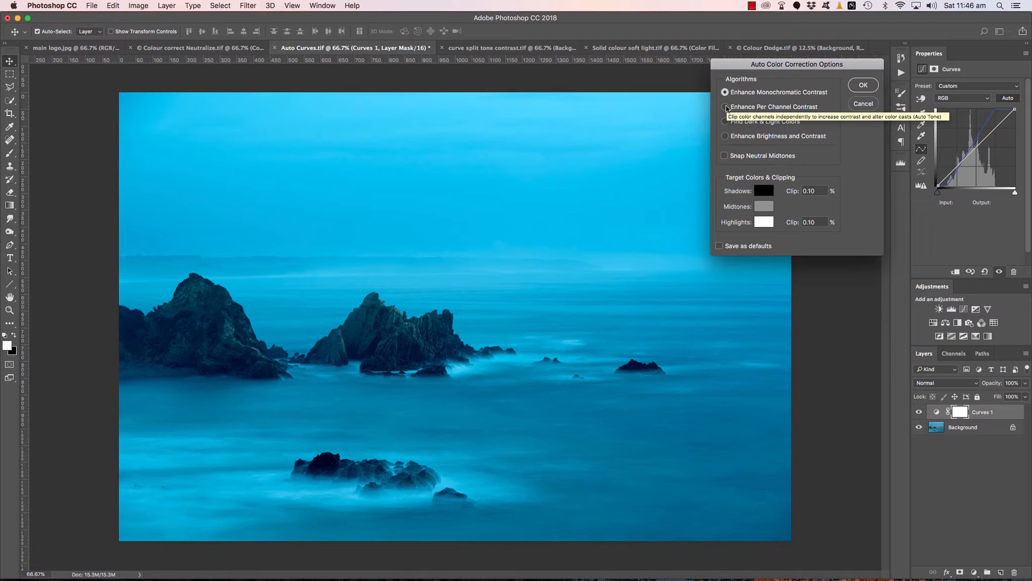
click(725, 107)
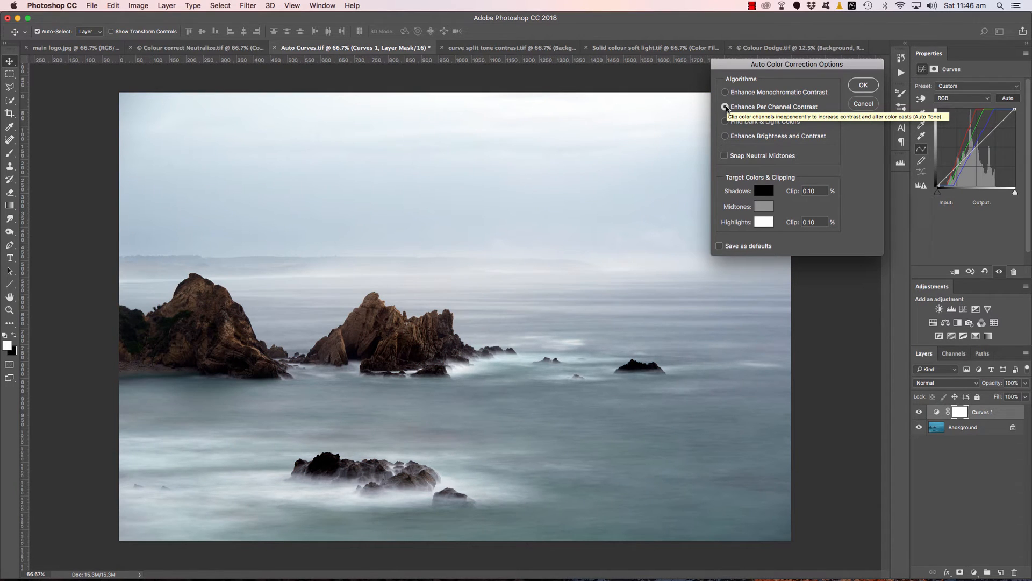
click(724, 121)
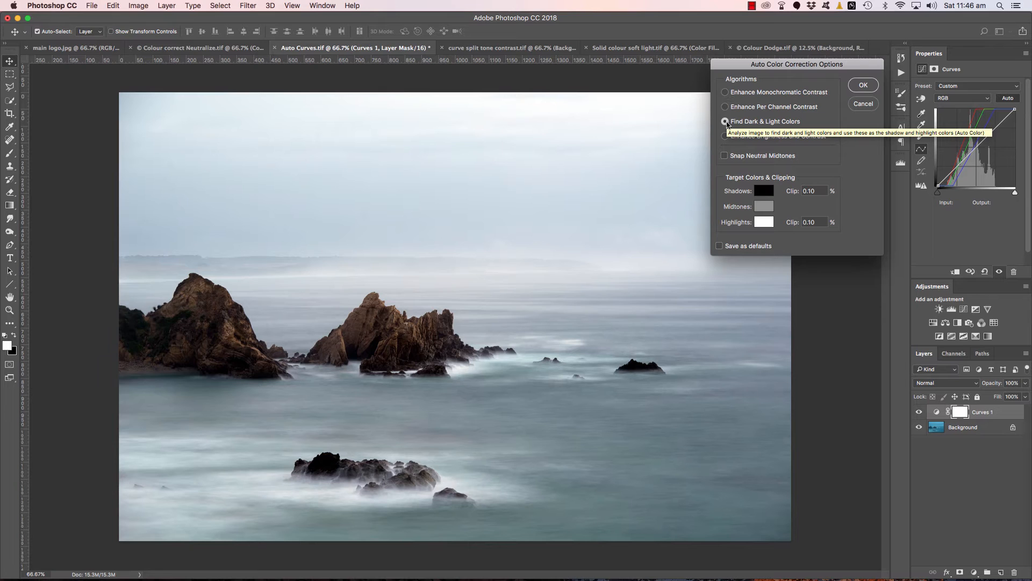
mouse_move(726, 139)
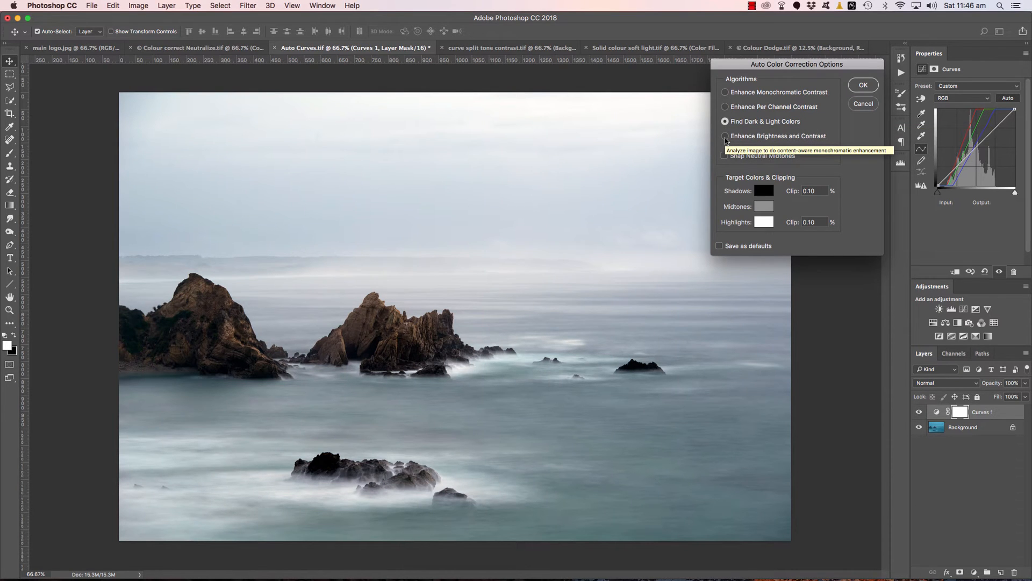
click(725, 136)
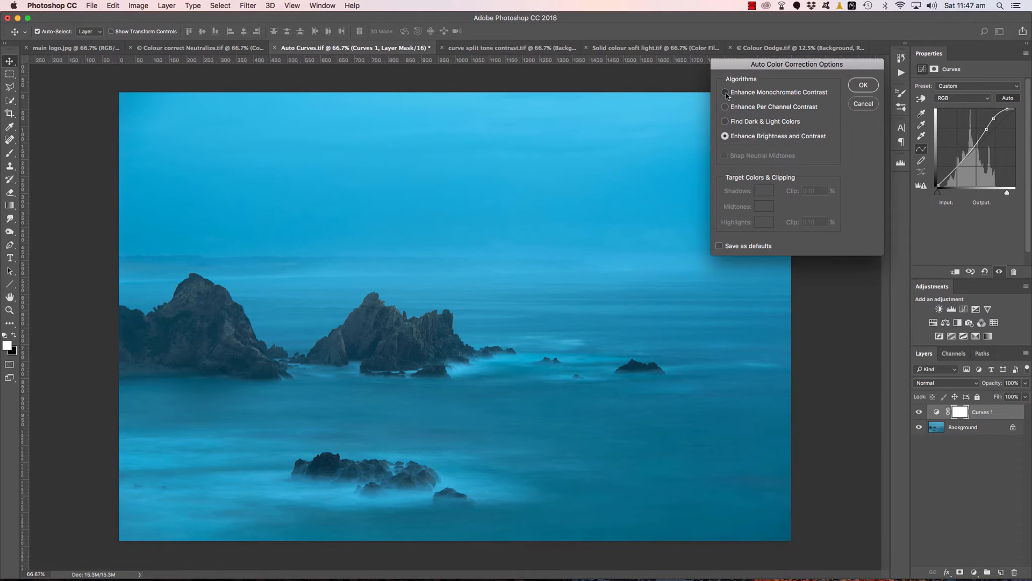
click(725, 93)
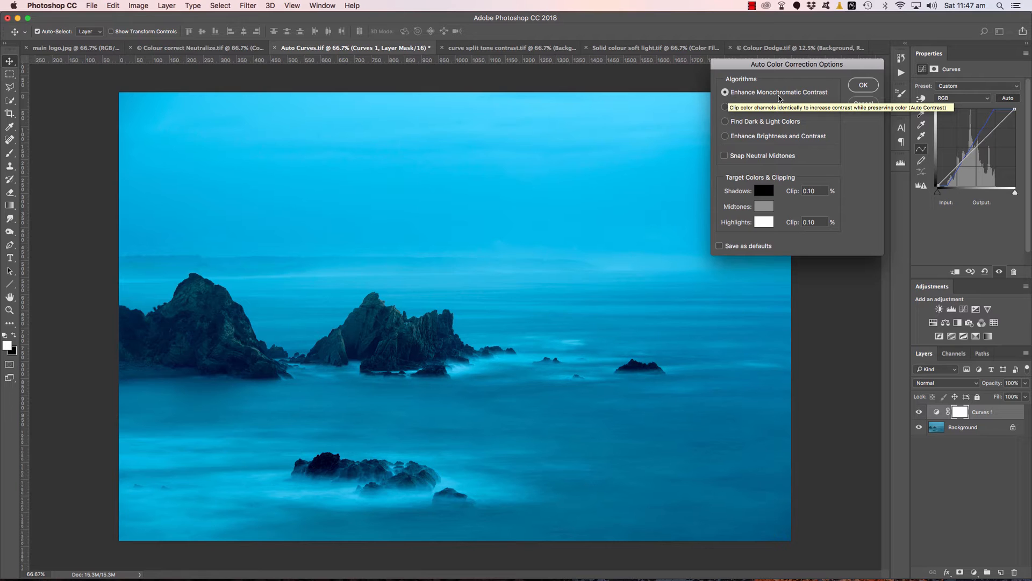
click(725, 107)
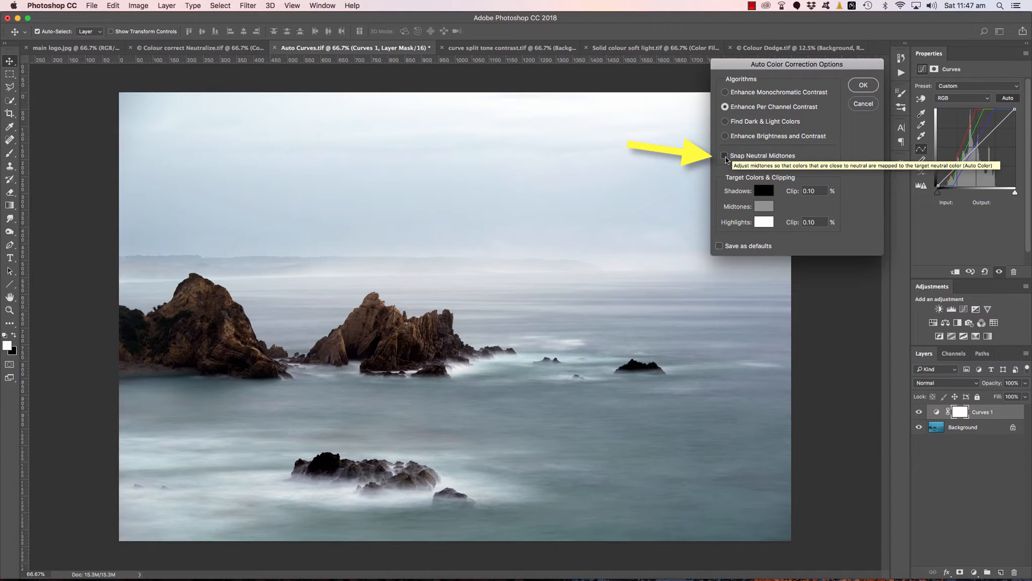
Enable Snap Neutral Midtones, comparing it off and on, and accept the auto correction.
click(725, 155)
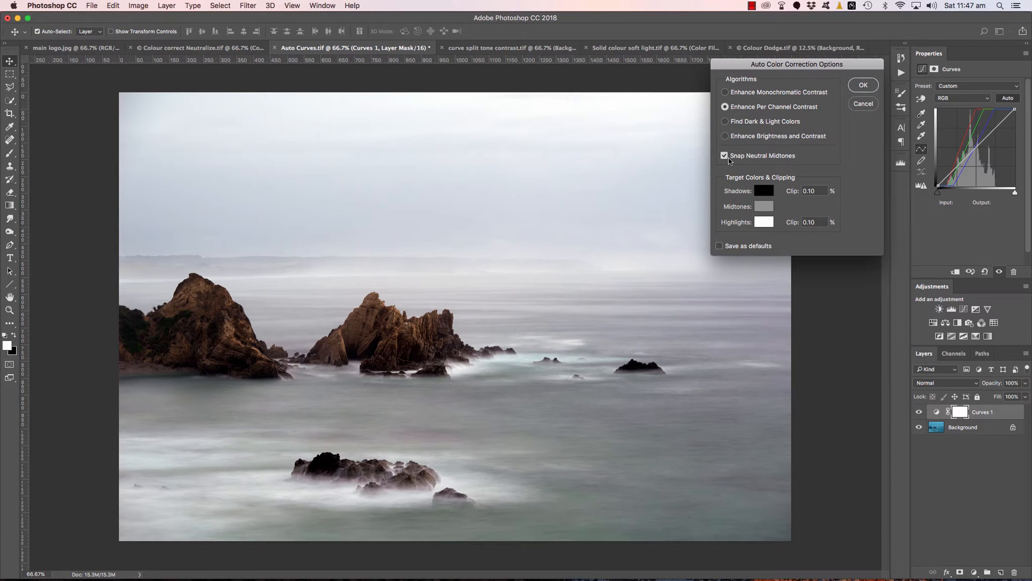
click(724, 155)
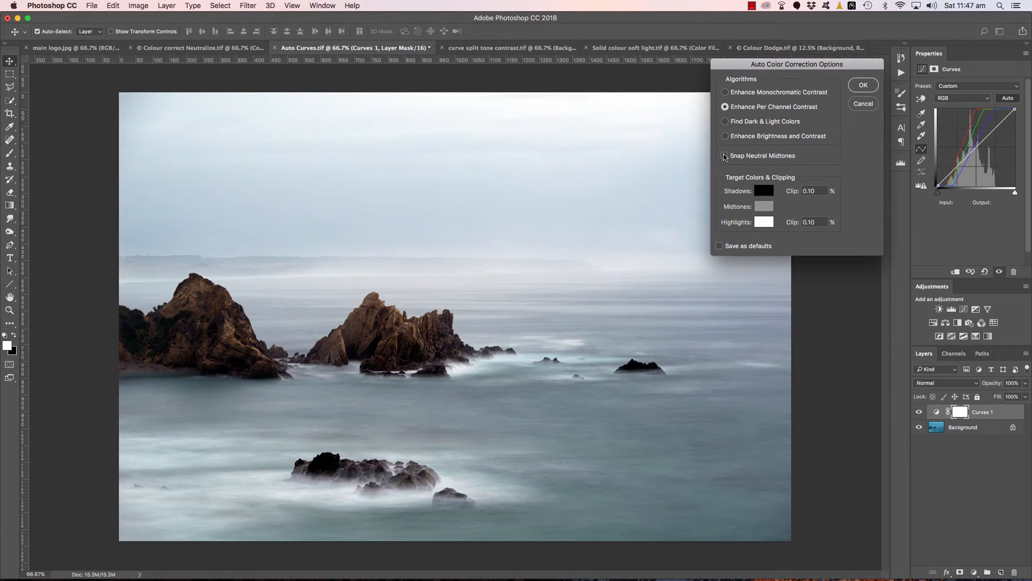
click(724, 155)
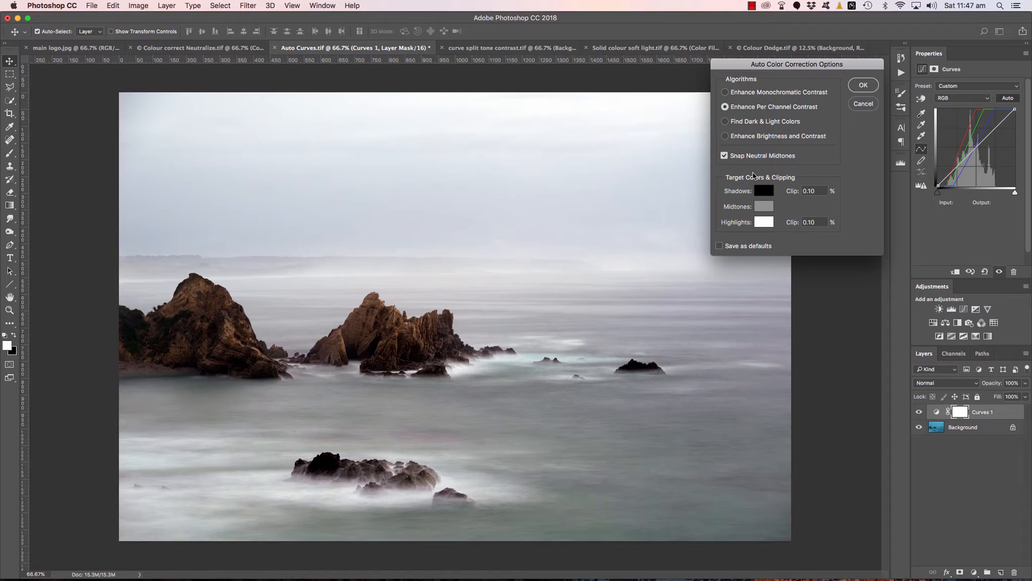
click(863, 84)
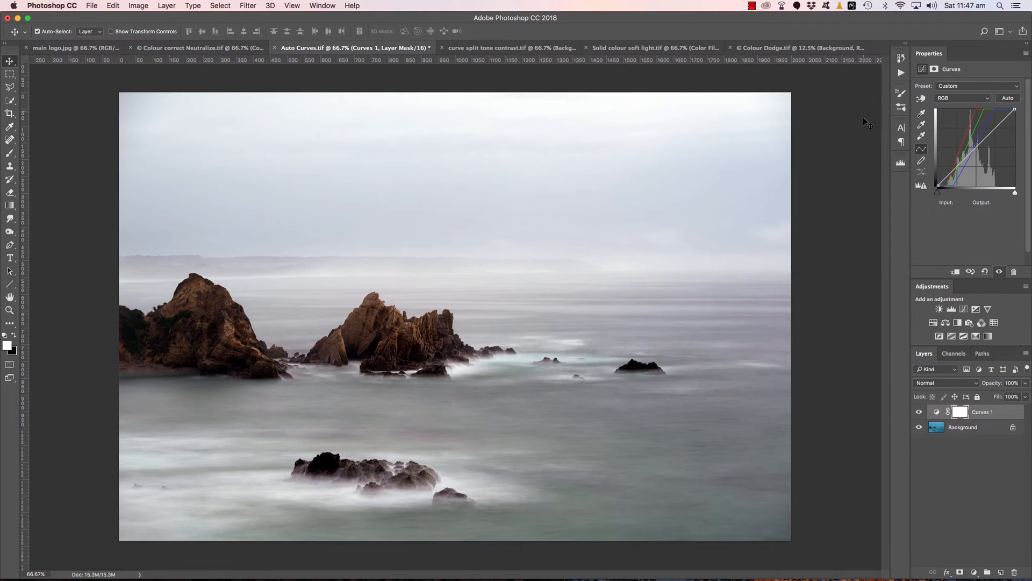
mouse_move(939, 460)
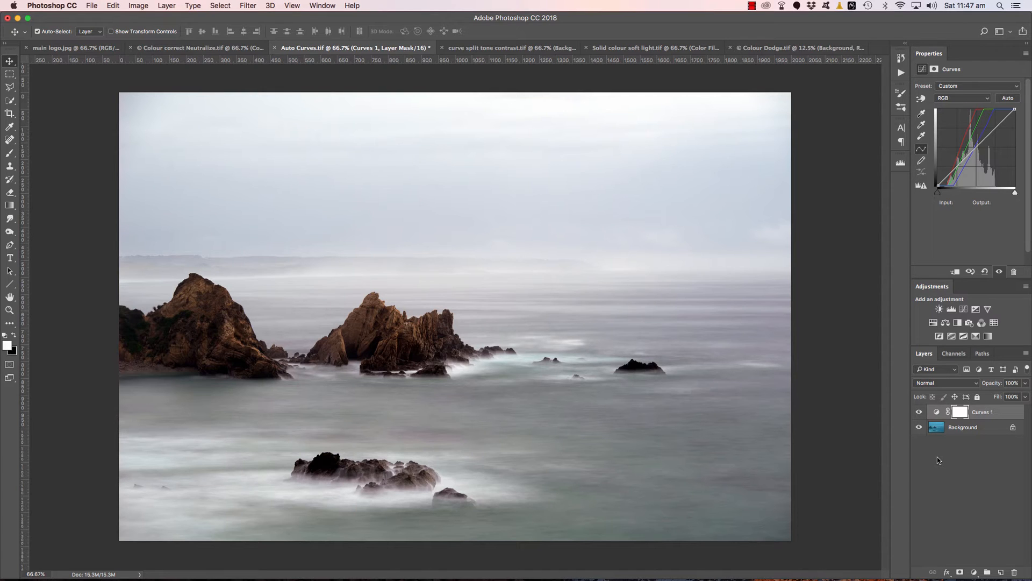
mouse_move(510, 93)
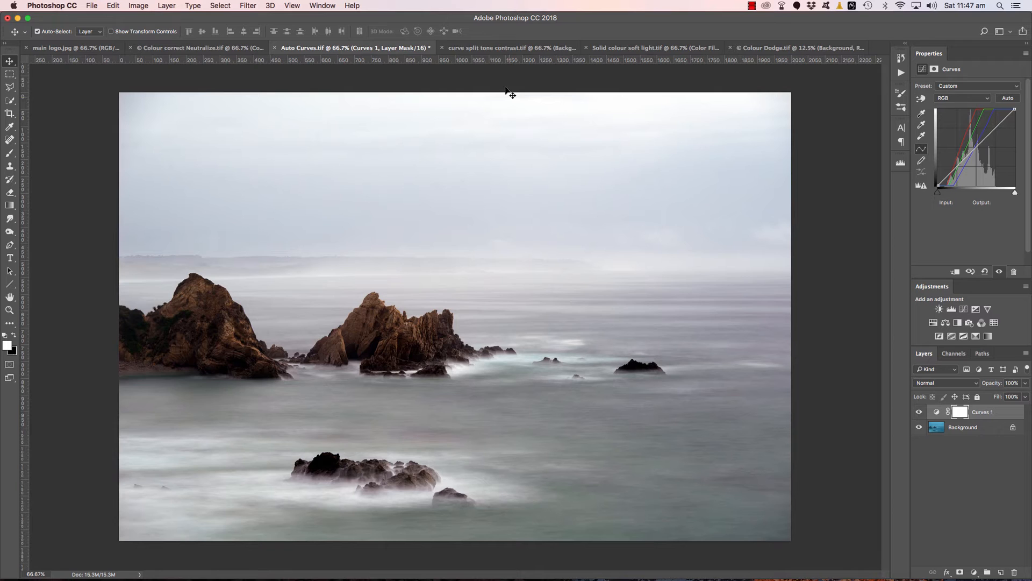
Switch to the curve split tone contrast boulder document.
click(500, 48)
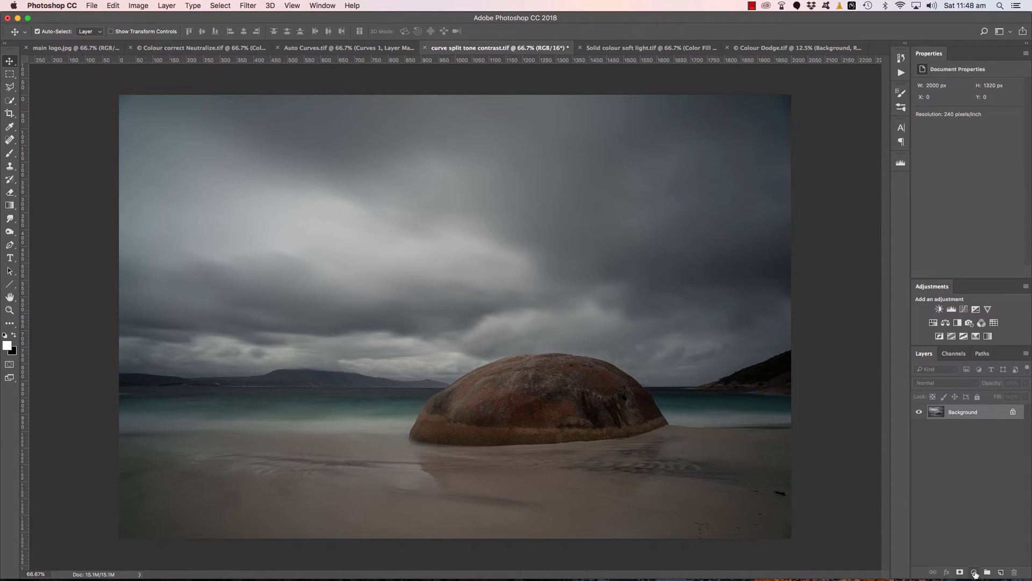
mouse_move(975, 573)
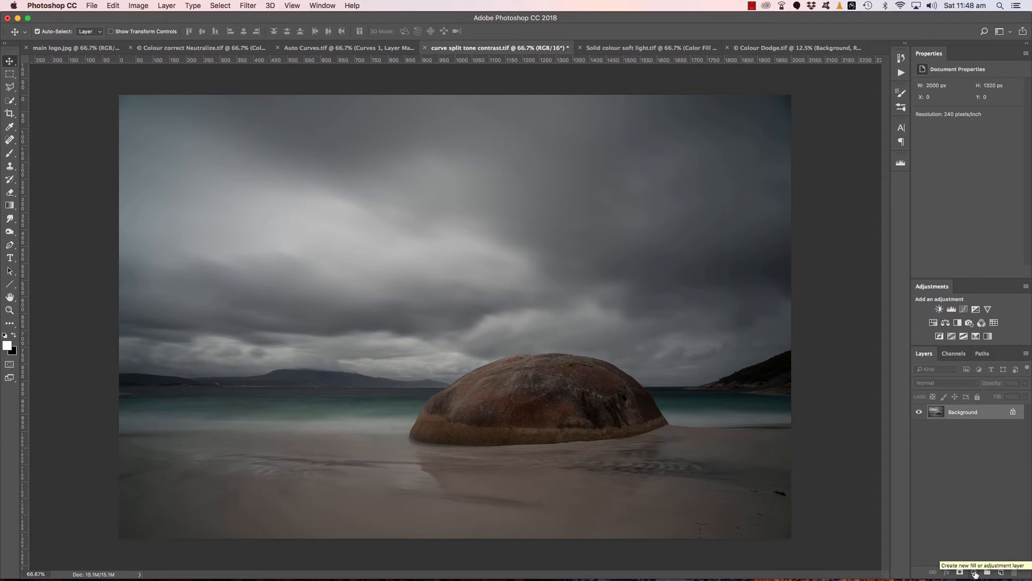
Add a Curves 1 adjustment layer above the boulder photo's Background.
click(975, 572)
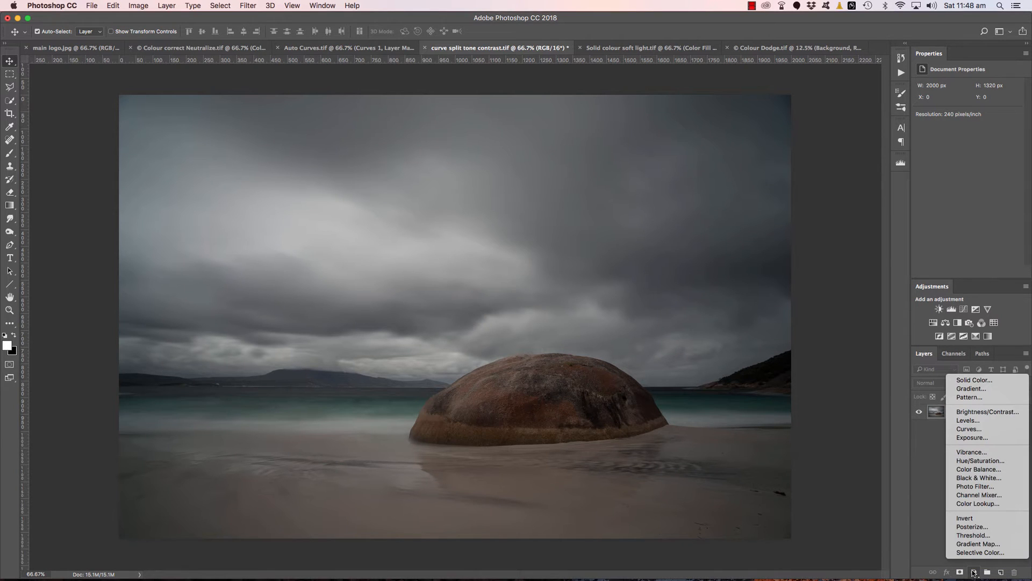
click(968, 429)
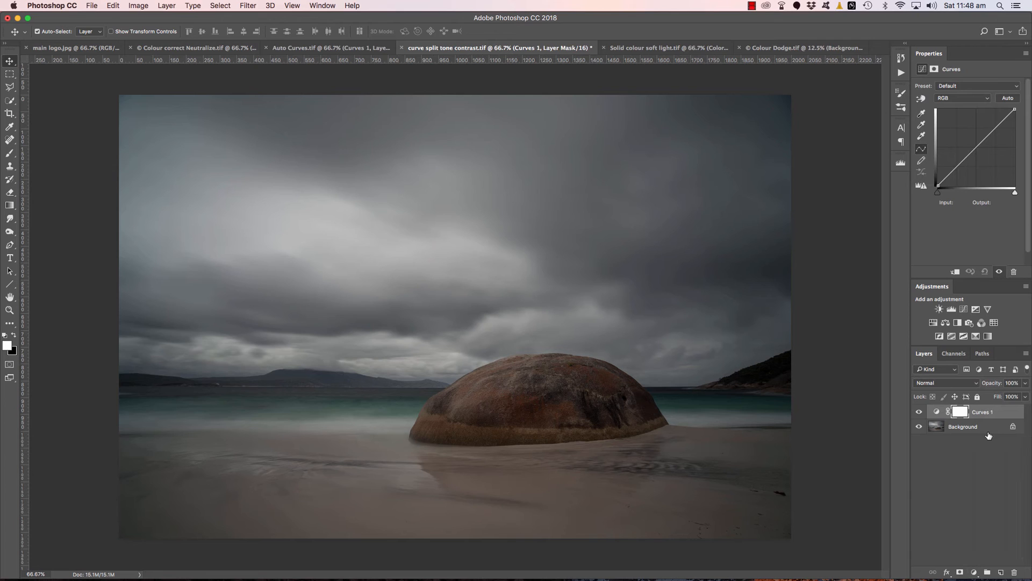
click(957, 148)
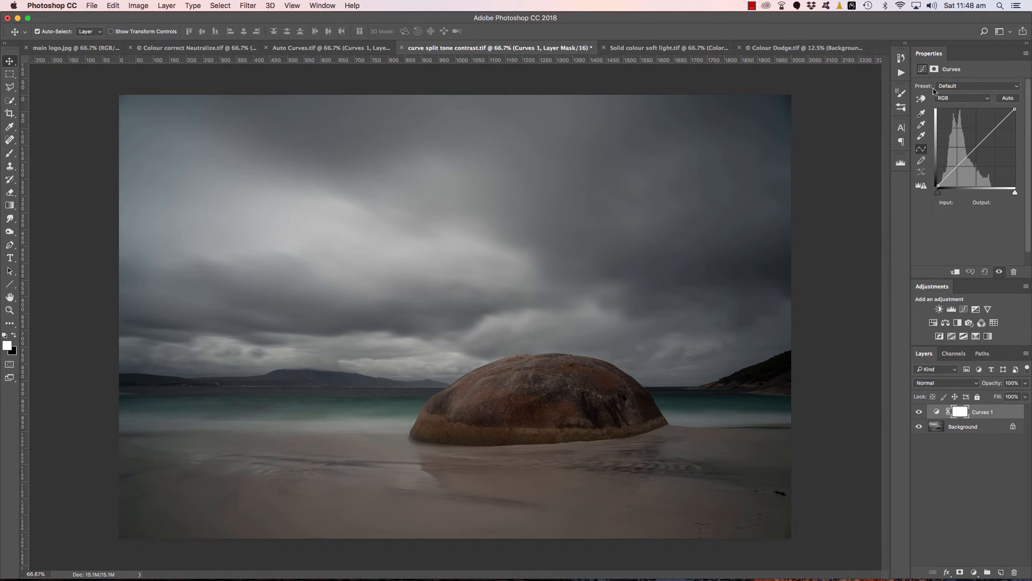
mouse_move(921, 98)
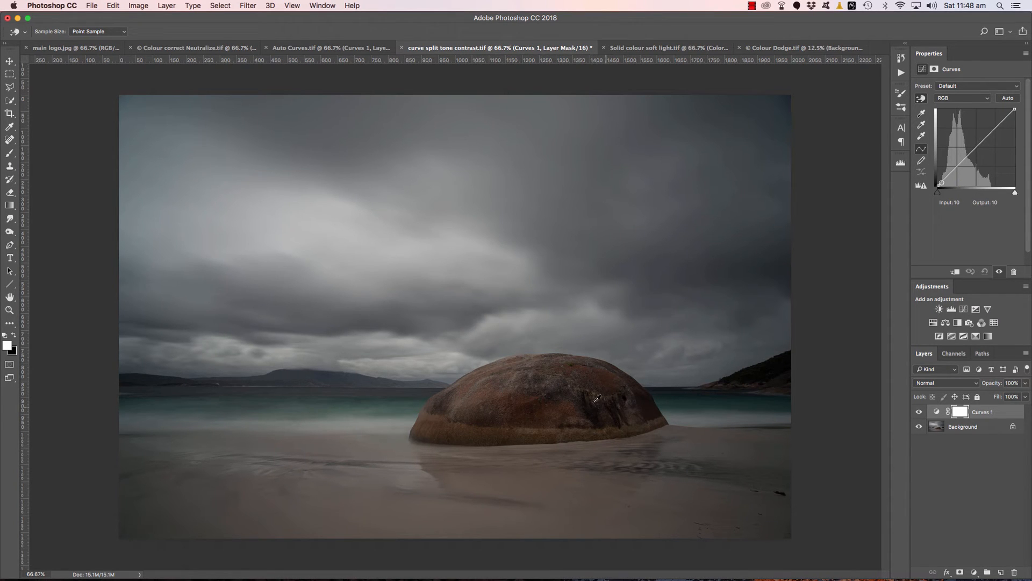
Add points in the shadow range of the Curves 1 curve and nudge them into place.
drag(938, 183, 945, 178)
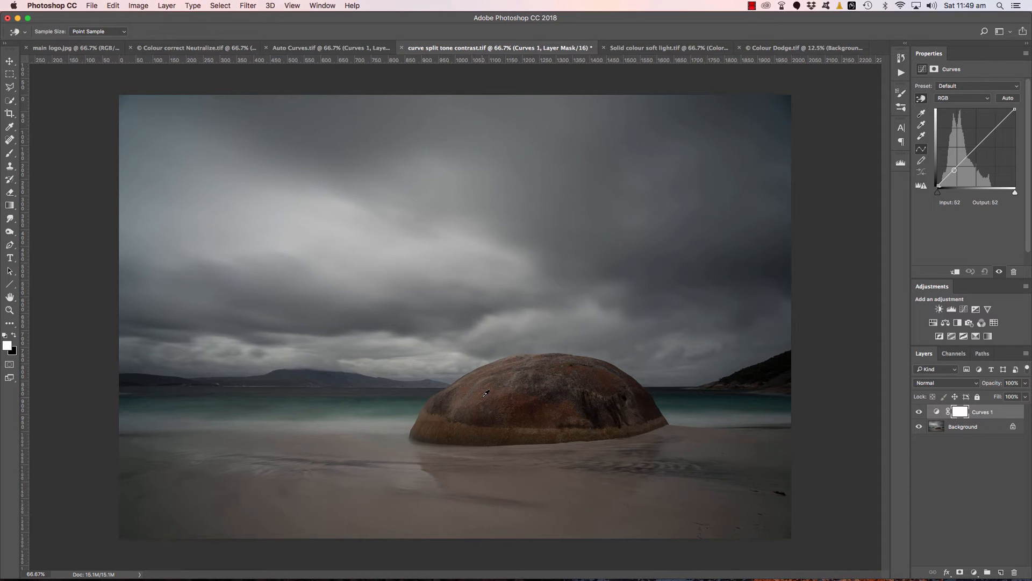
drag(955, 170, 955, 169)
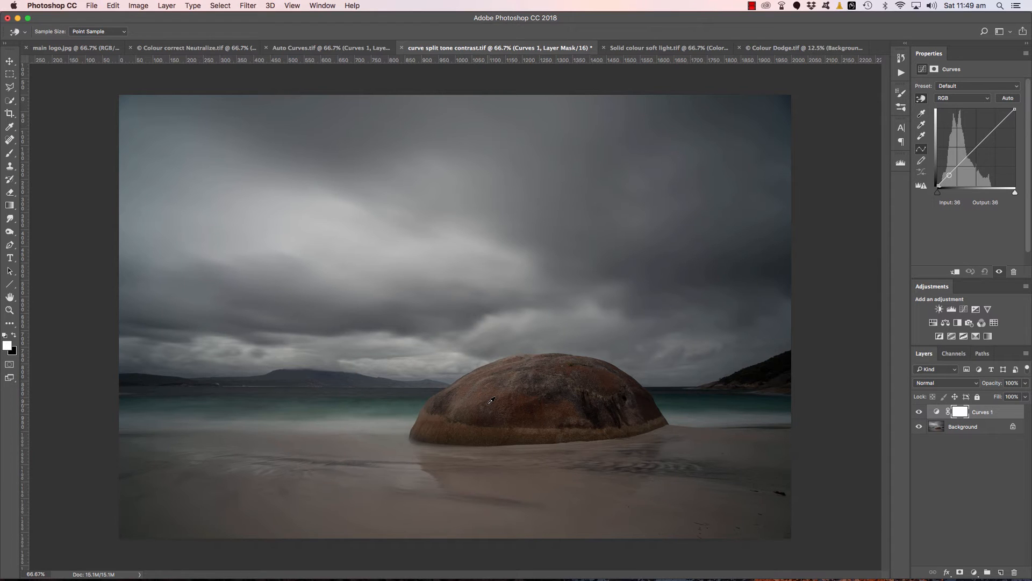
drag(948, 176, 949, 172)
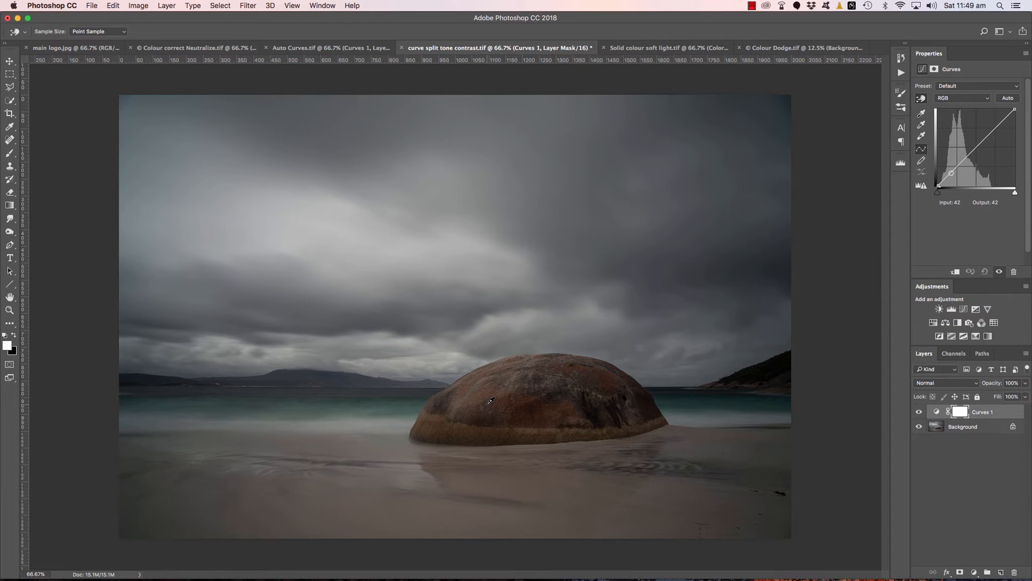
drag(951, 172, 947, 178)
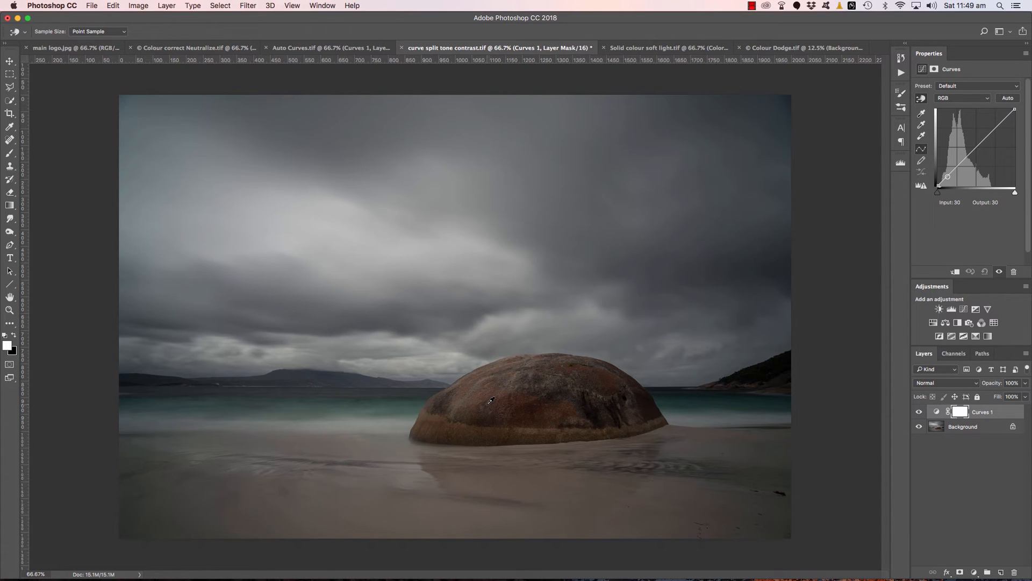
drag(946, 176, 950, 174)
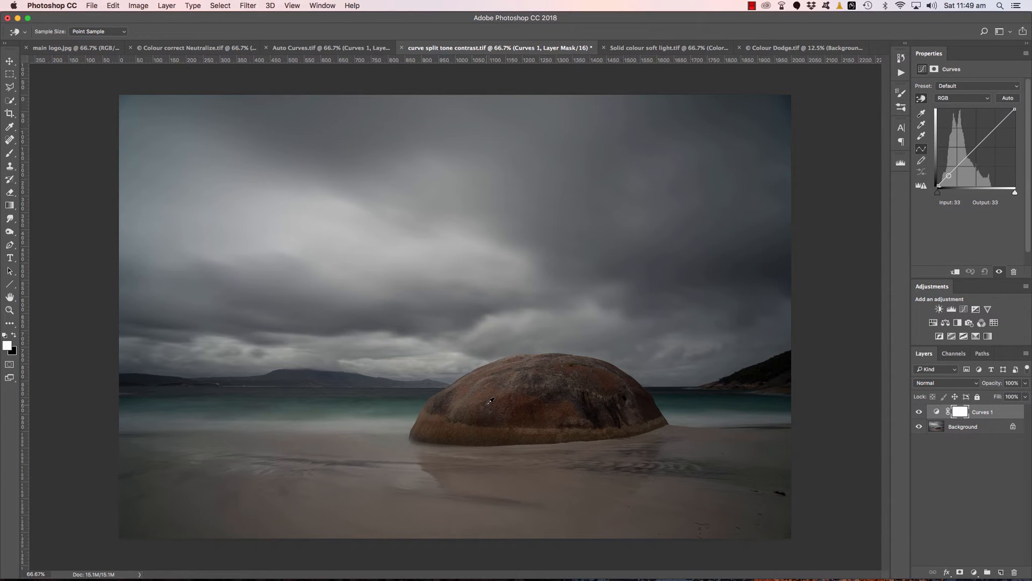
drag(949, 176, 952, 174)
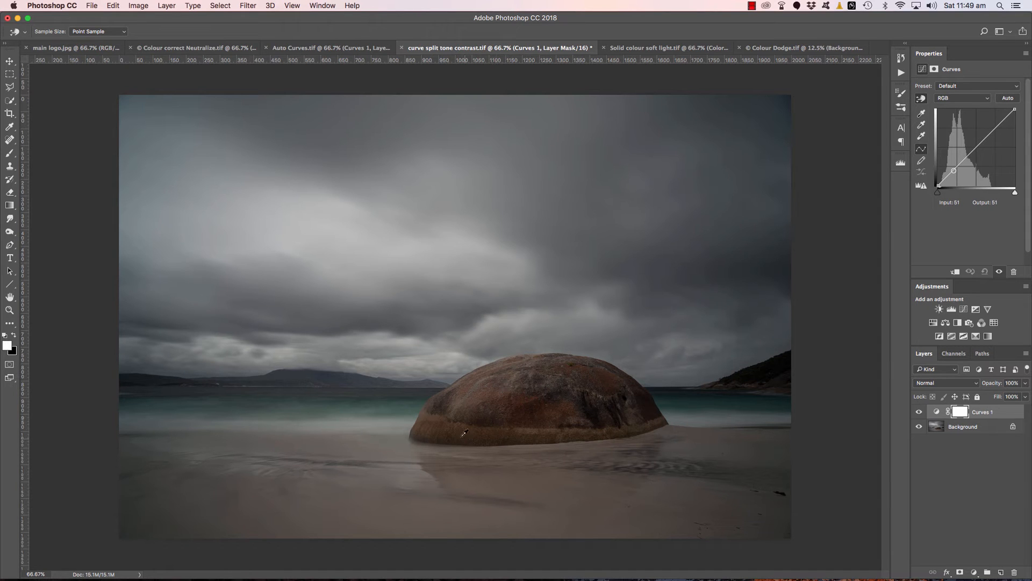
Pull the shadow points slightly down so the beach photo's shadows darken very subtly.
drag(953, 170, 961, 163)
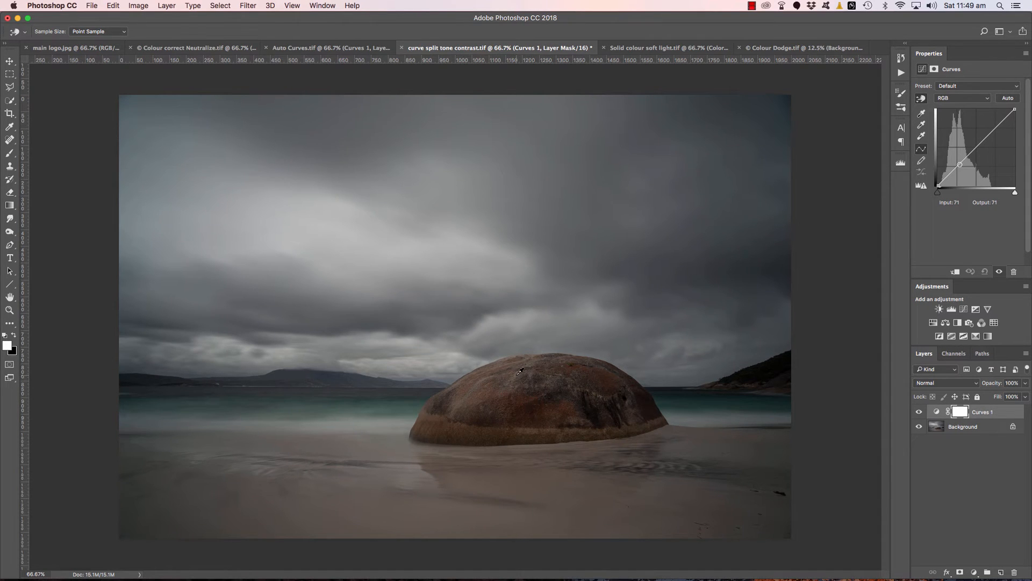
drag(961, 162, 959, 166)
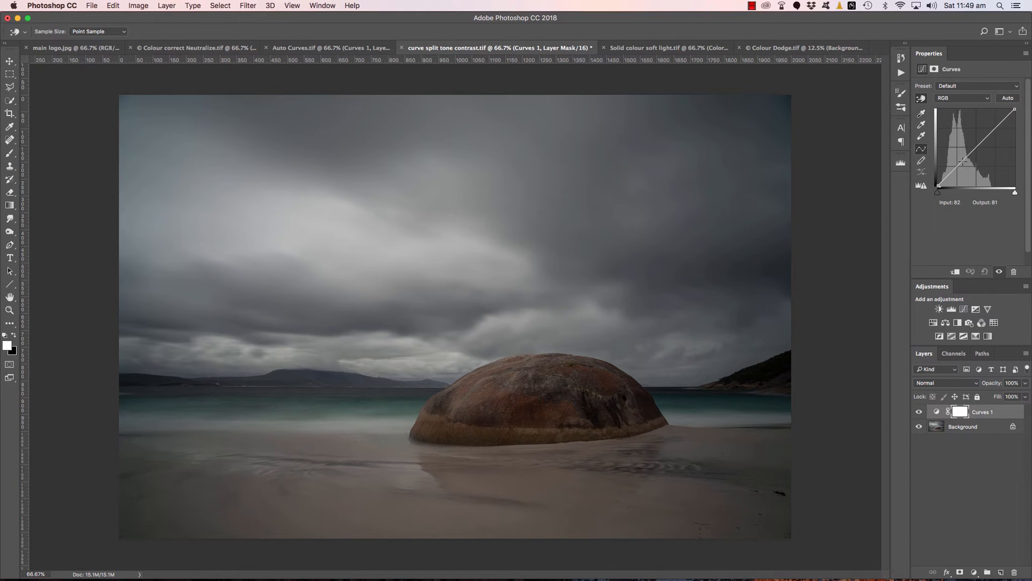
drag(964, 162, 949, 172)
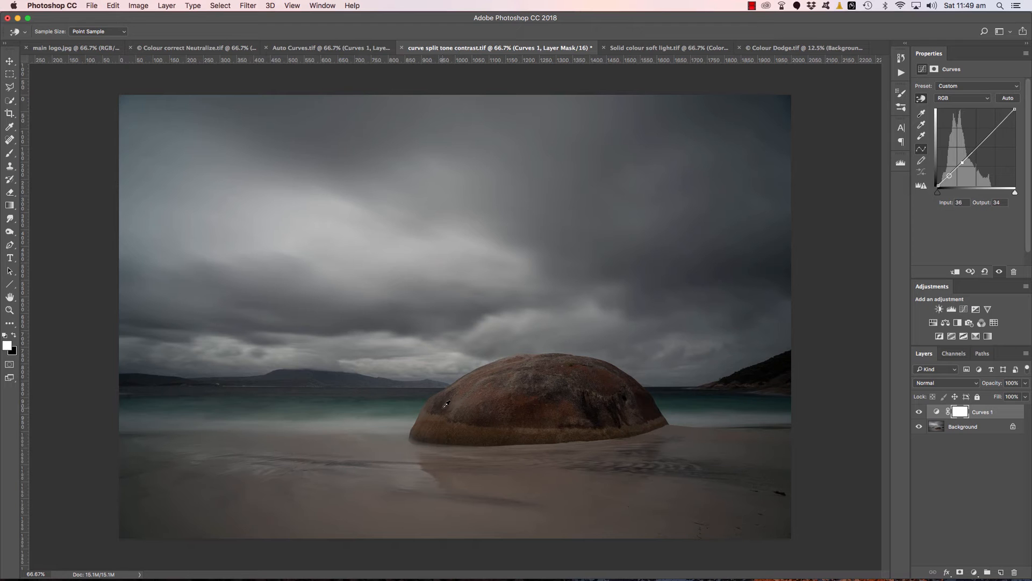
drag(948, 176, 951, 171)
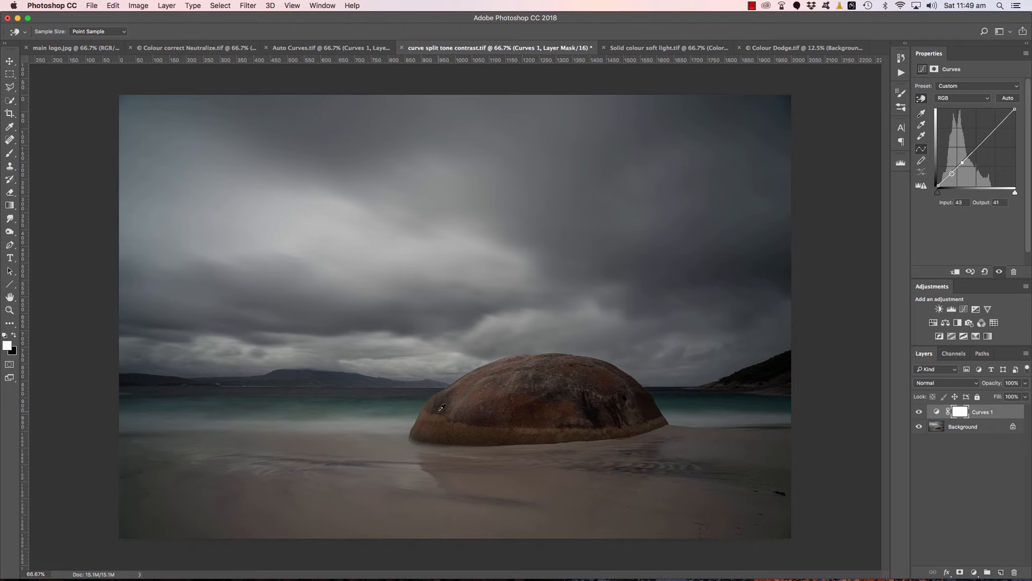
drag(951, 172, 949, 178)
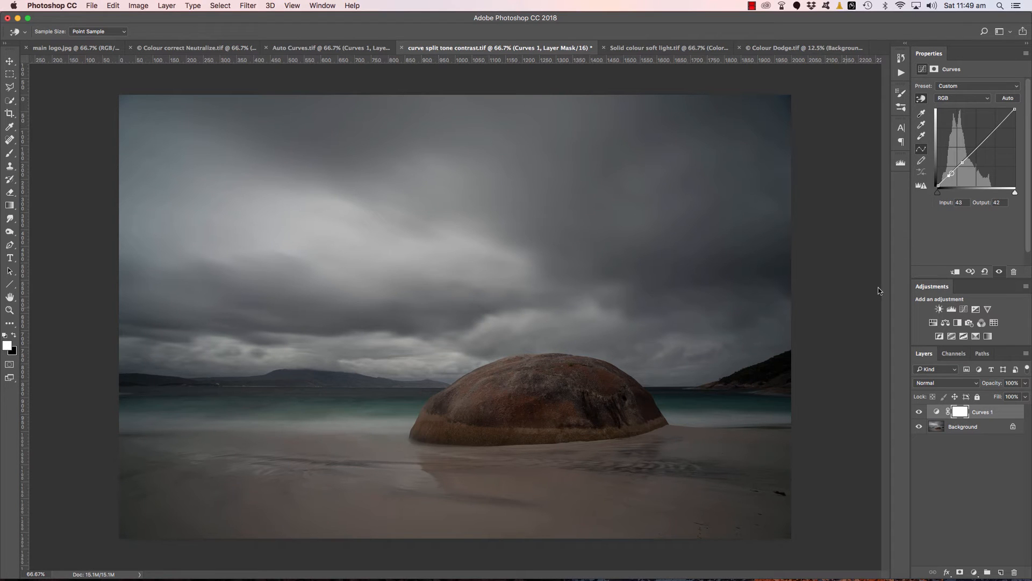
drag(952, 170, 969, 183)
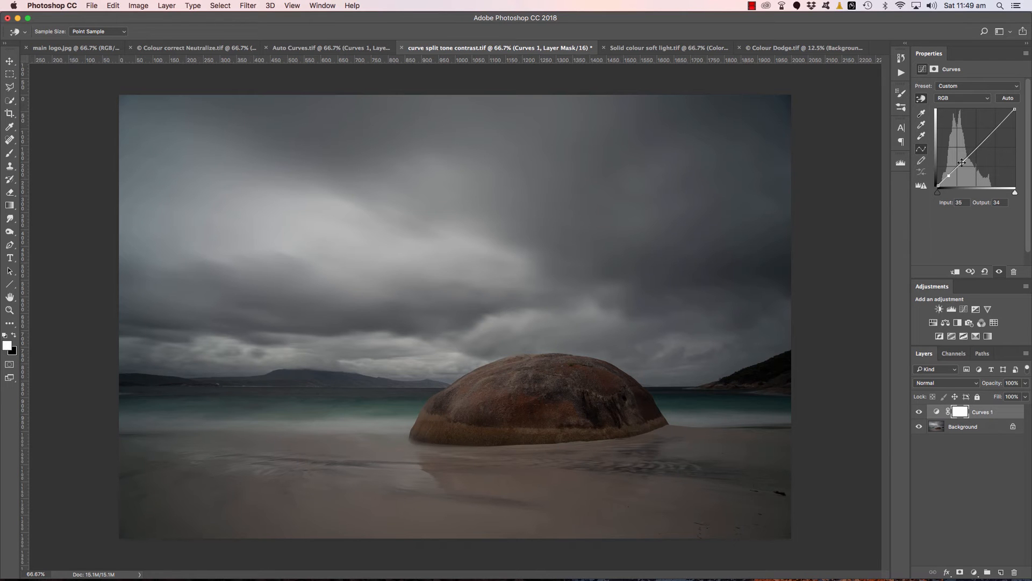
Lift the upper midtones steeply so the beach, boulder and clouds turn much brighter and more contrasty.
drag(961, 163, 972, 152)
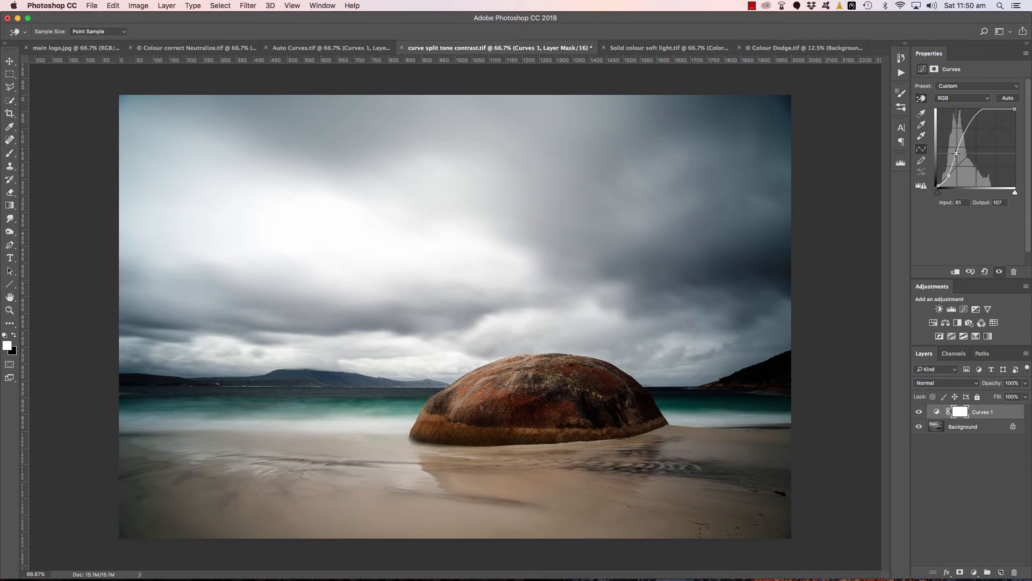
drag(956, 153, 955, 150)
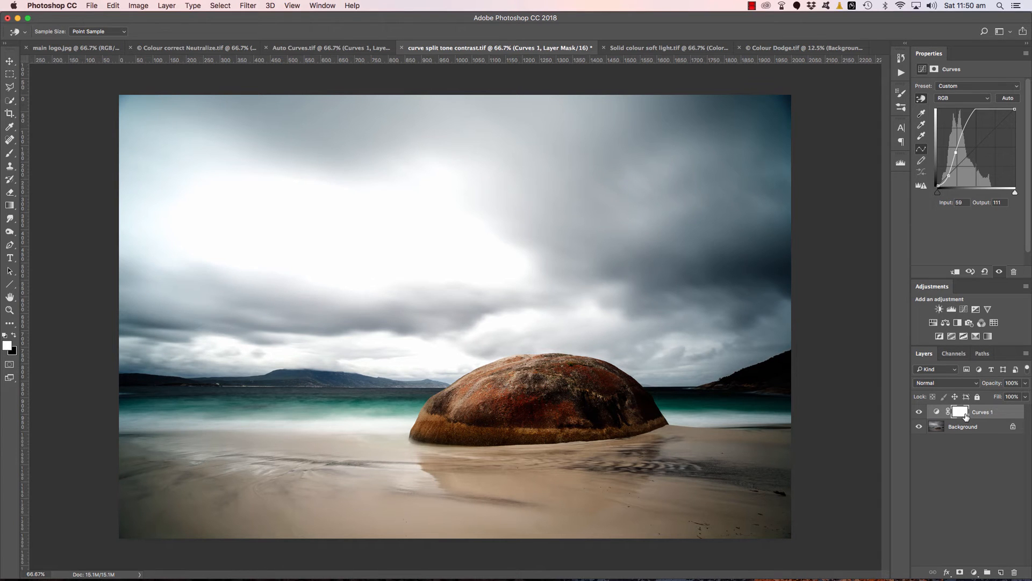
mouse_move(962, 412)
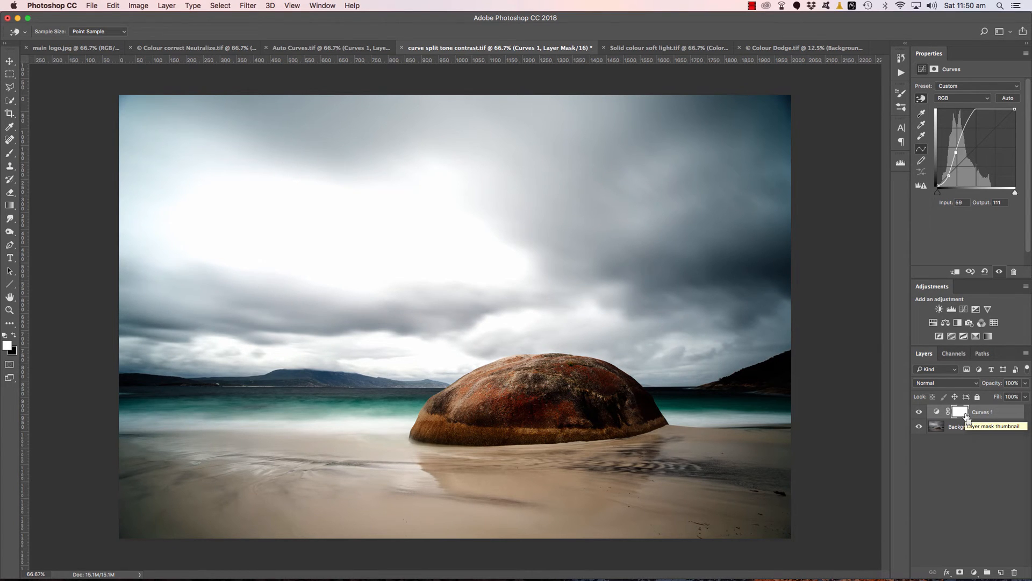
Invert the Curves 1 mask to black and ready a white brush at about 31% opacity.
click(960, 412)
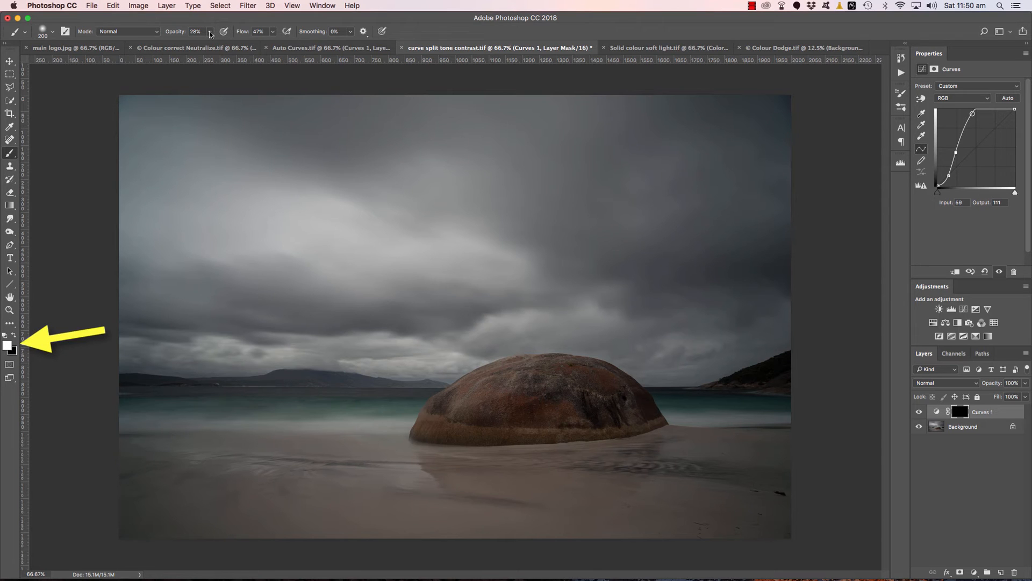
drag(211, 44, 223, 43)
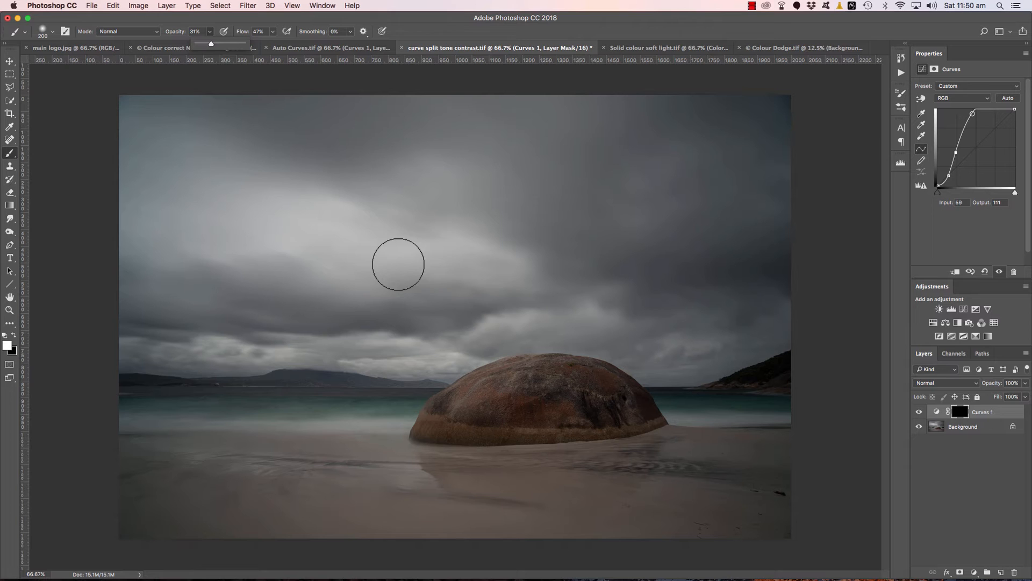
click(52, 31)
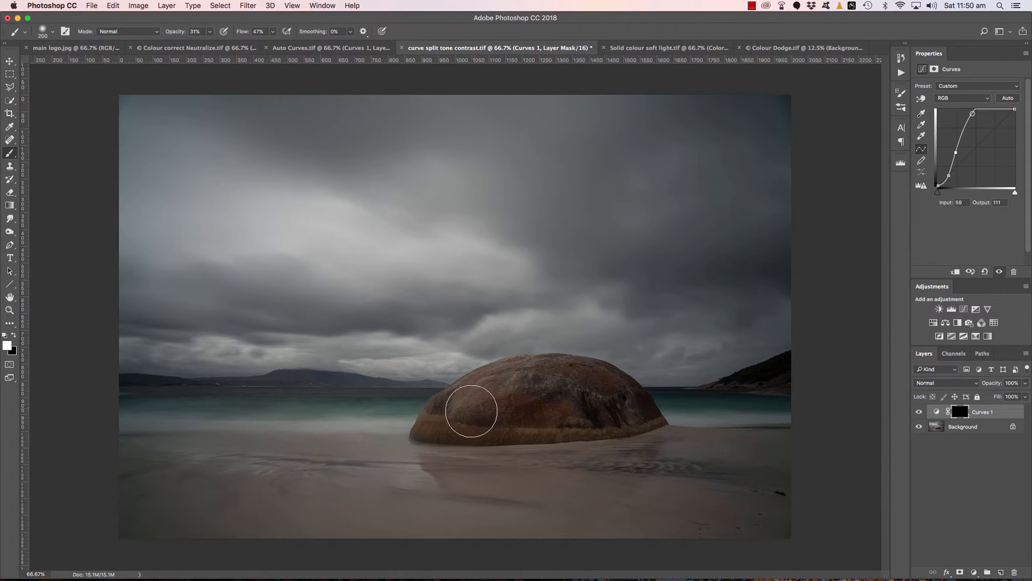
Paint the brightening back over the boulder and its left edge only.
drag(471, 410, 429, 422)
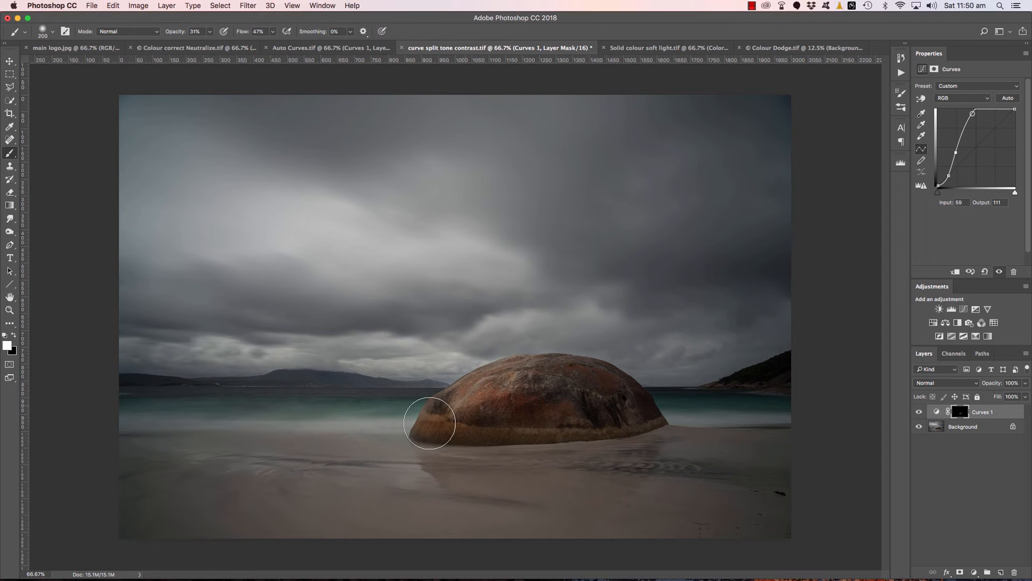
drag(430, 423, 468, 417)
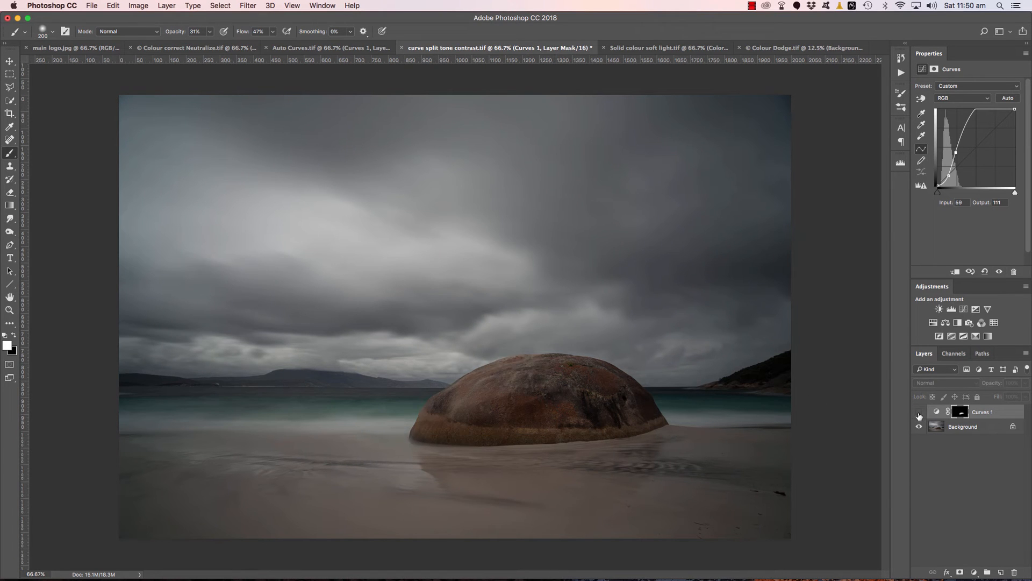
click(920, 412)
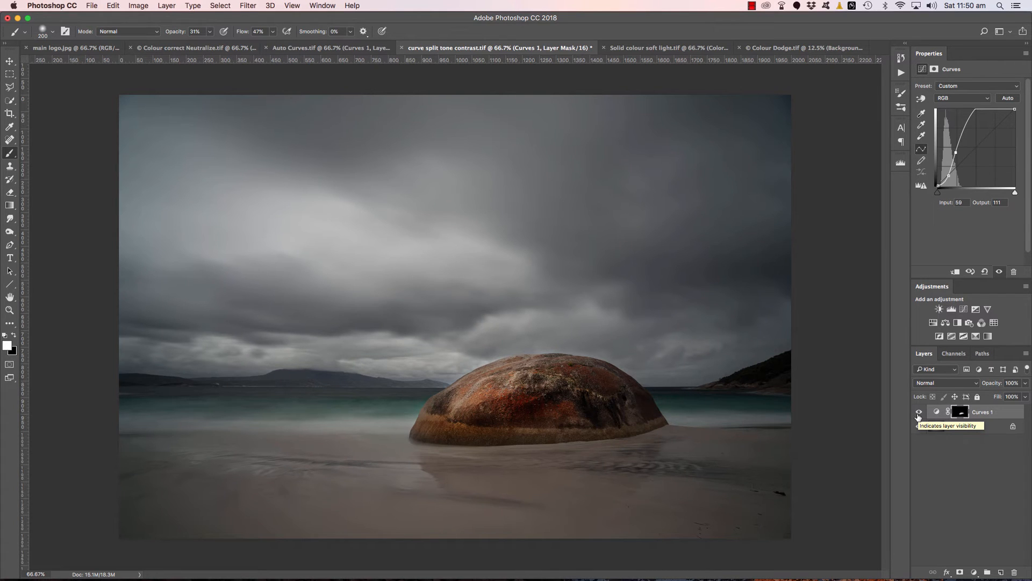
click(920, 412)
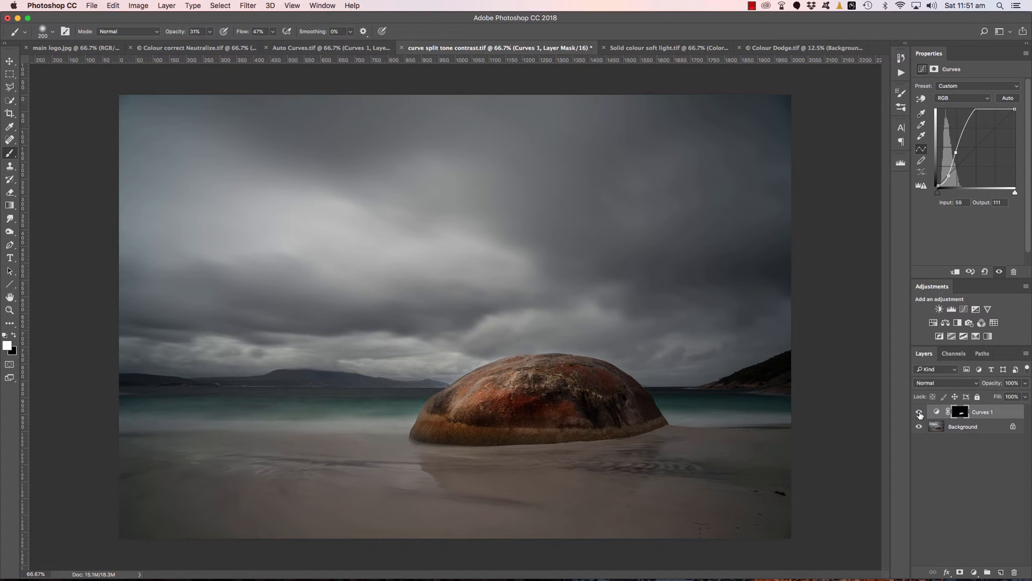
mouse_move(733, 295)
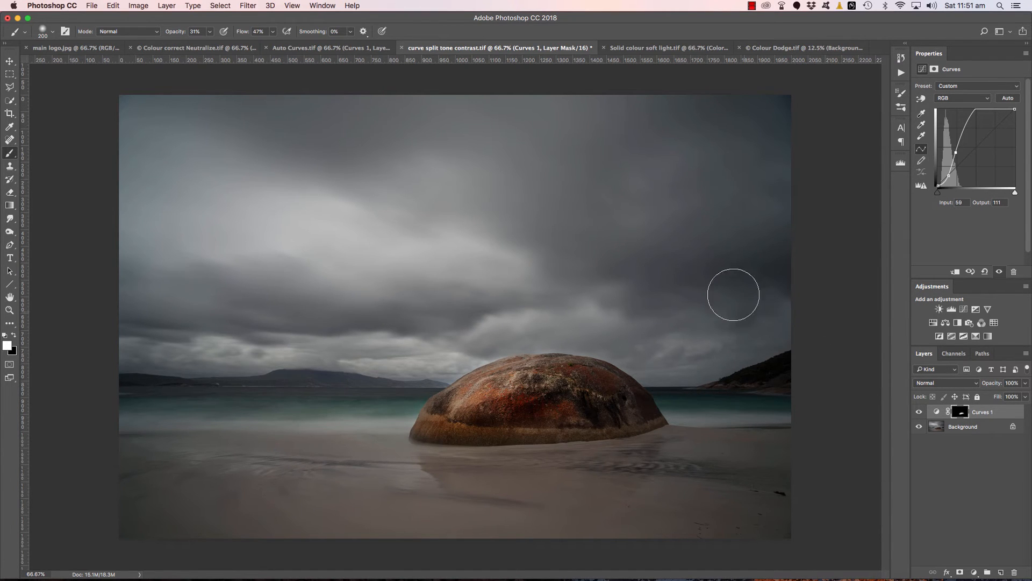
click(666, 47)
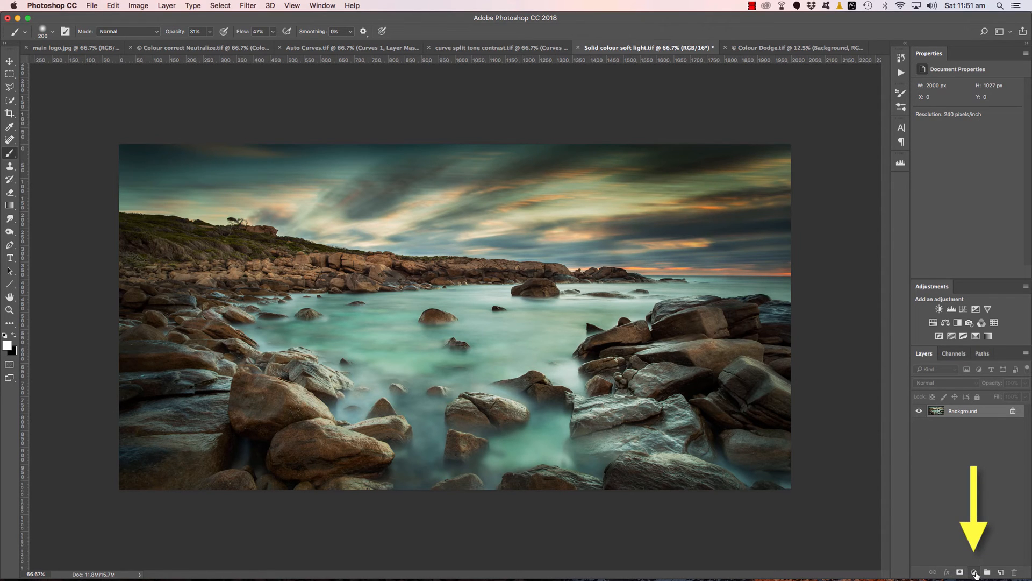
Add a Solid Color fill layer over the rocky coast in a dark brownish orange.
click(975, 571)
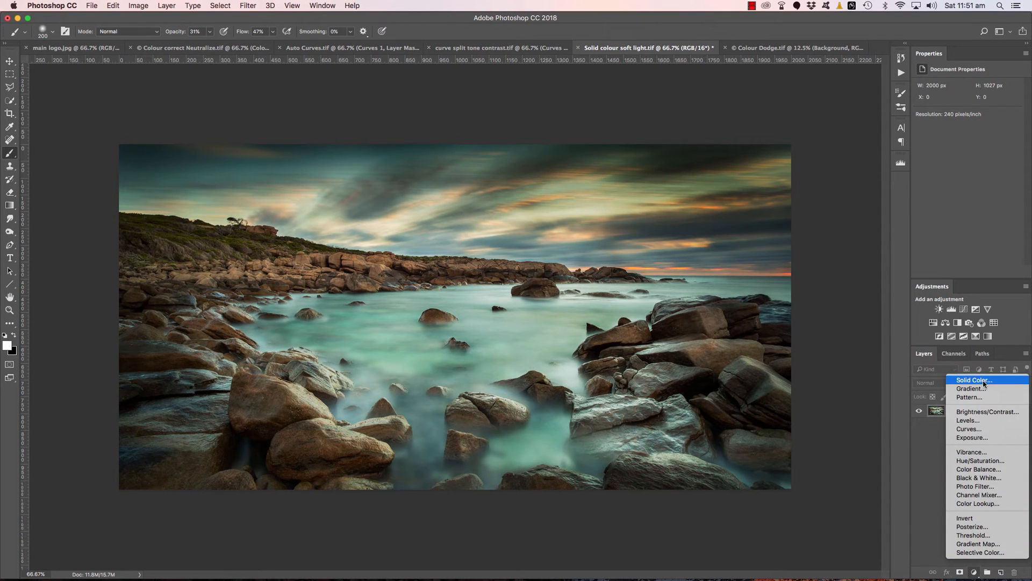
click(974, 379)
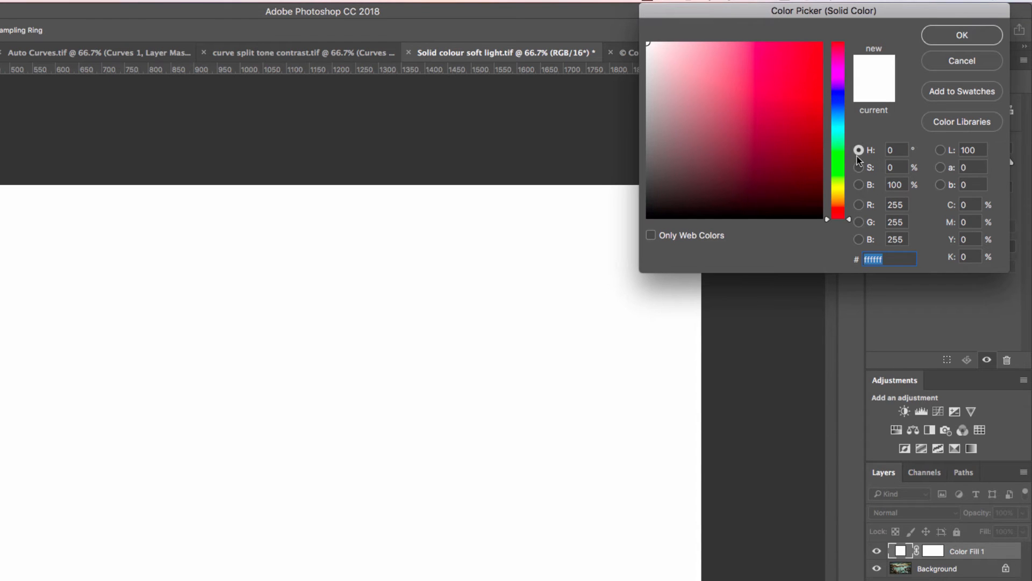
click(859, 168)
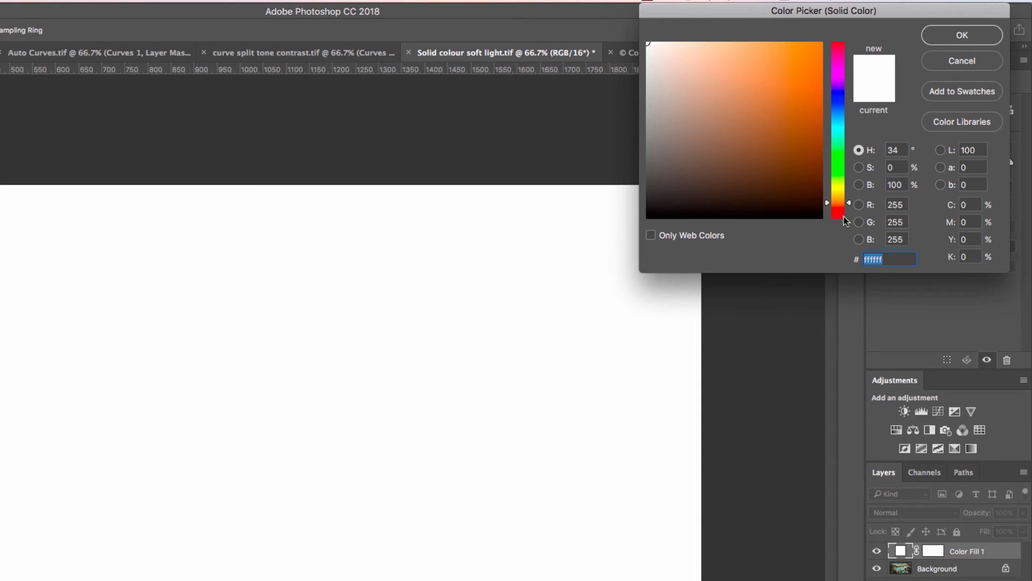
click(766, 152)
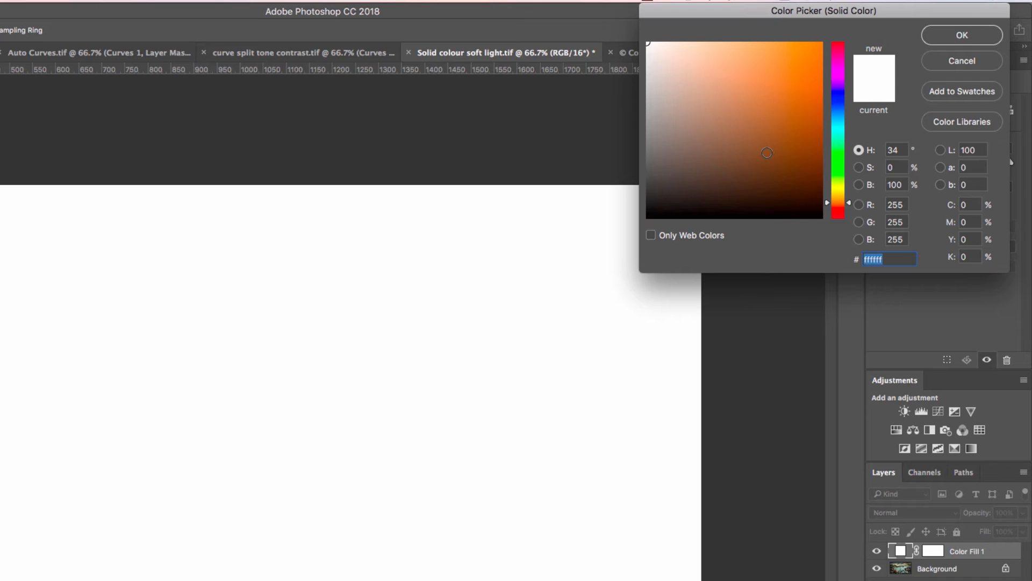
click(739, 124)
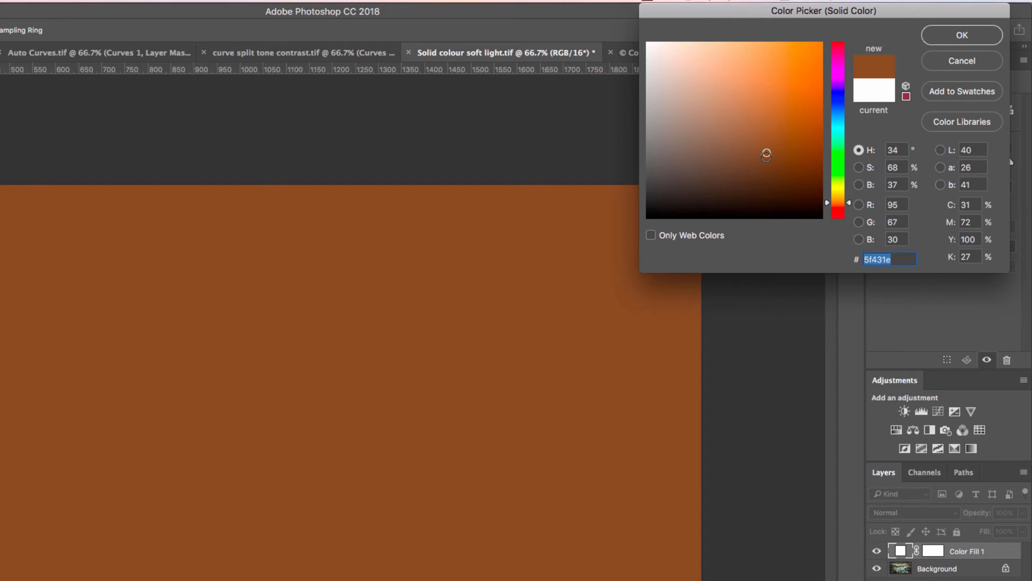
click(961, 34)
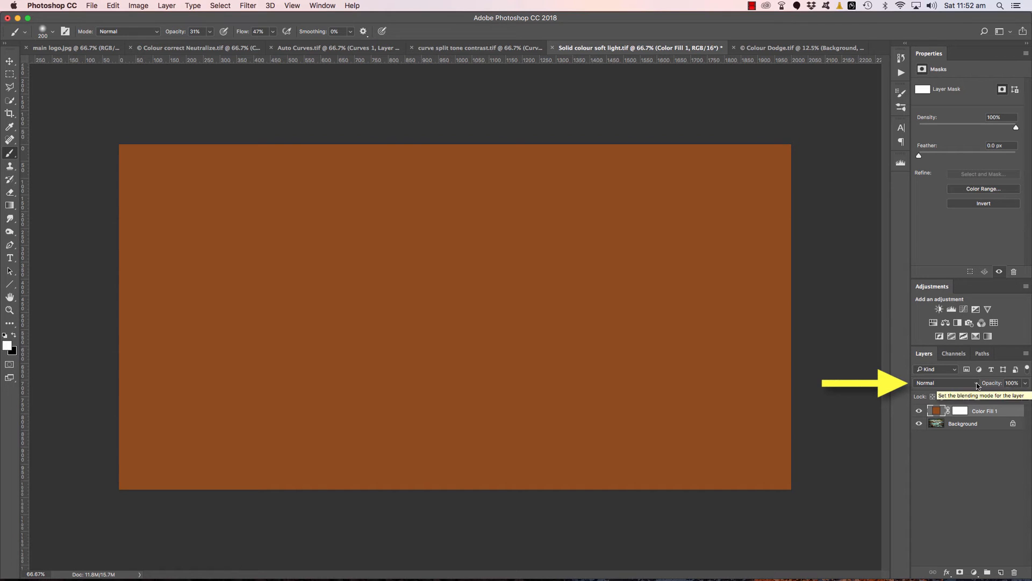
Blend Color Fill 1 as Soft Light, compare it on and off, and reopen its colour for editing.
click(935, 383)
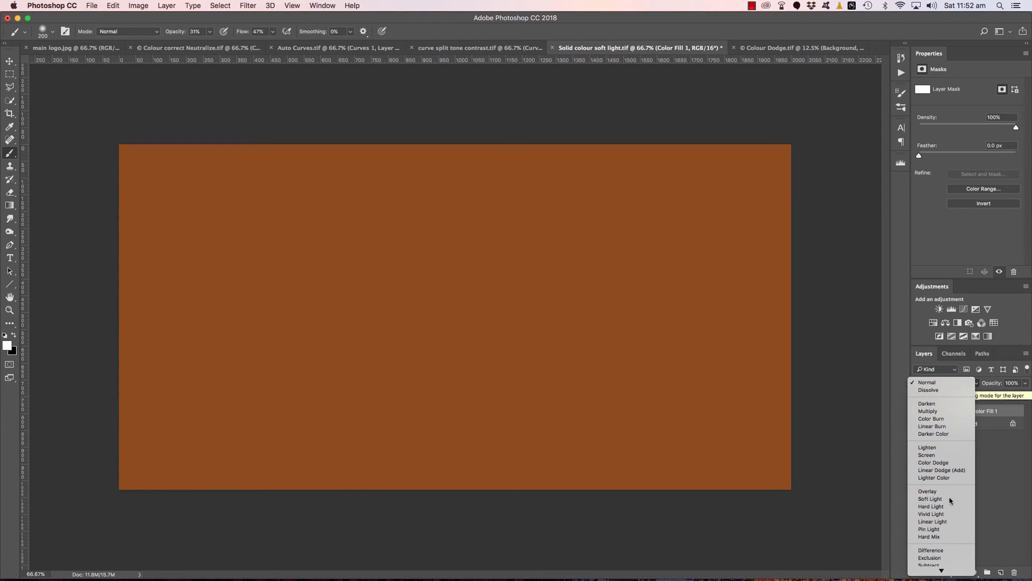
click(929, 498)
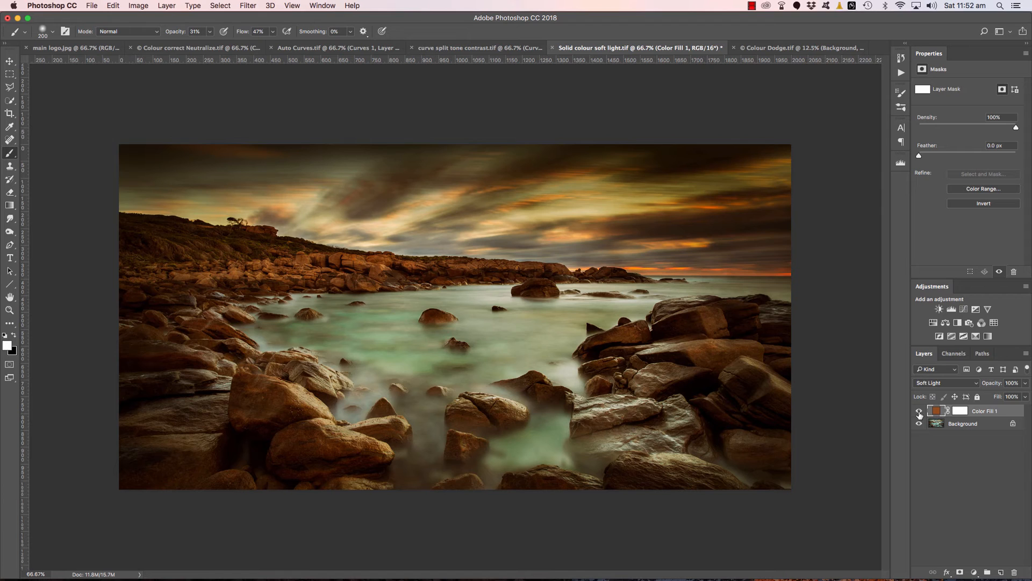
click(920, 413)
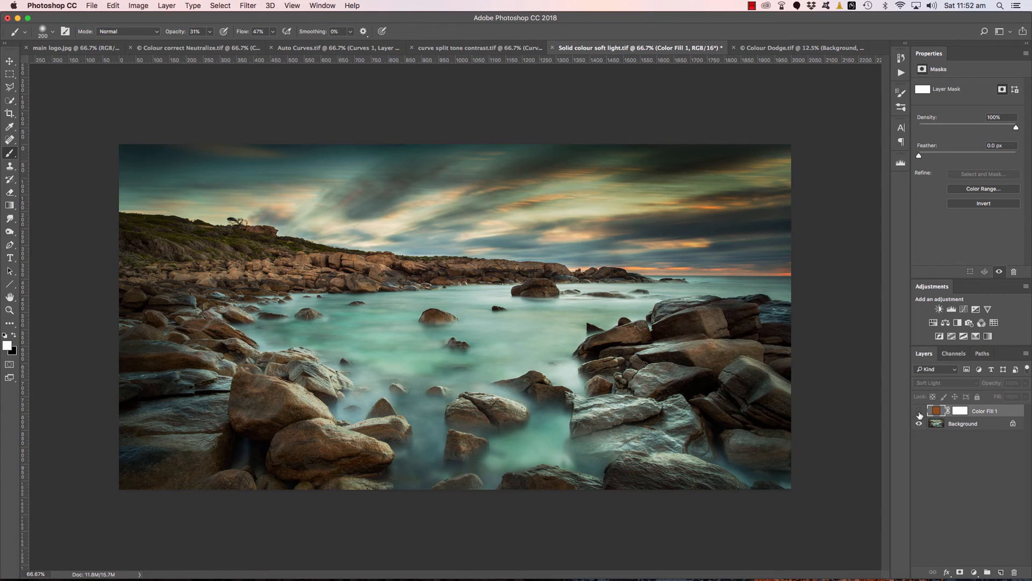
mouse_move(918, 416)
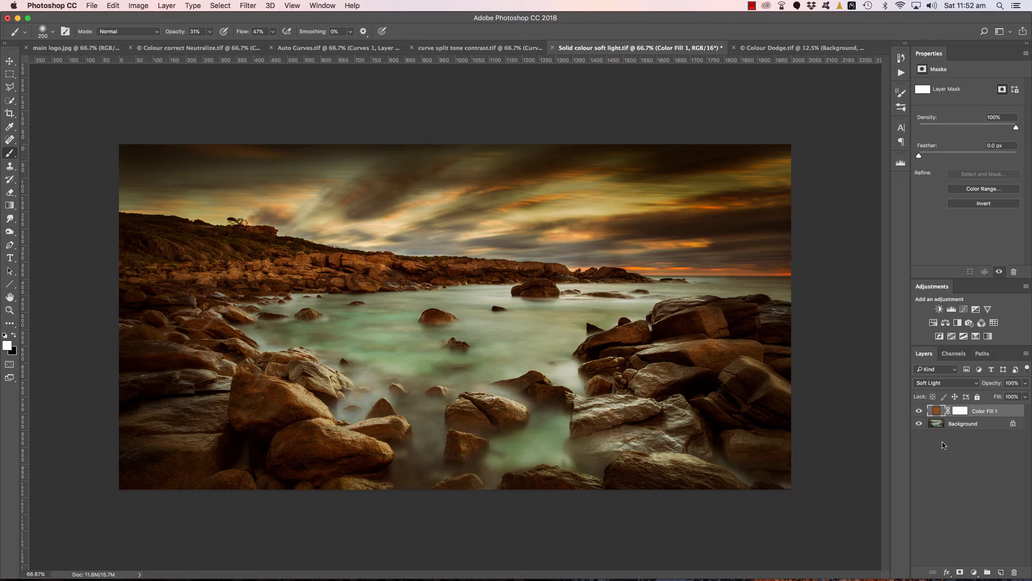
click(937, 410)
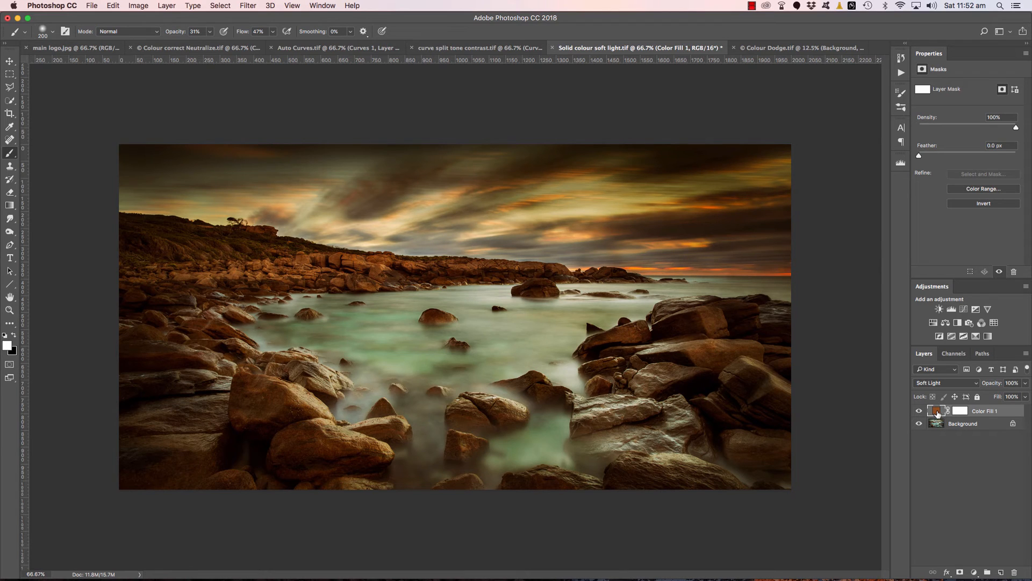
mouse_move(937, 410)
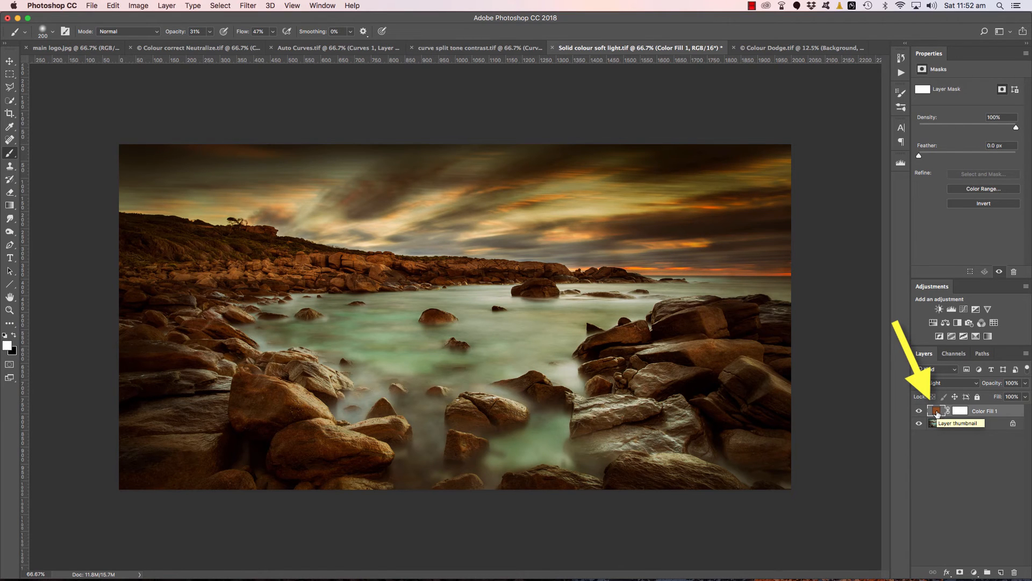
double_click(937, 410)
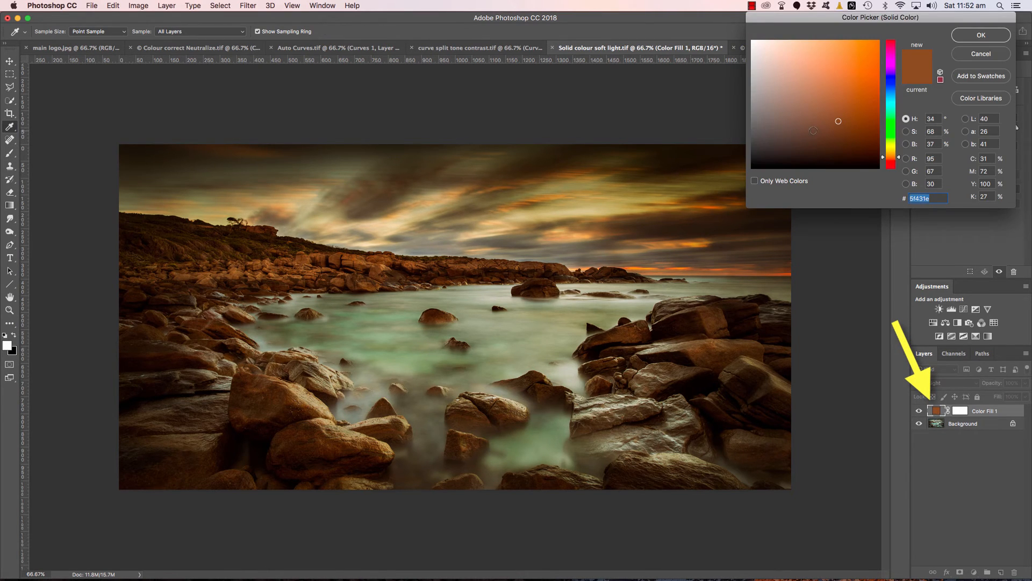
Recolour the soft-light fill to a warm orange-brown so the seascape glows golden.
click(841, 68)
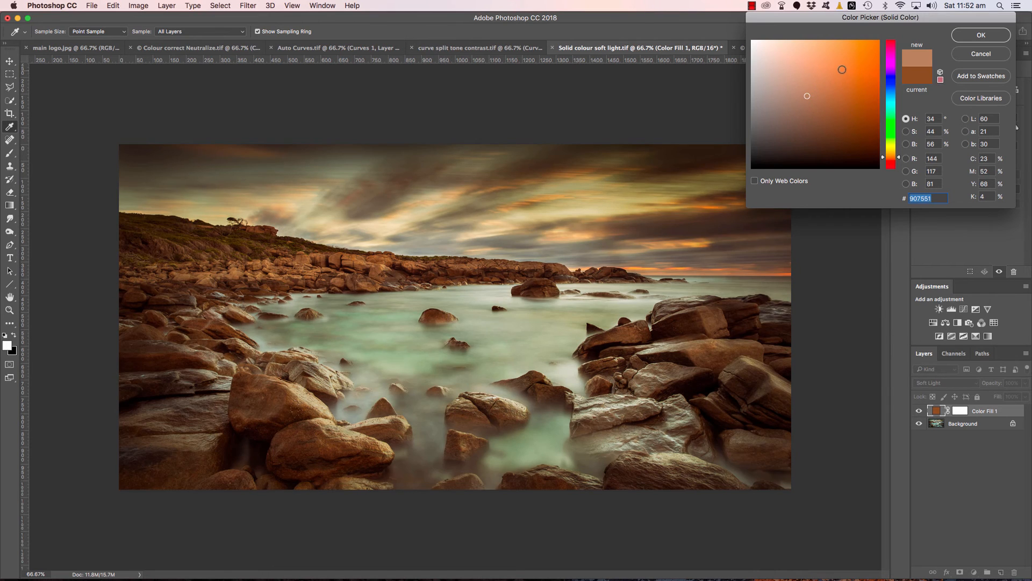
click(788, 120)
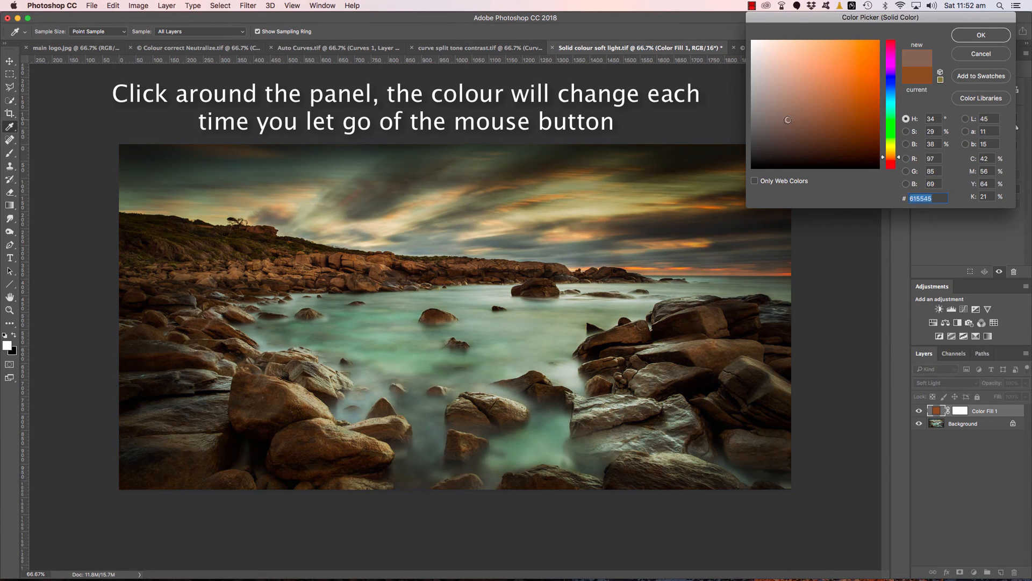
click(845, 102)
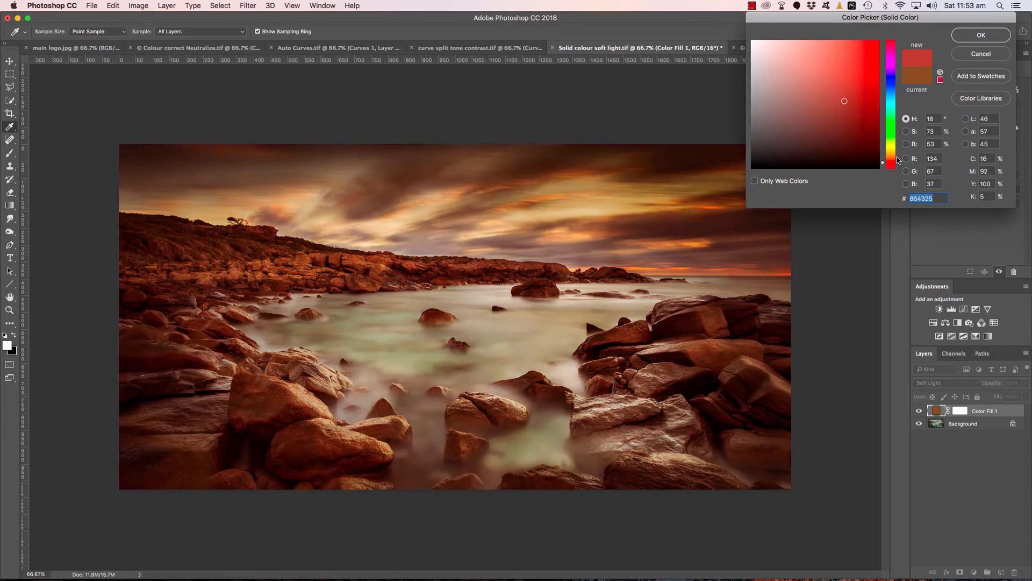
click(891, 155)
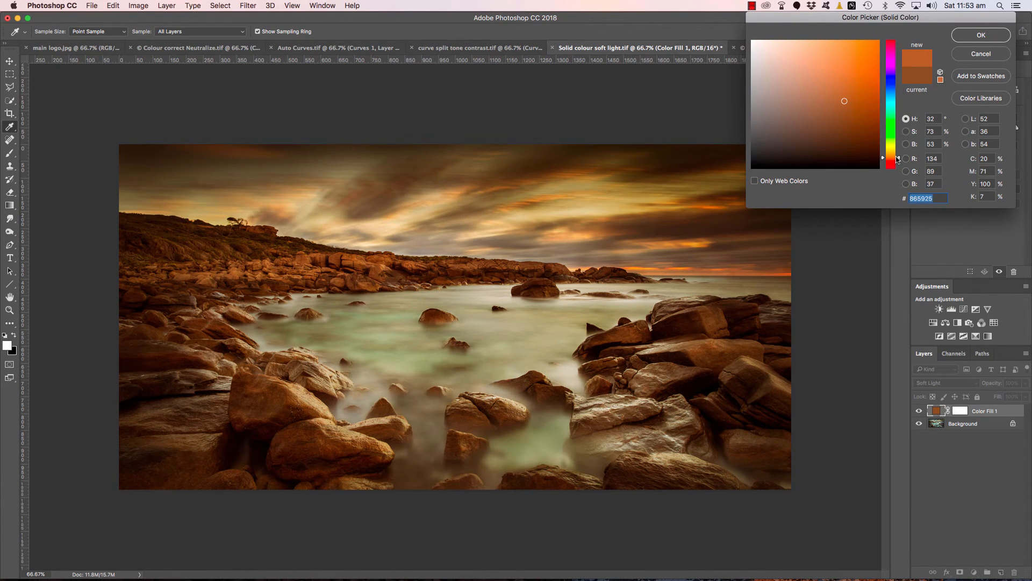
click(830, 95)
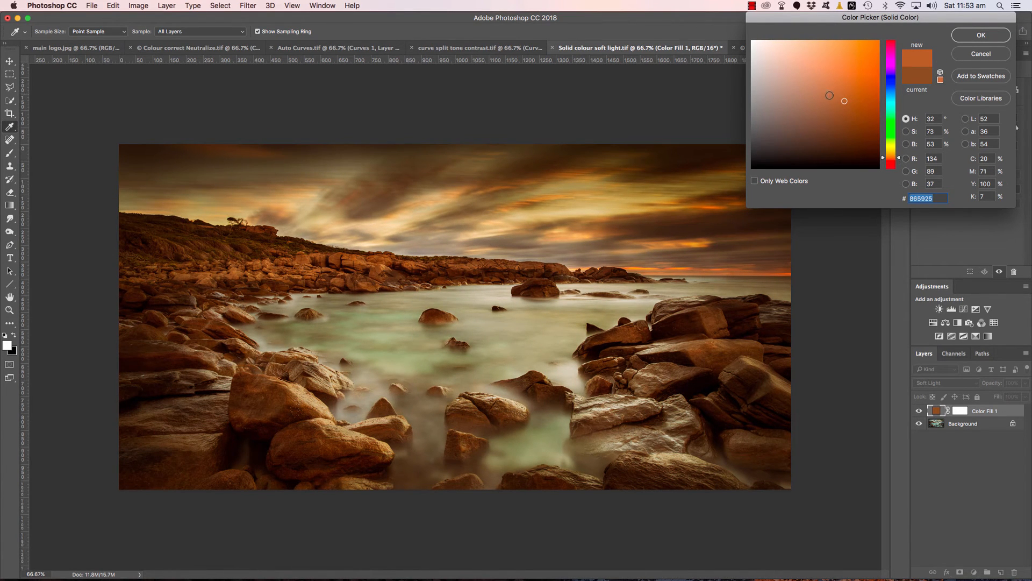
click(979, 34)
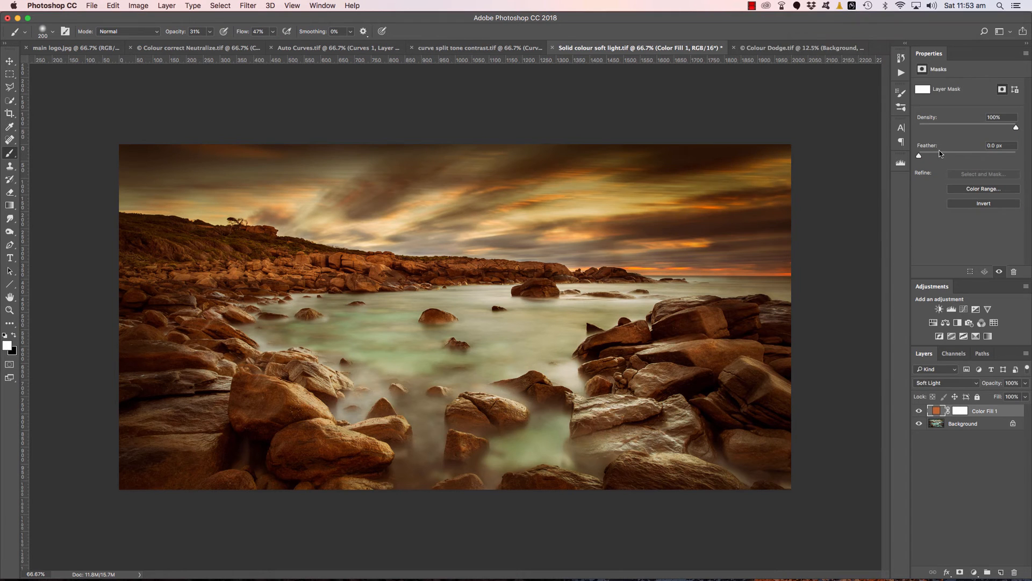
Toggle the colour fill's visibility to compare before and after.
click(919, 414)
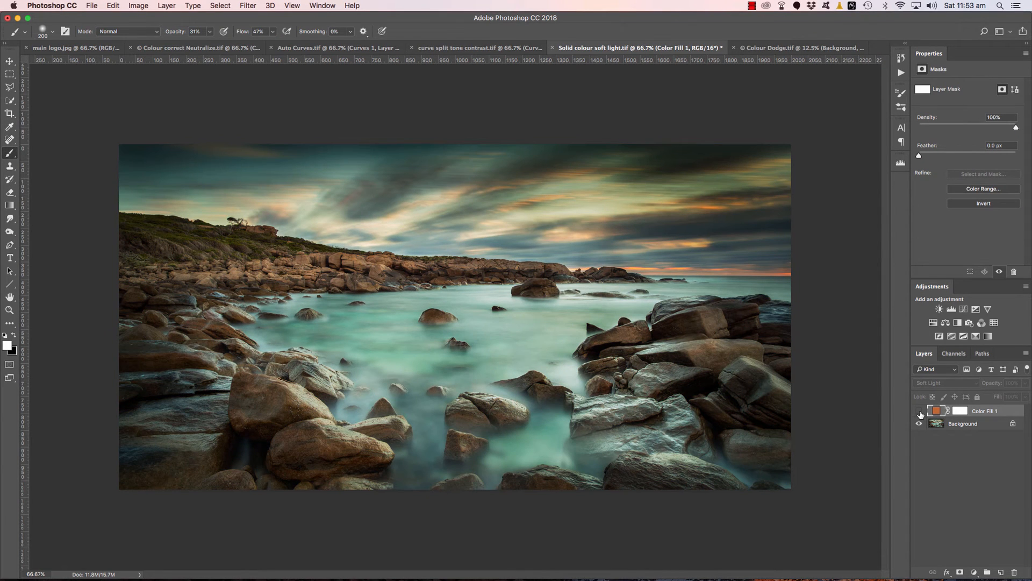
mouse_move(919, 414)
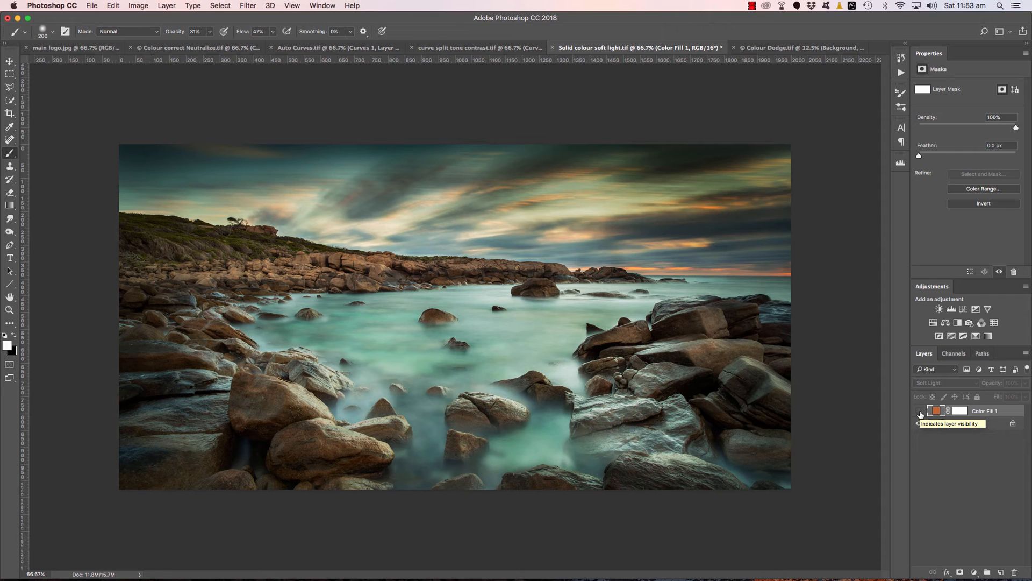
click(920, 424)
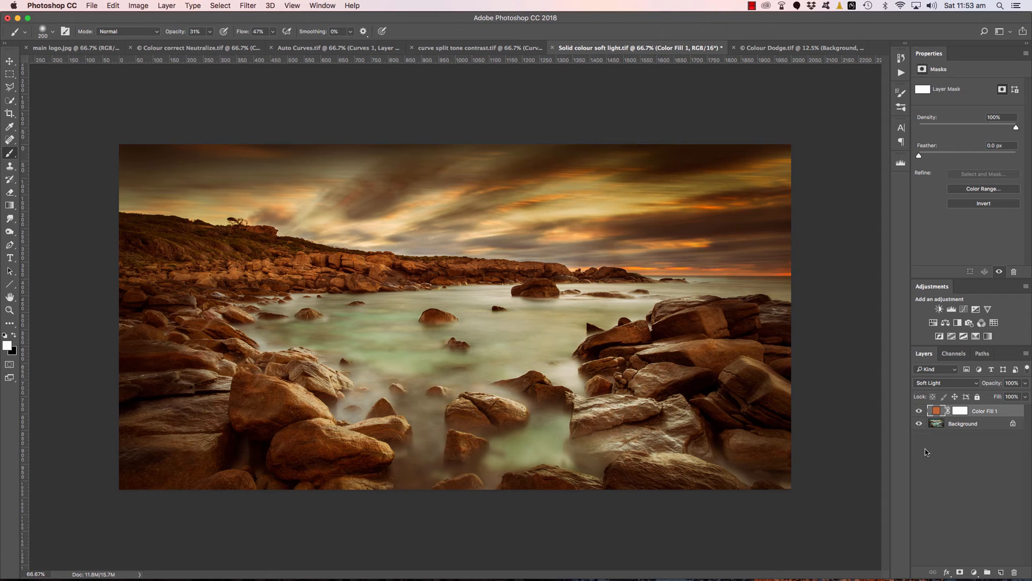
mouse_move(838, 150)
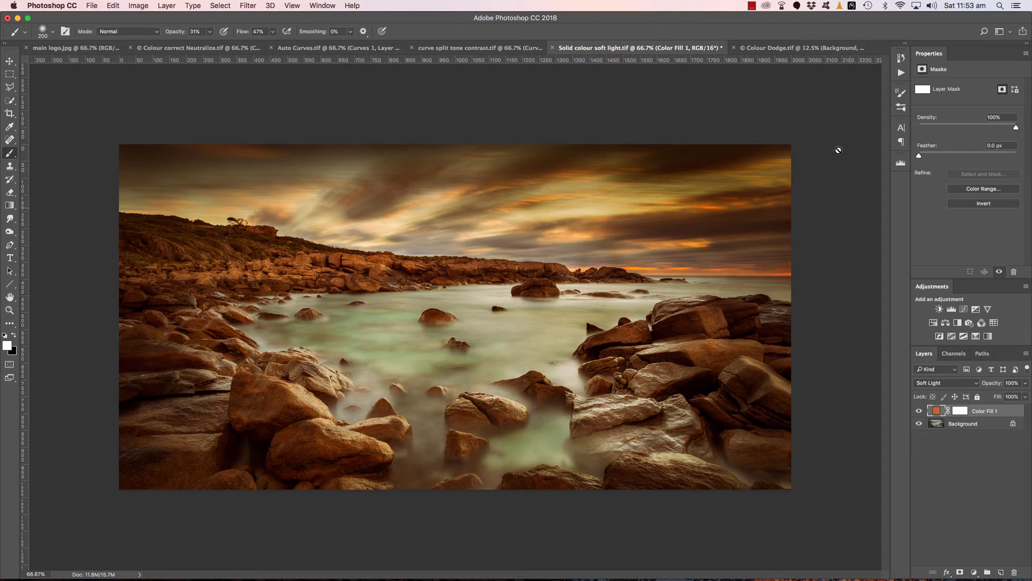
Switch to the Colour Dodge tower photo and toggle its golden fill and curves layers to preview.
click(788, 47)
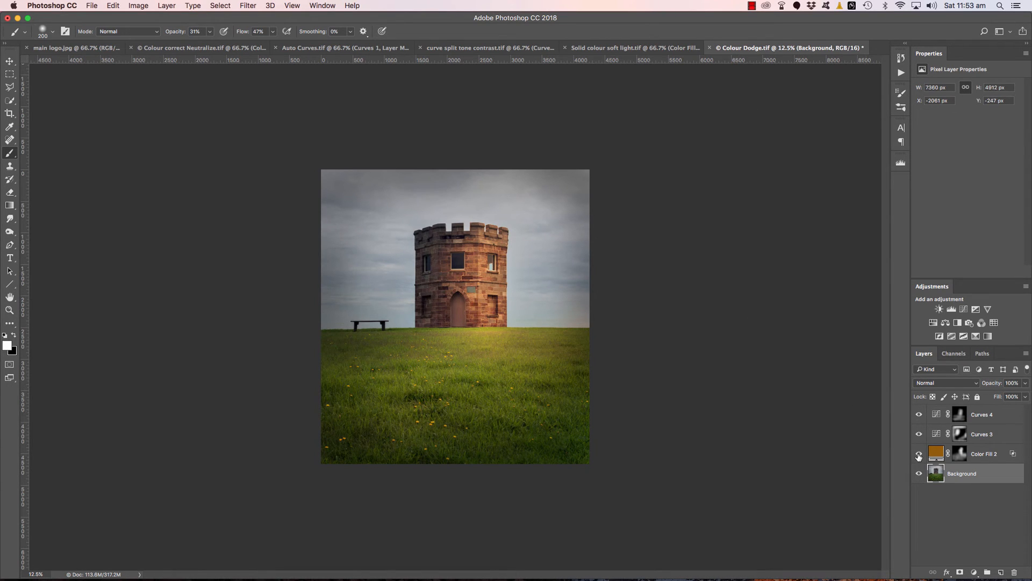
click(919, 456)
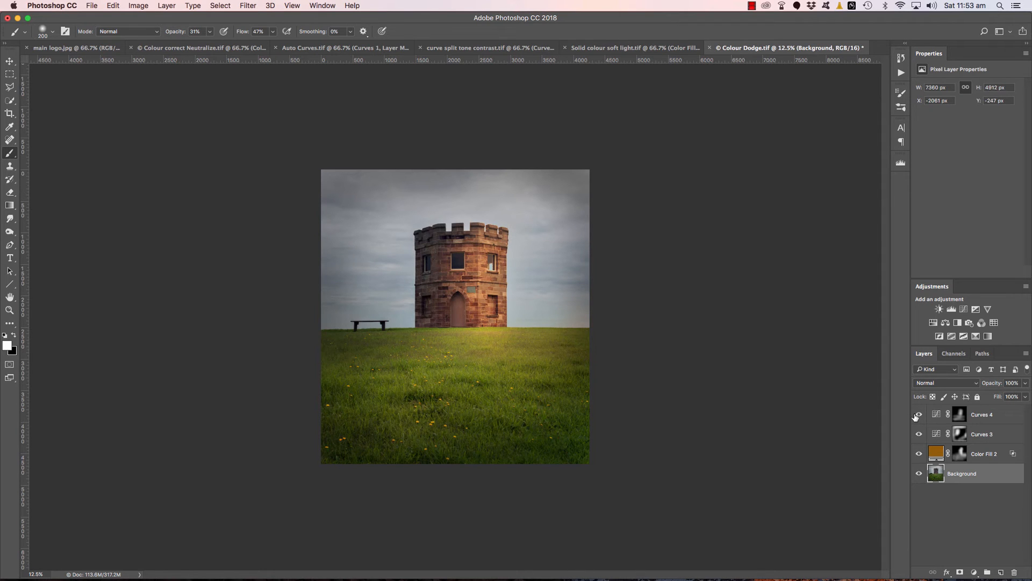
click(981, 414)
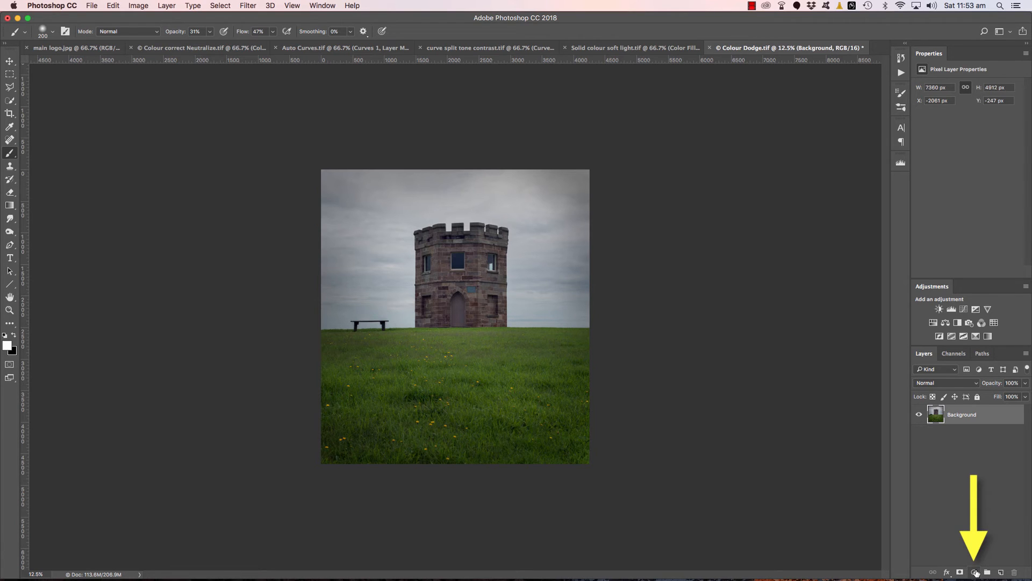
Add a mid-brown (#886b46) Solid Color fill over the tower and blend it as Color Dodge.
click(977, 571)
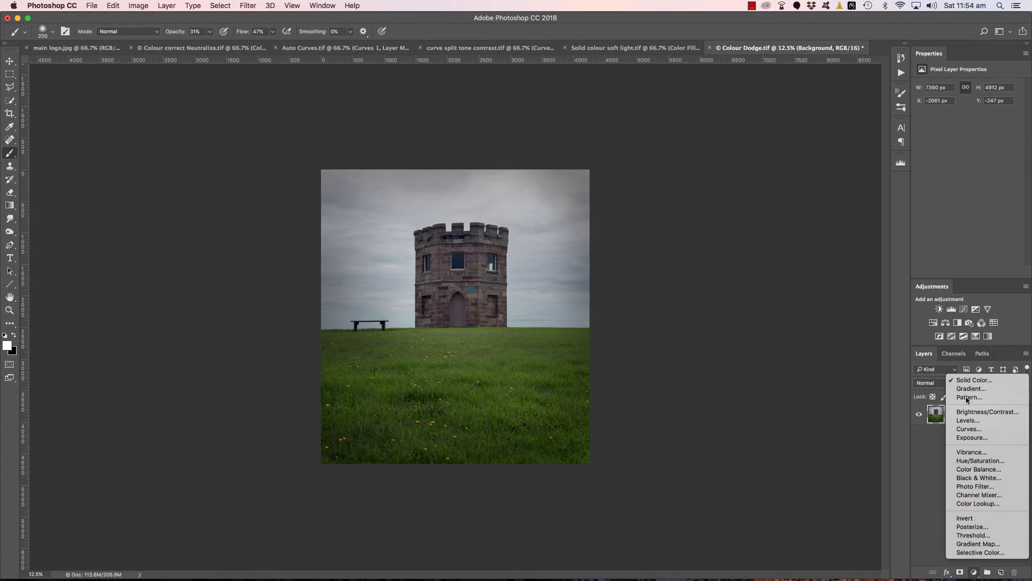
mouse_move(974, 379)
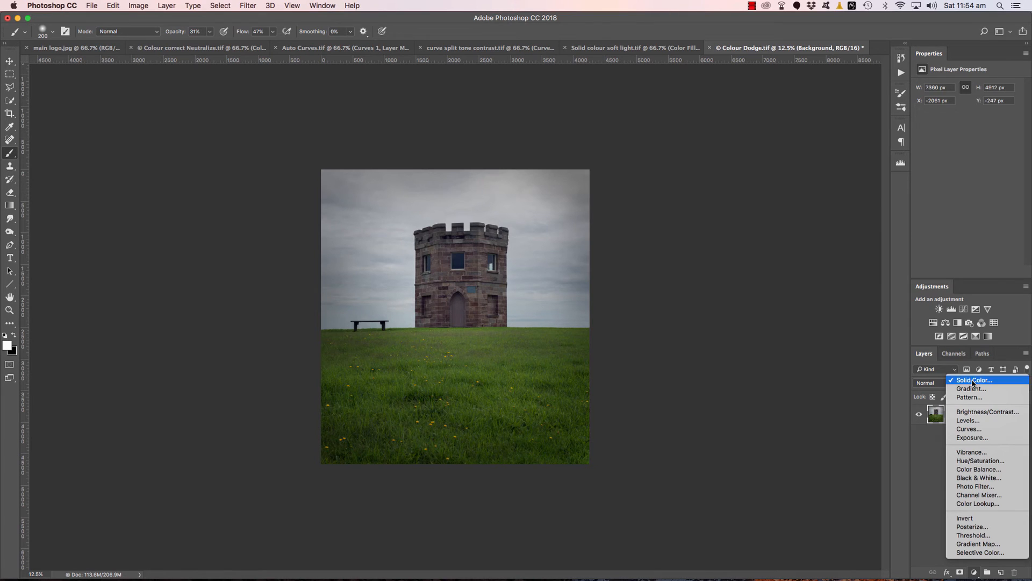
click(973, 379)
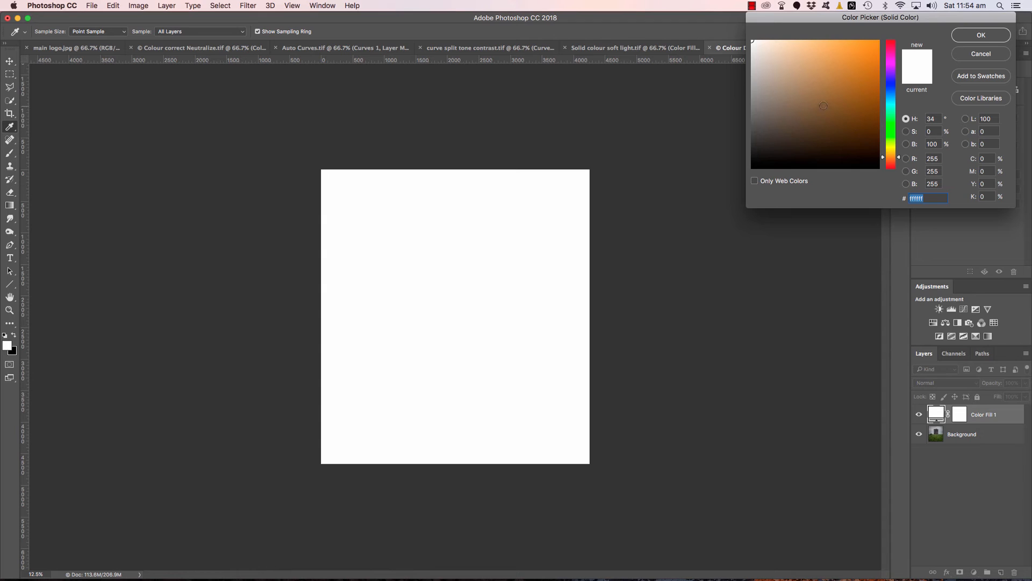
click(814, 100)
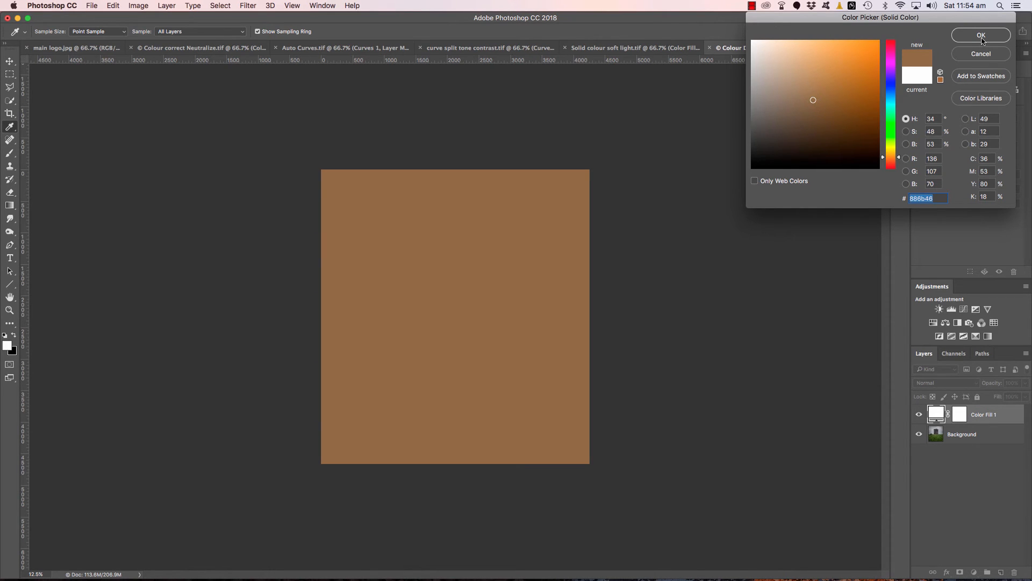
click(981, 34)
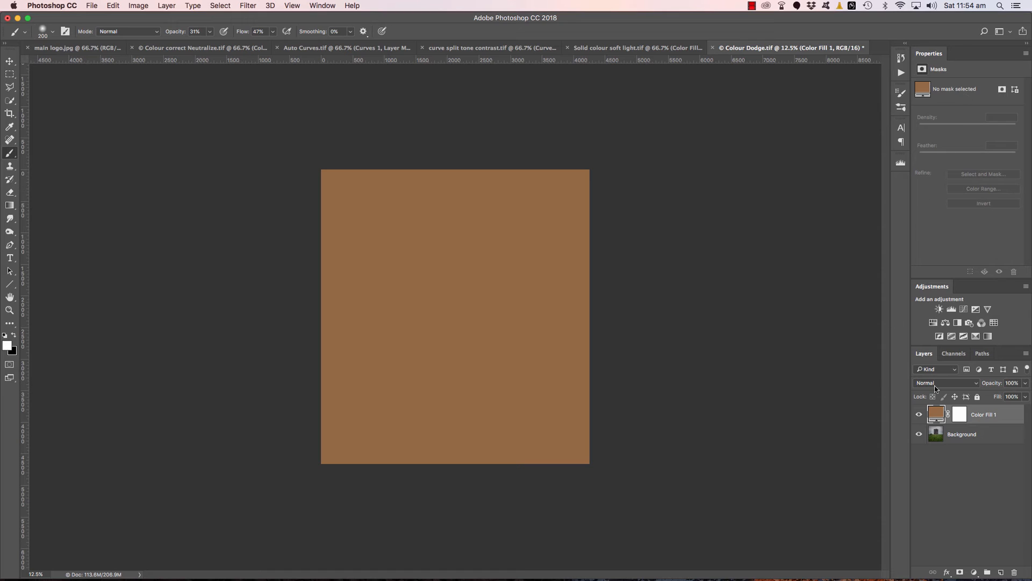
mouse_move(946, 383)
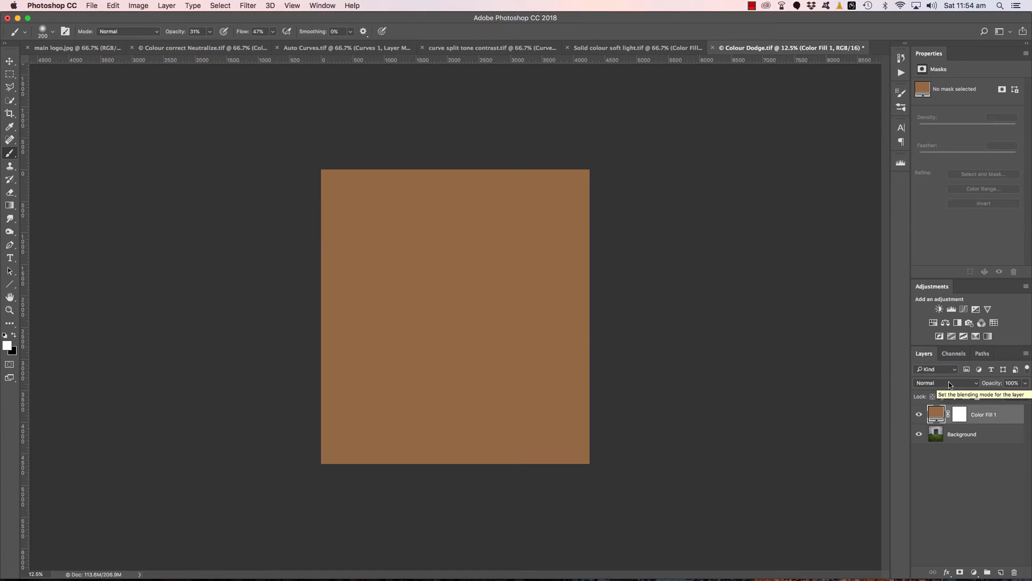
click(946, 383)
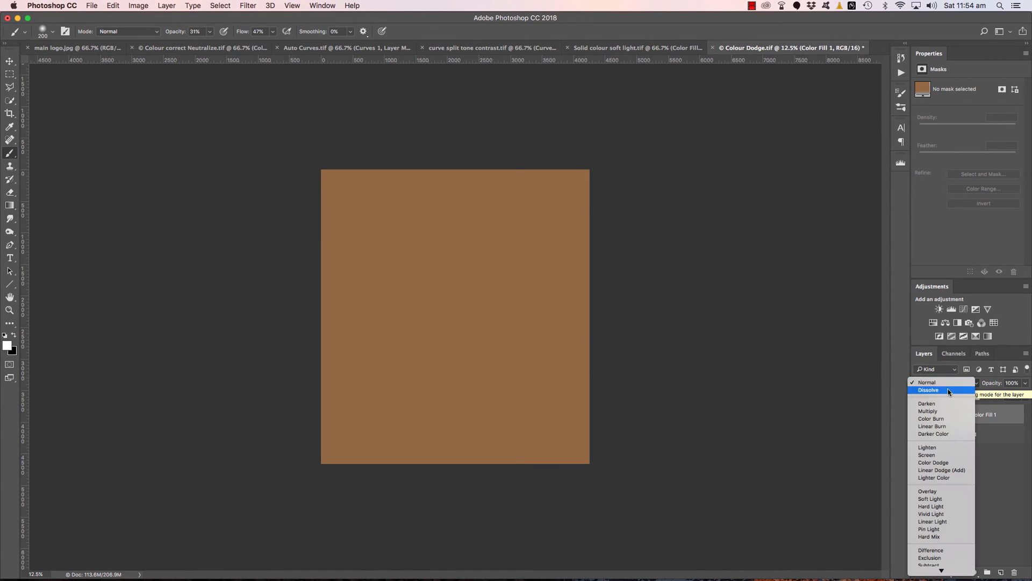
mouse_move(941, 462)
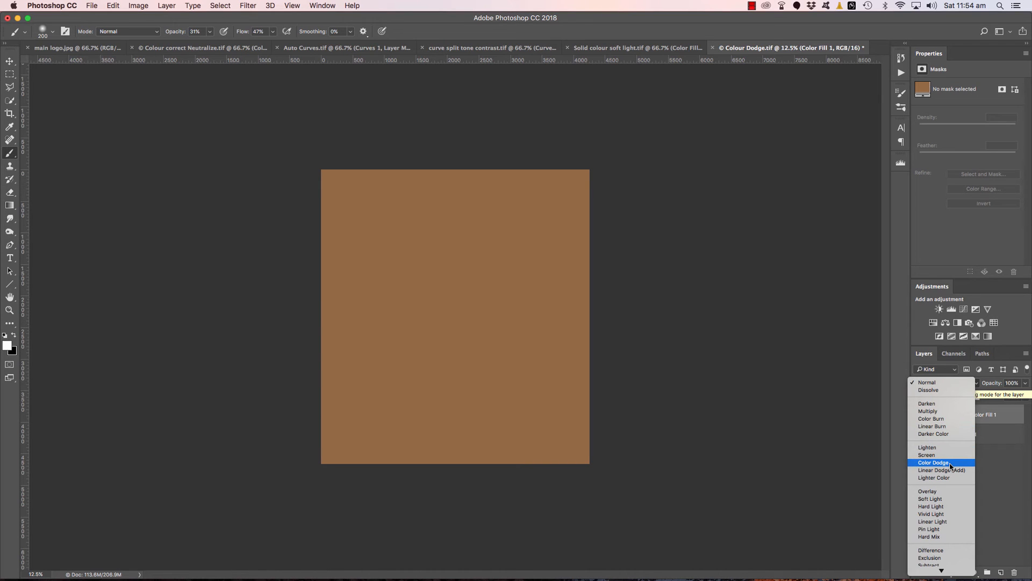
click(933, 462)
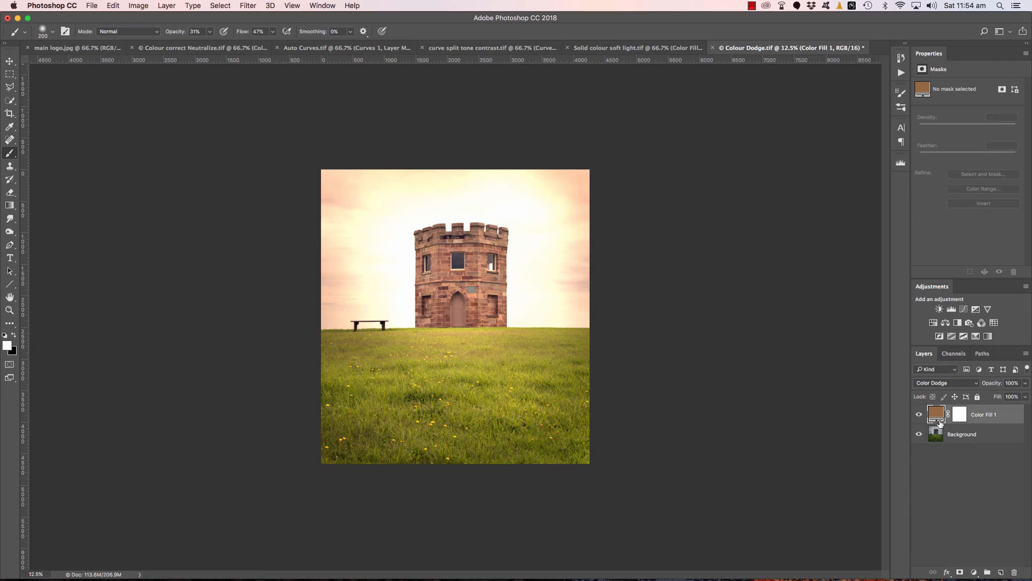
Recolour Color Fill 1 to a softer golden orange so the tower and grass glow warmer.
double_click(937, 413)
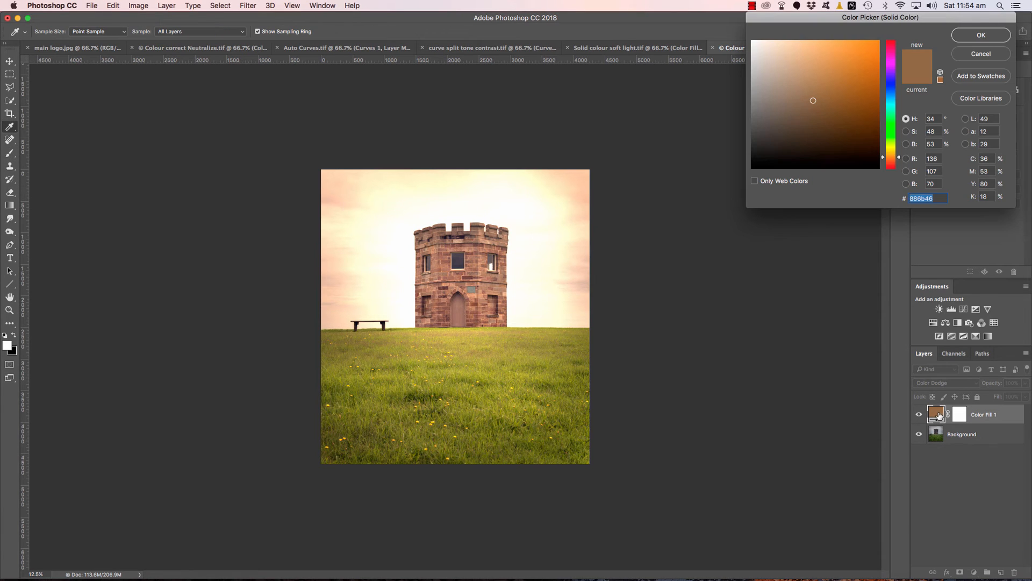
click(860, 93)
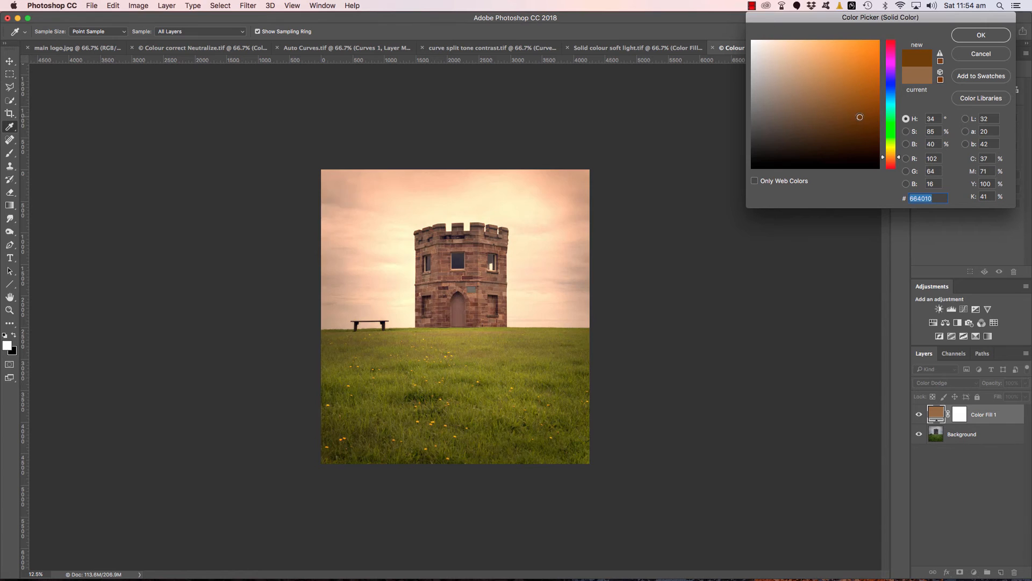
drag(860, 116, 869, 92)
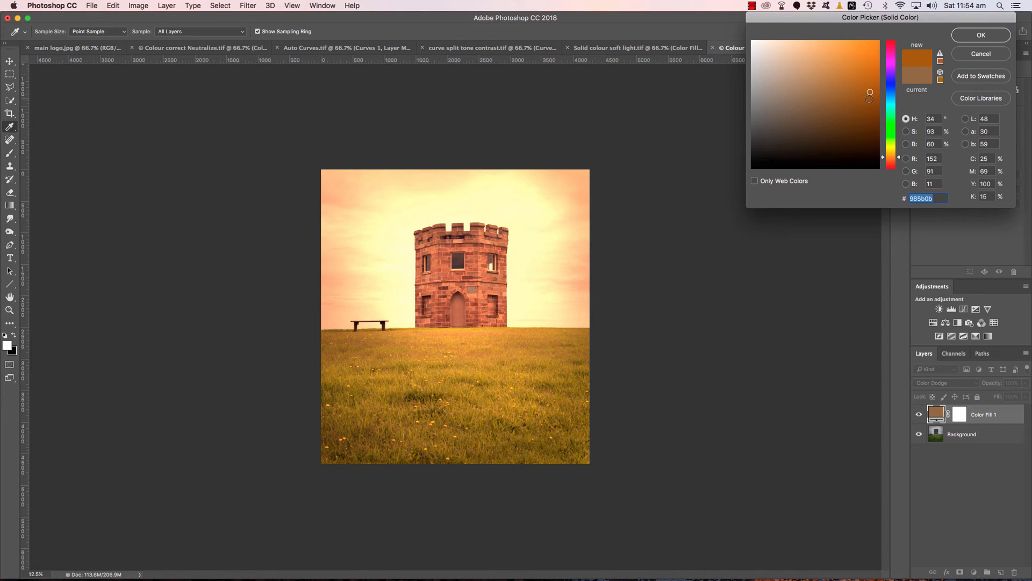
drag(869, 100, 870, 93)
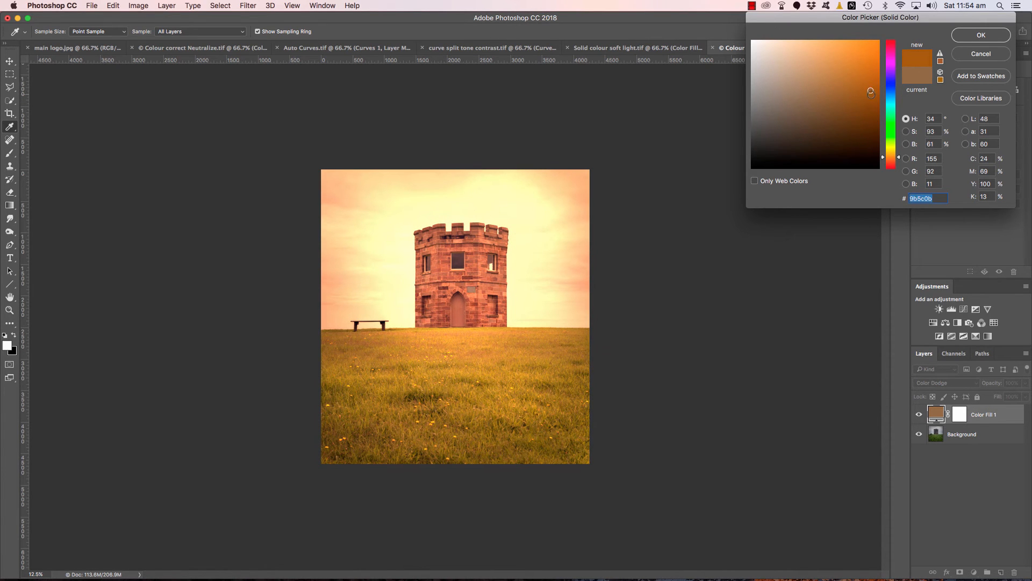
click(871, 94)
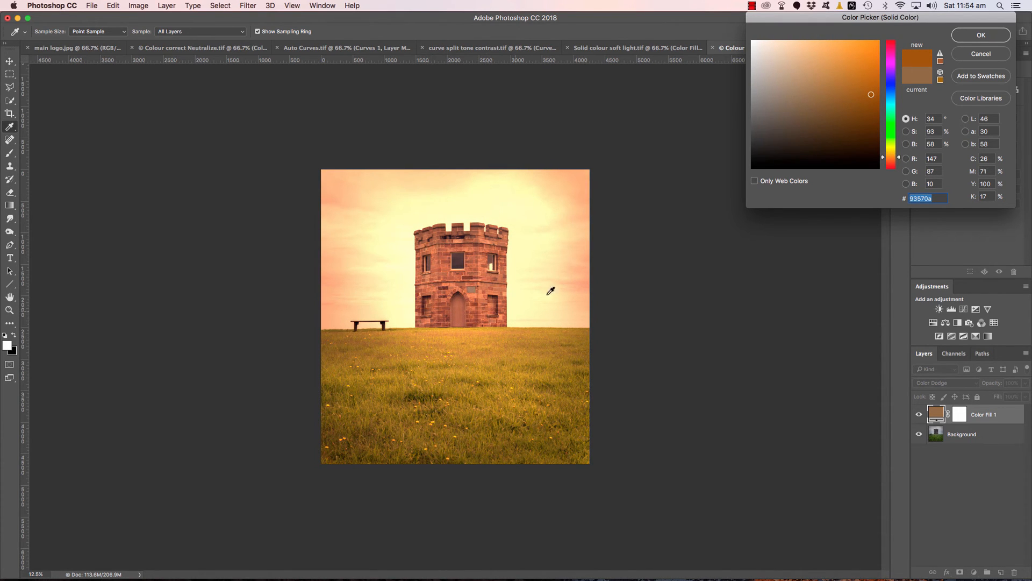
mouse_move(488, 334)
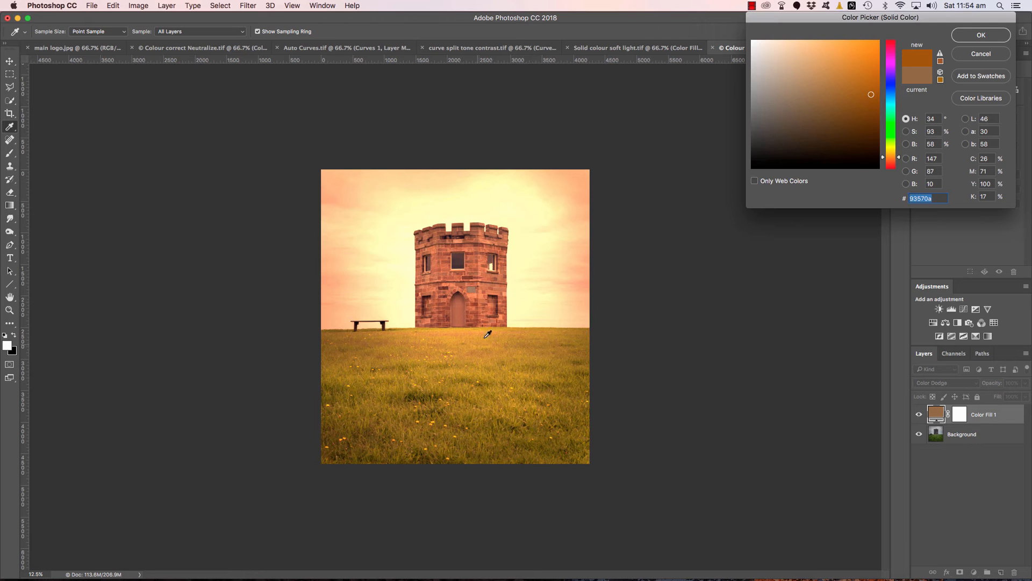
mouse_move(470, 347)
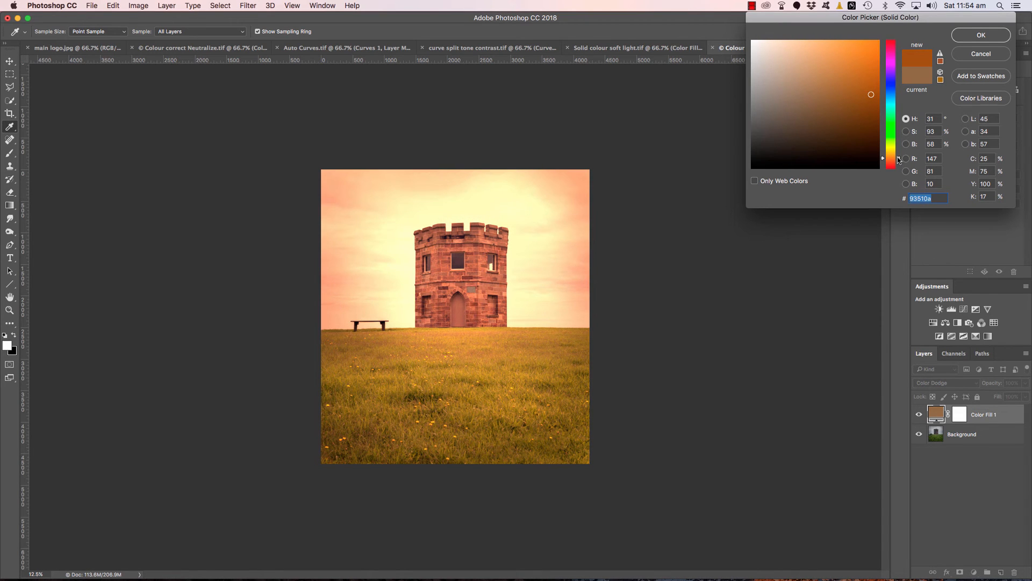
click(860, 94)
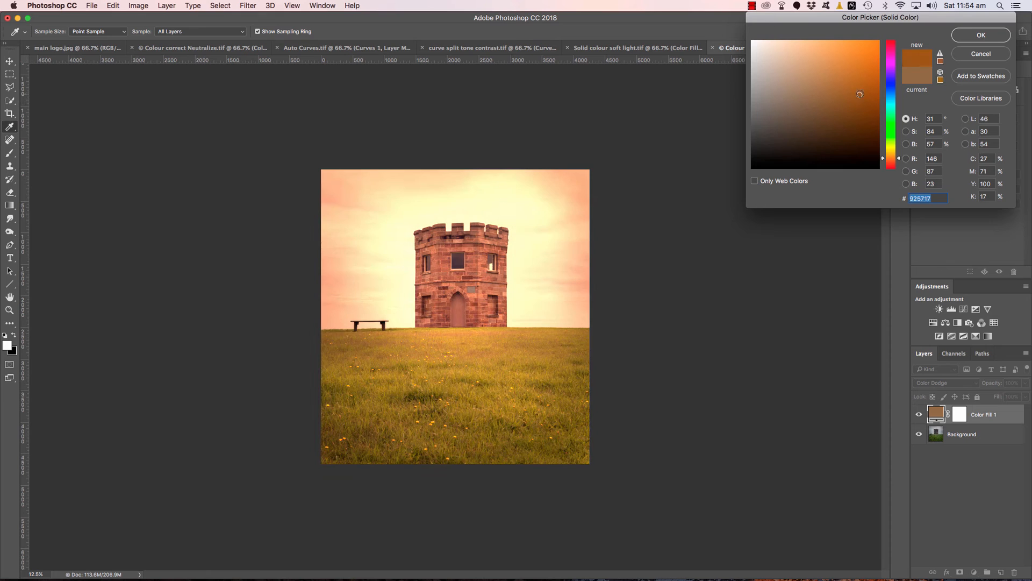
click(851, 90)
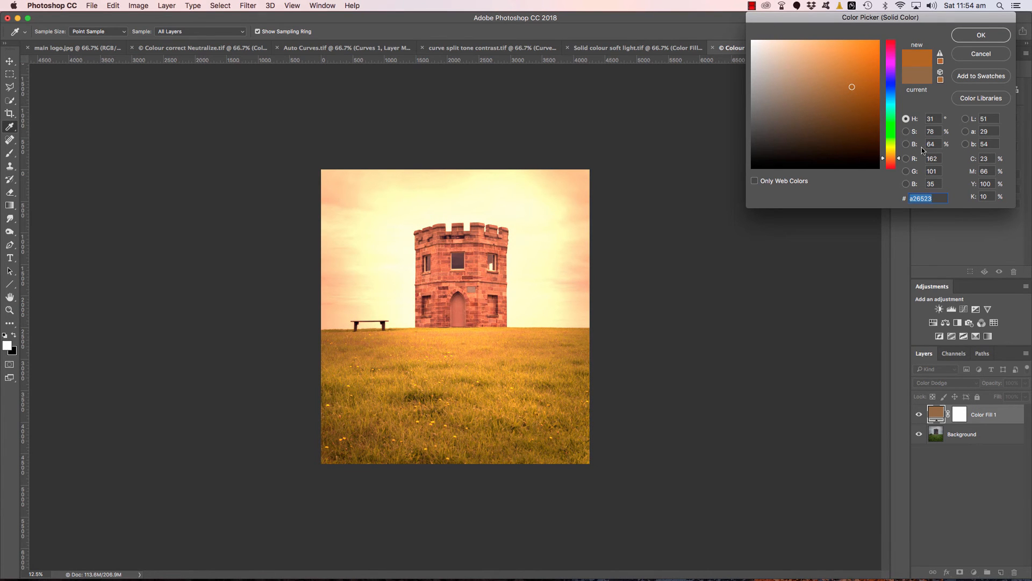
click(981, 34)
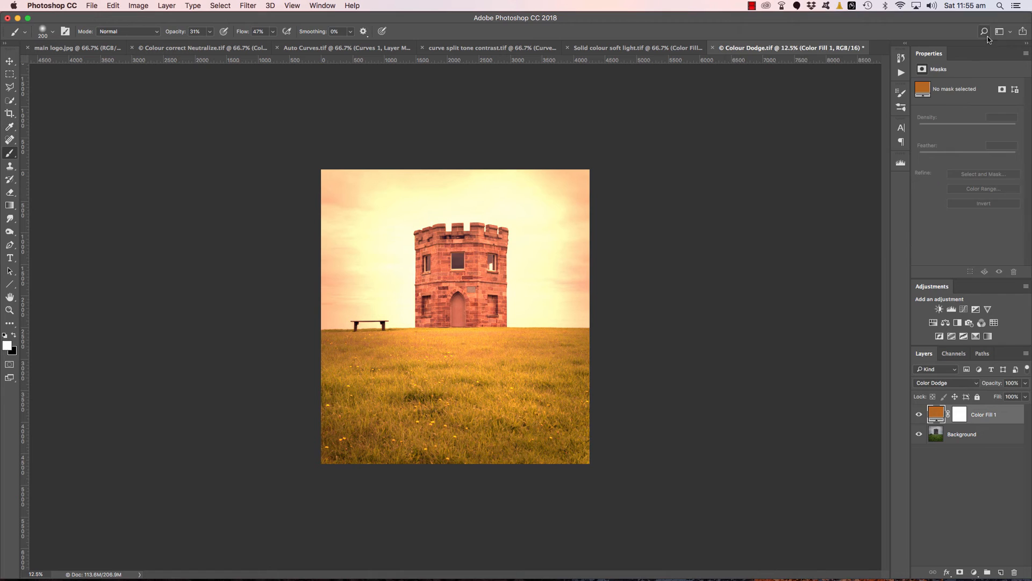
mouse_move(968, 473)
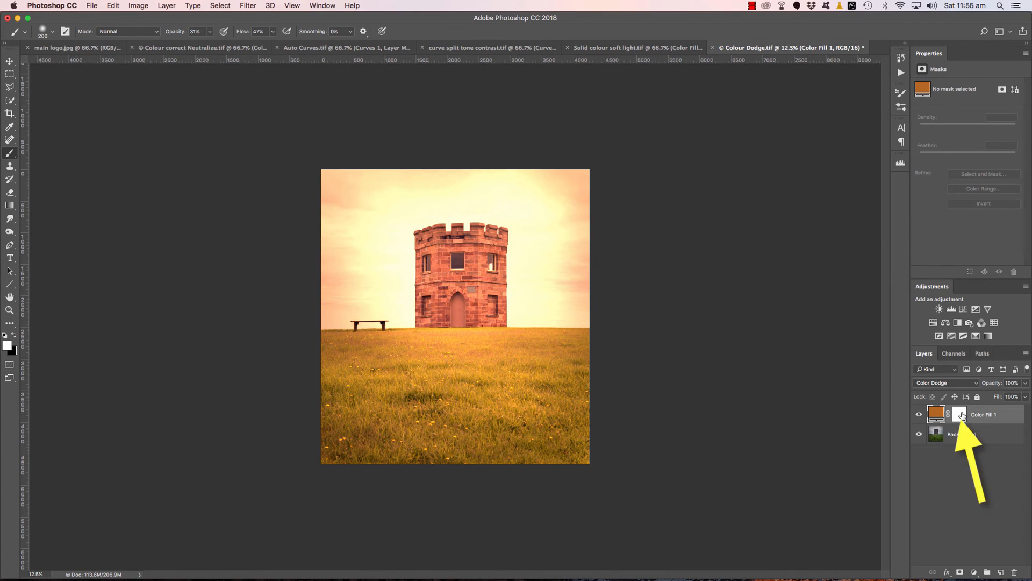
Invert the Color Fill 1 mask to hide the glow, then brush it back onto the tower's upper right and nearby grass.
click(960, 414)
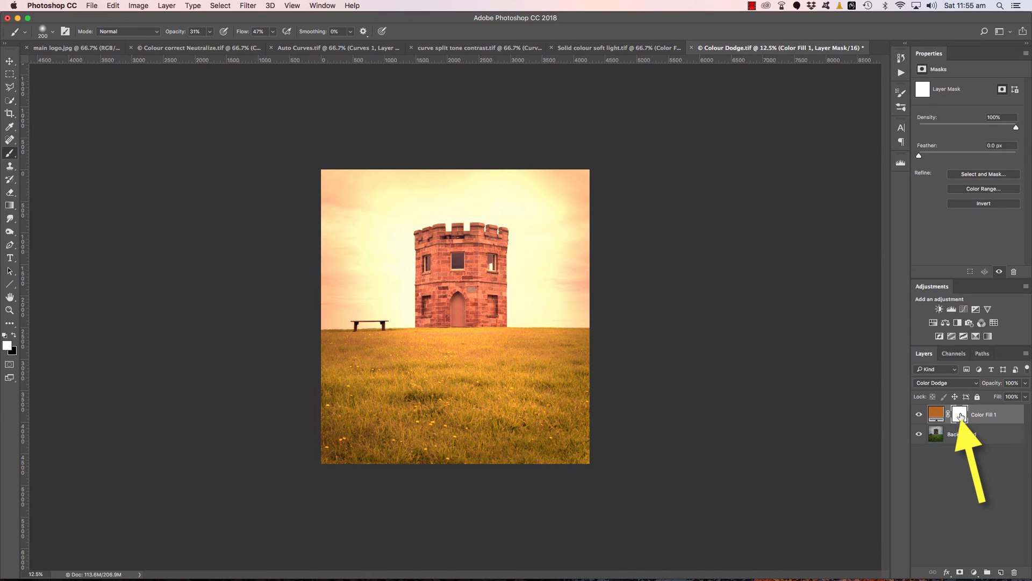
mouse_move(960, 415)
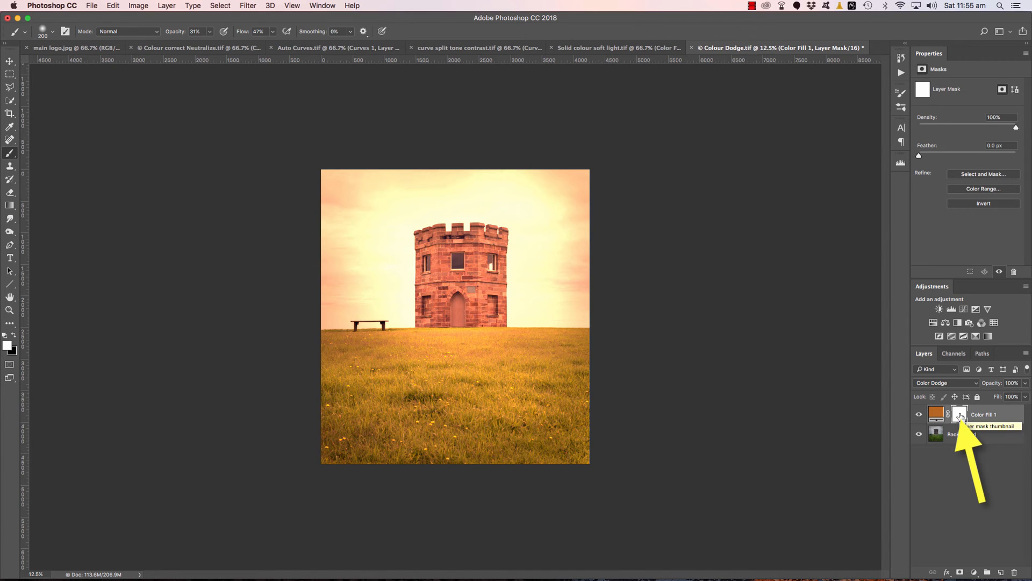
click(960, 413)
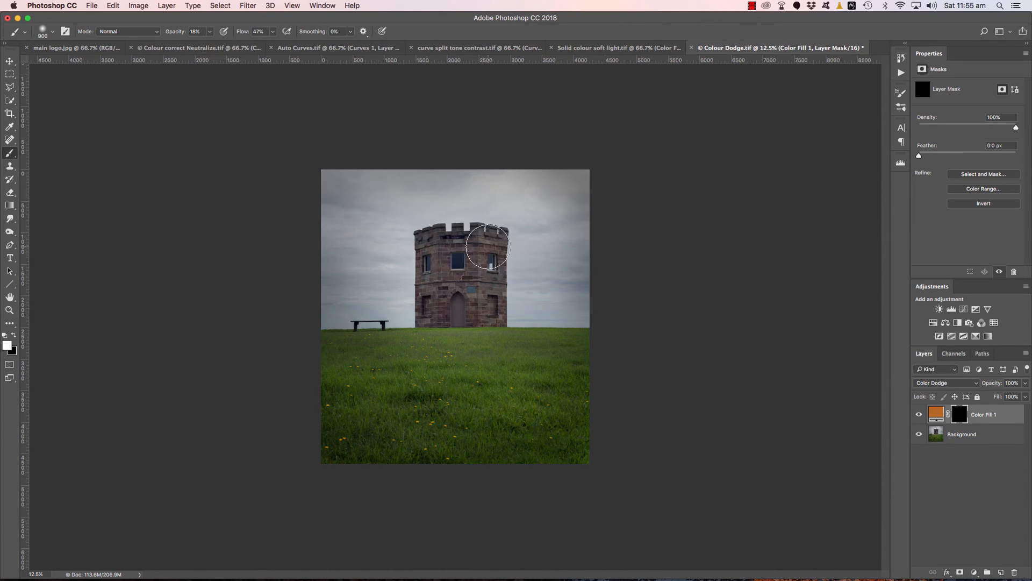
drag(487, 247, 480, 323)
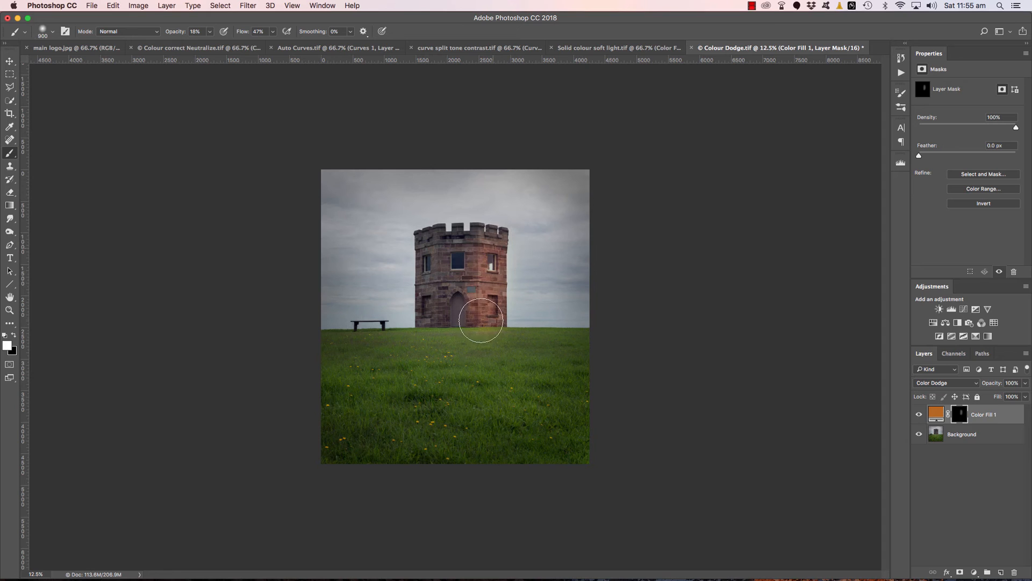
drag(480, 323, 496, 324)
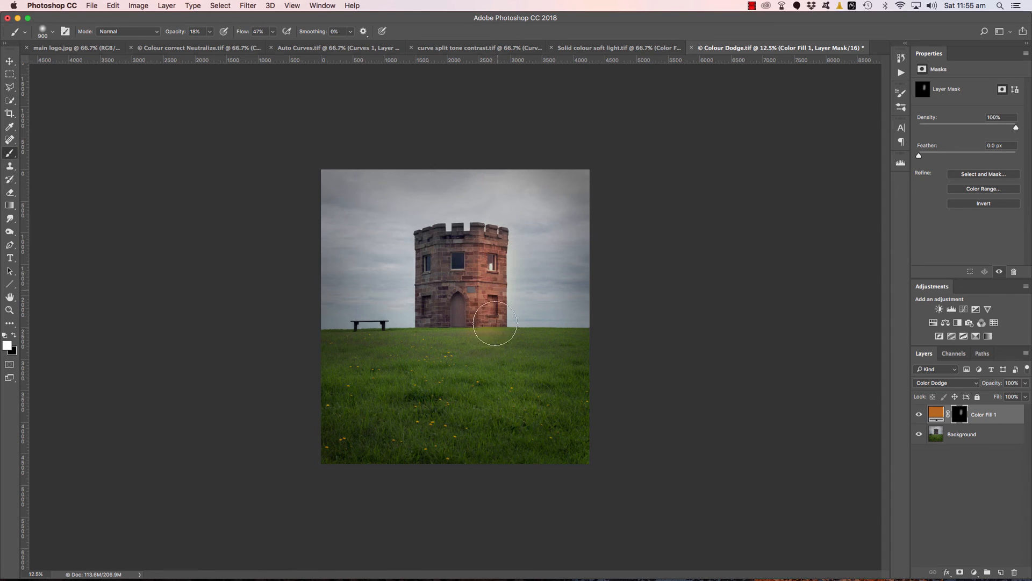
Spread soft golden light along the right horizon, the lower tower and the sky behind it.
drag(495, 322, 552, 351)
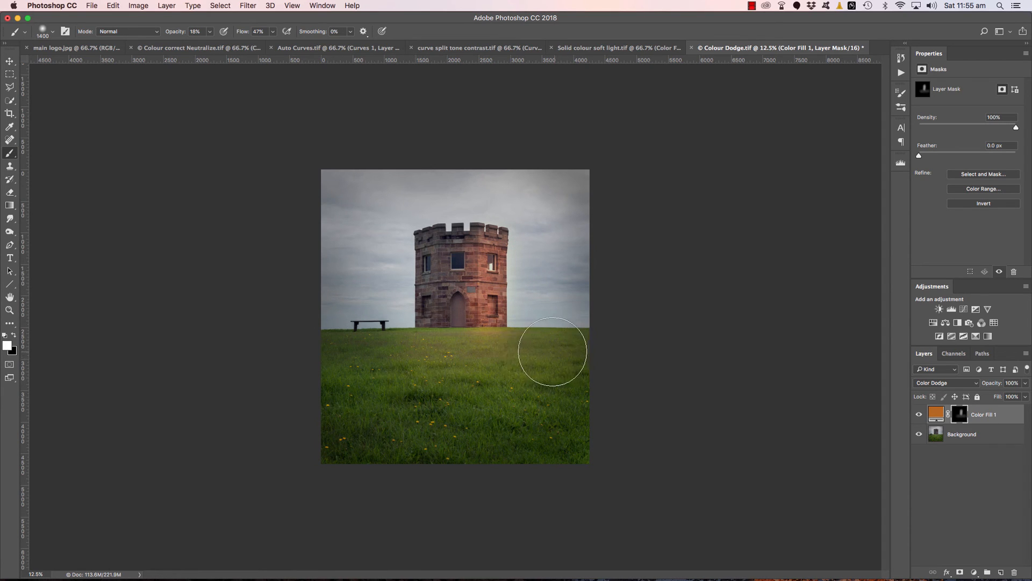
drag(552, 351, 556, 331)
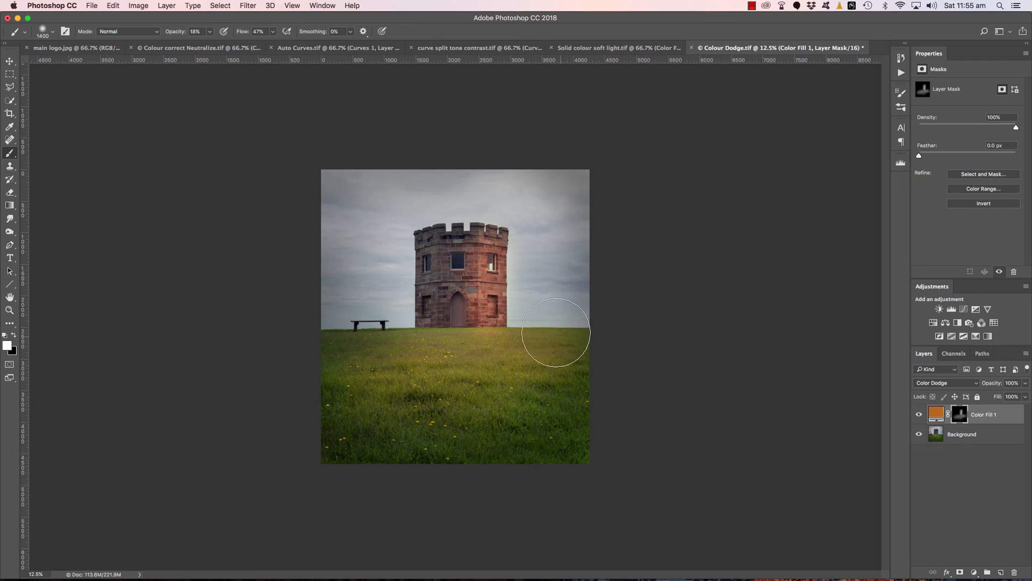
drag(556, 332, 474, 314)
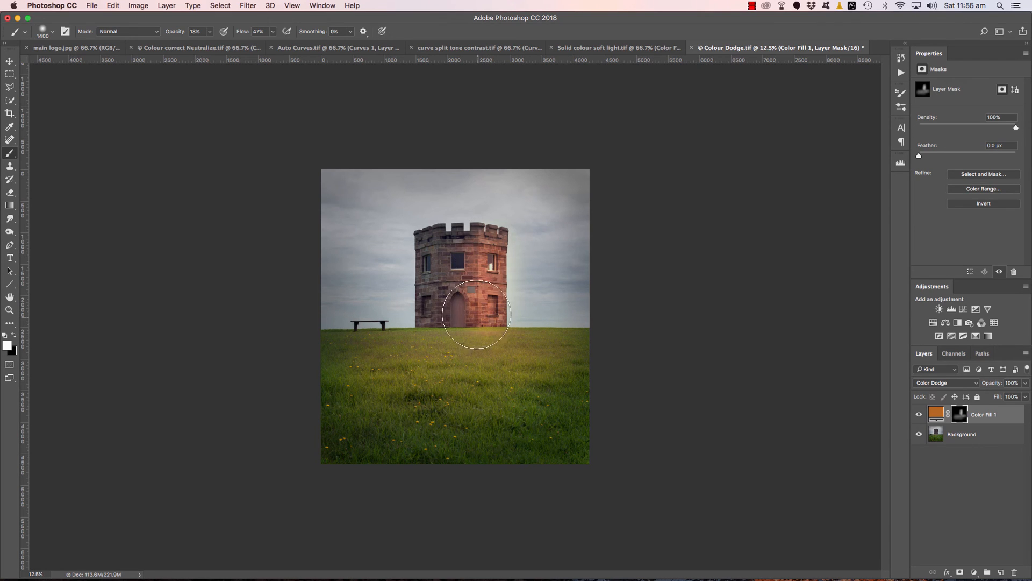
drag(477, 315, 489, 232)
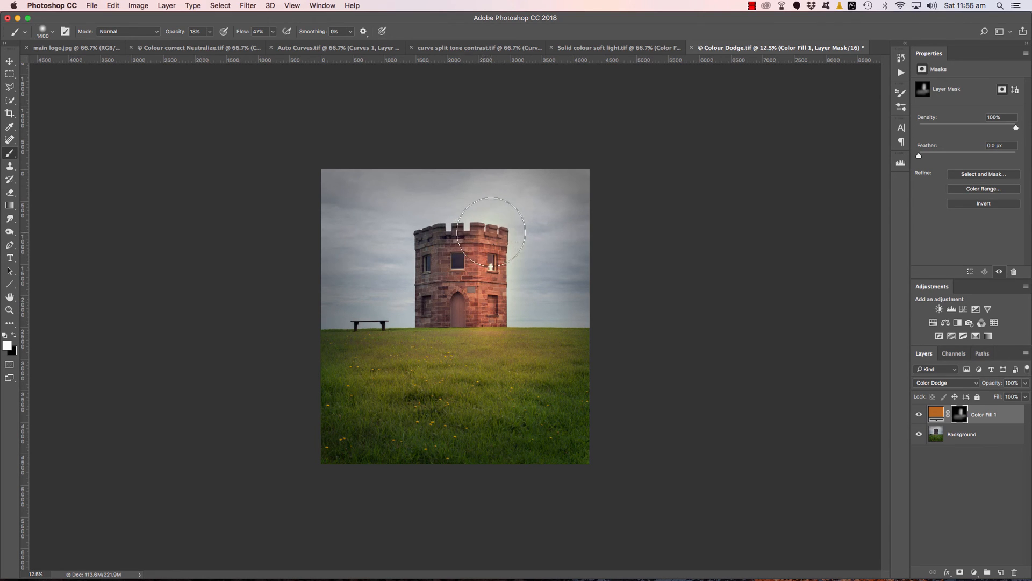
drag(490, 230, 462, 286)
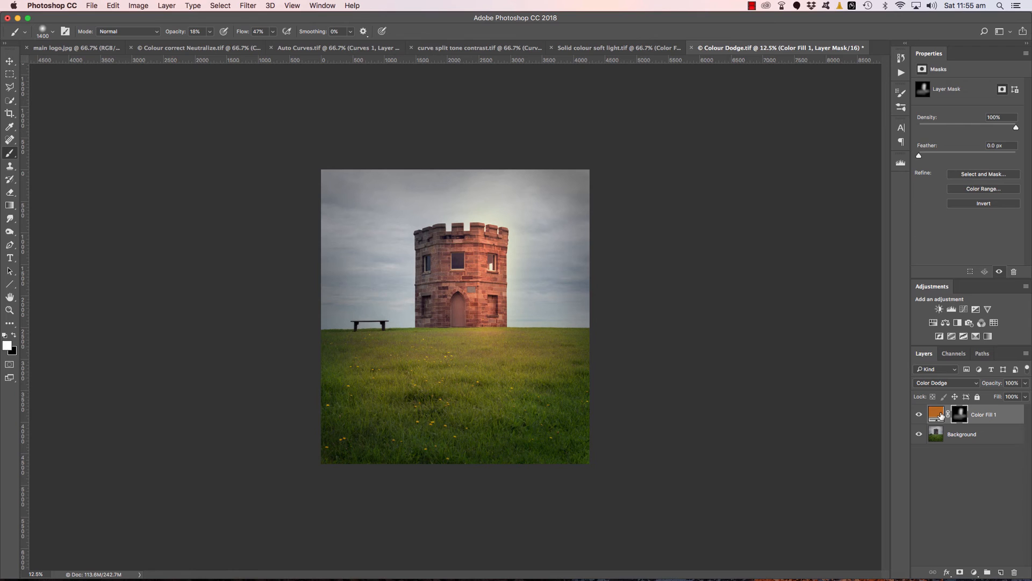
Recolour Color Fill 1 to a warmer golden yellow (a67621) in the Color Picker.
double_click(935, 413)
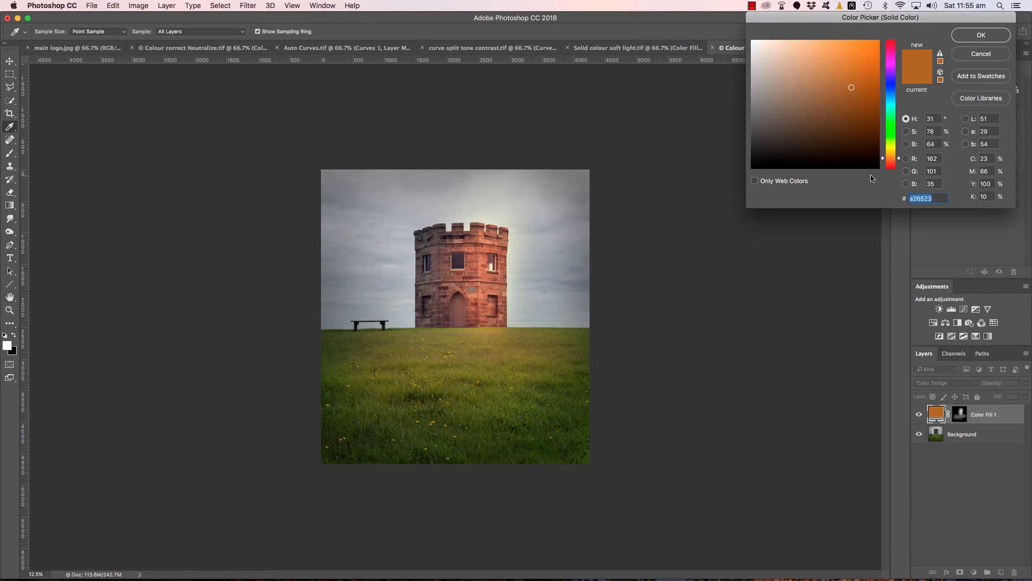
click(835, 86)
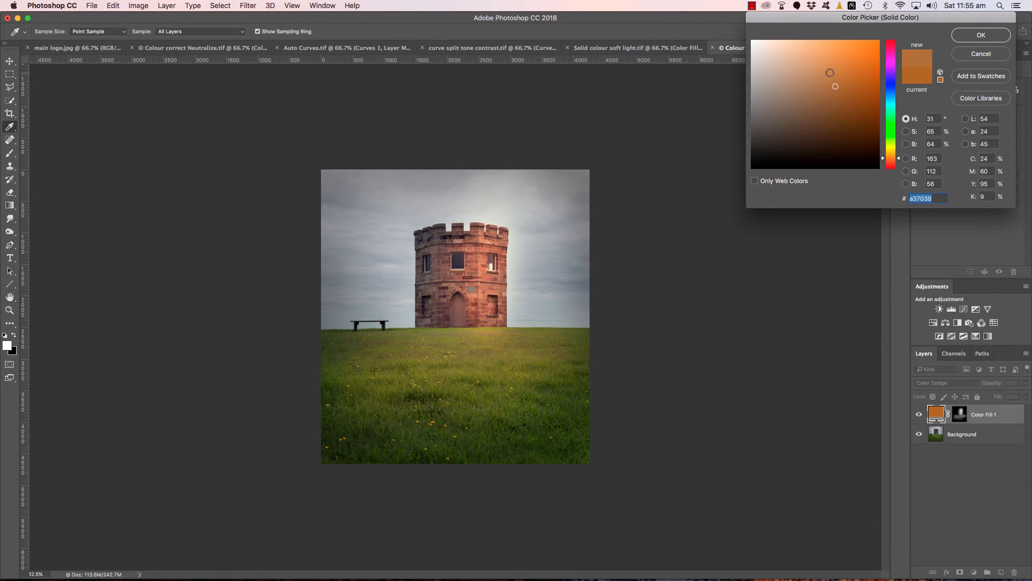
click(855, 86)
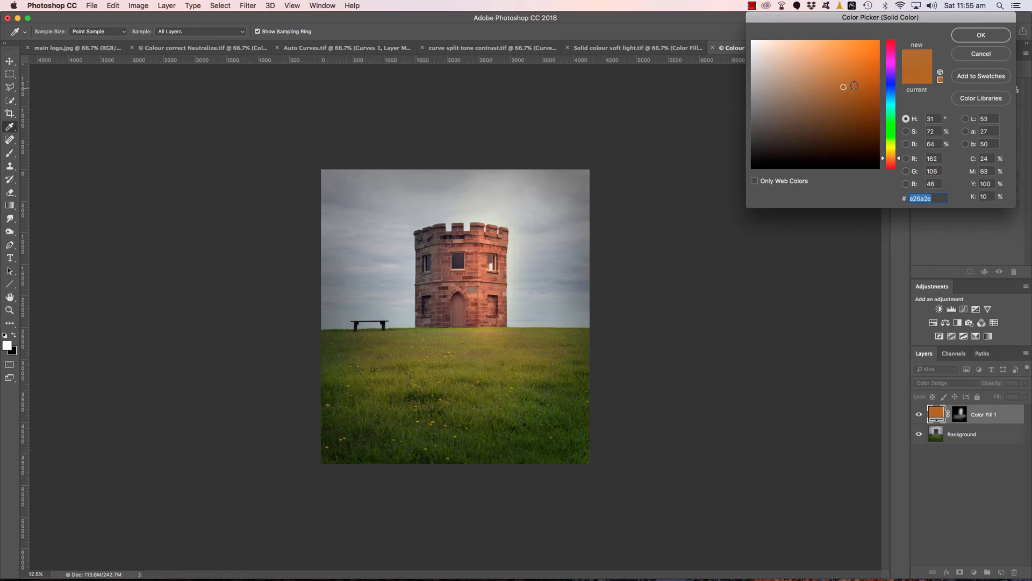
click(855, 84)
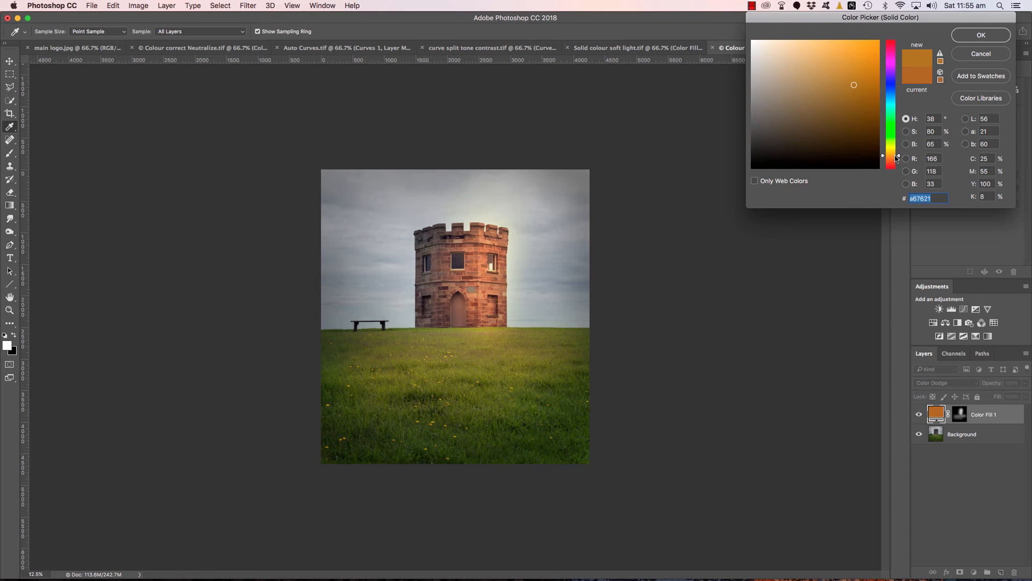
mouse_move(910, 158)
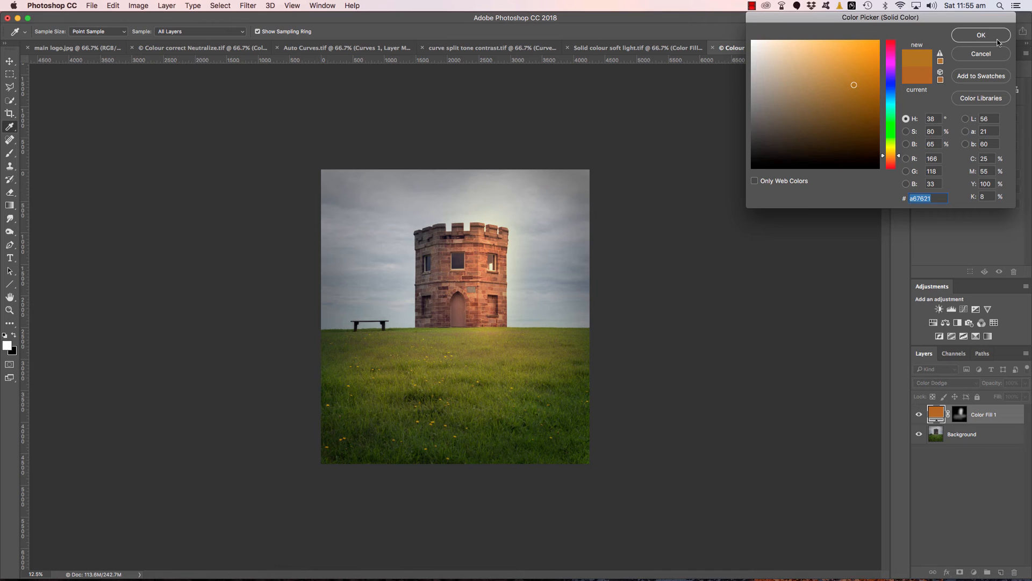
click(981, 34)
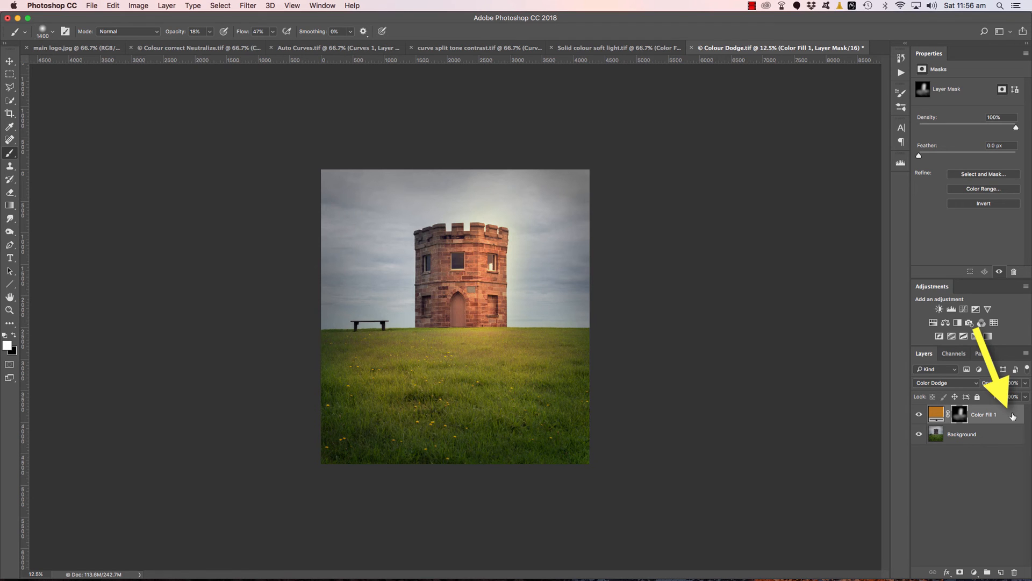
Restrict Color Fill 1 to bright underlying tones with a split 125/216 Blend If cutoff.
double_click(984, 414)
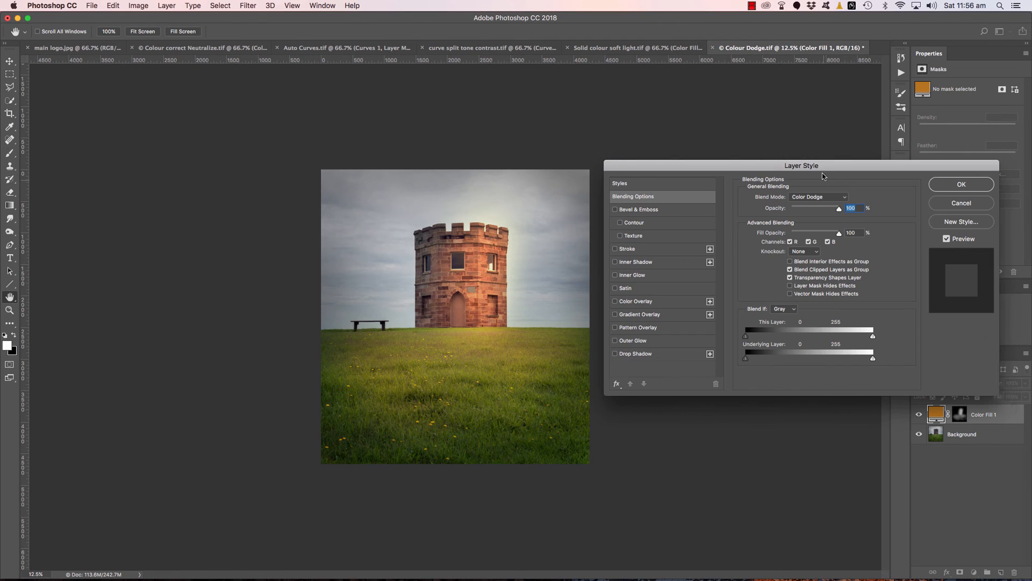
drag(802, 166, 841, 28)
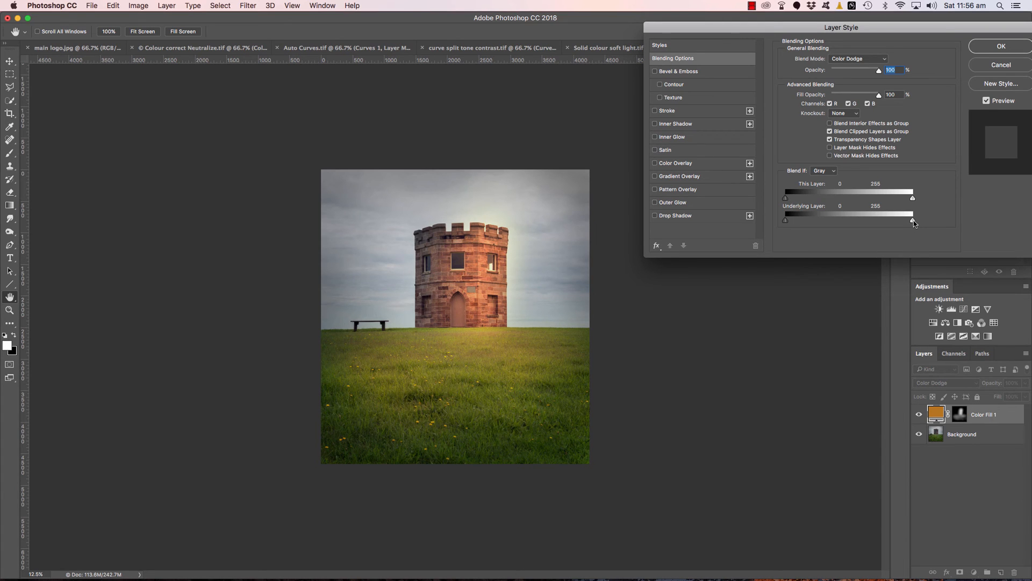
drag(913, 220, 866, 219)
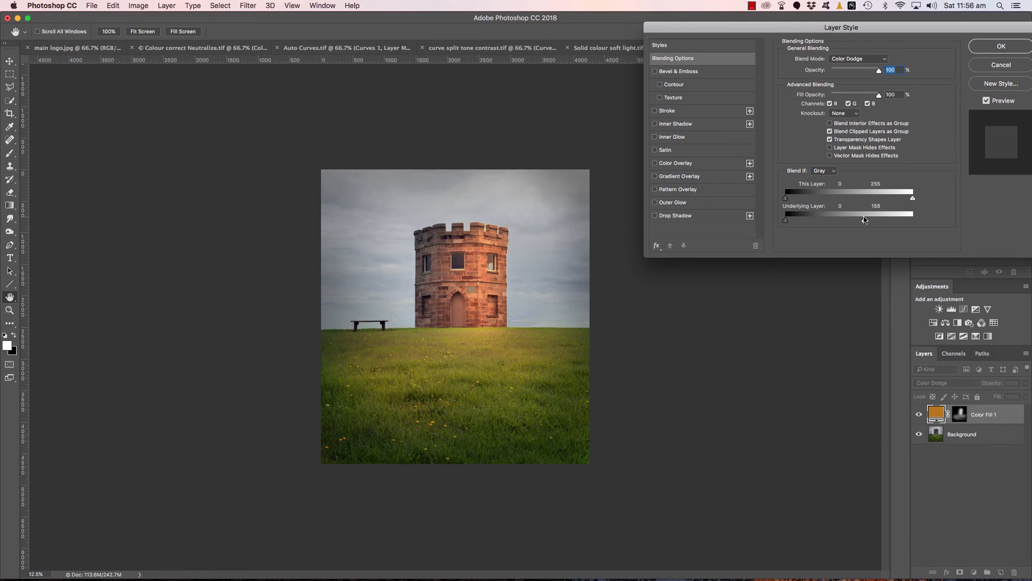
drag(866, 220, 860, 219)
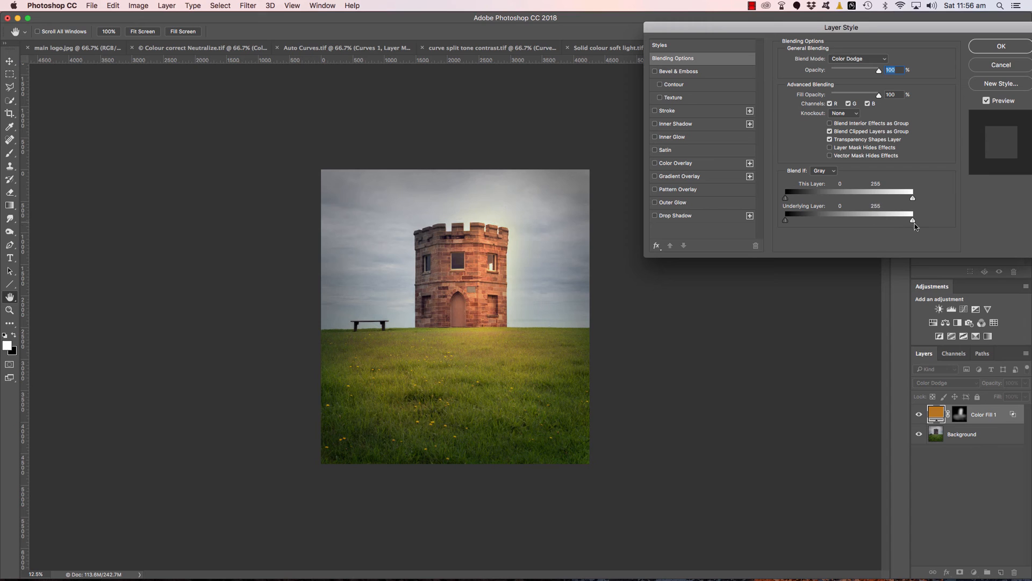
drag(912, 221, 861, 221)
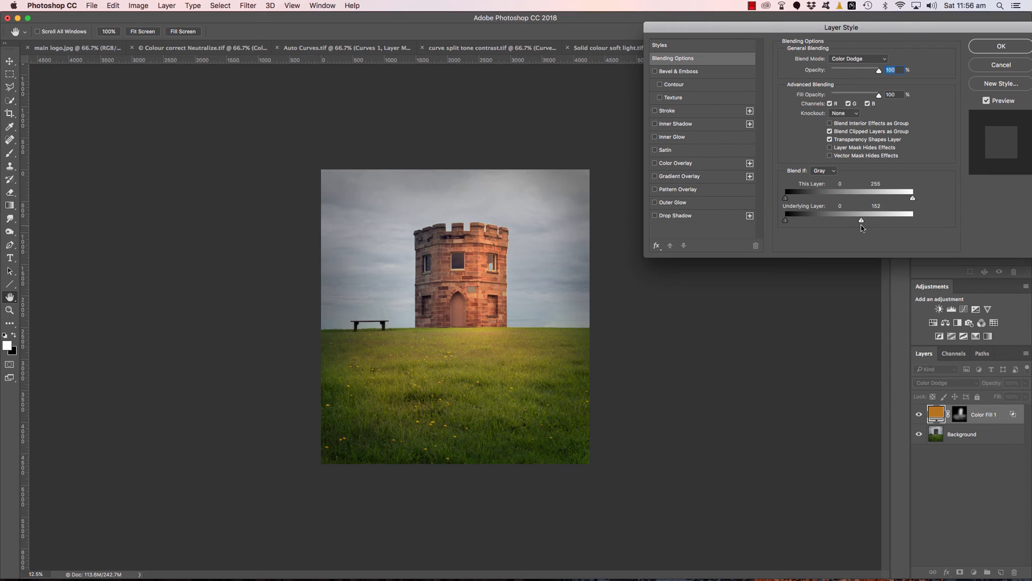
drag(862, 220, 857, 220)
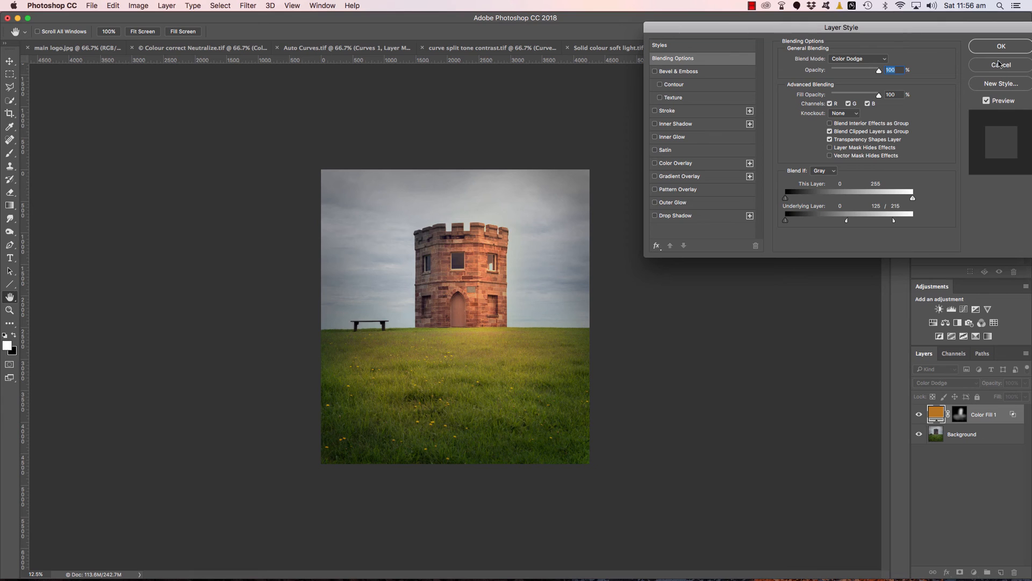
click(1000, 46)
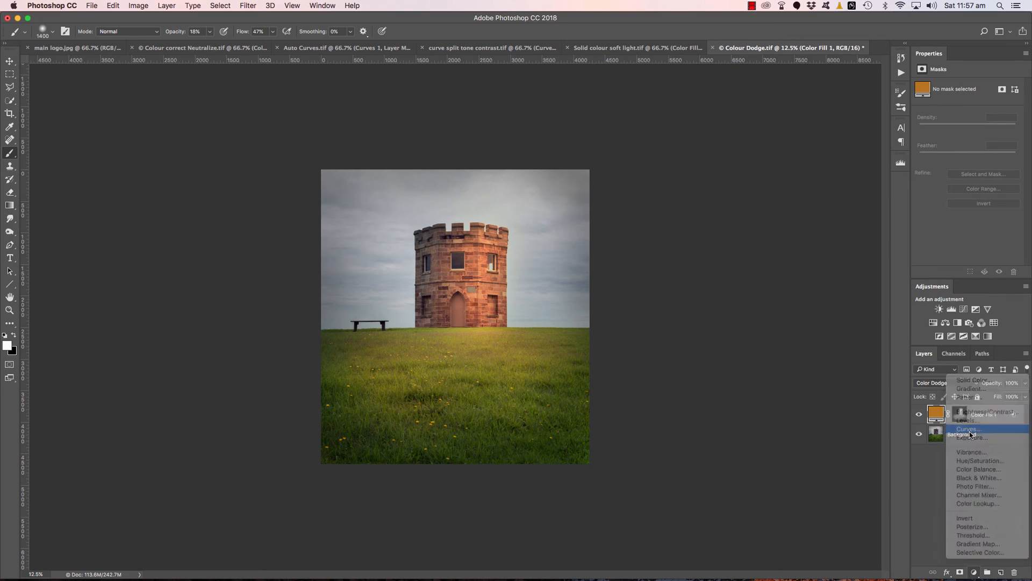
Add a Curves 1 layer with its midpoint pulled down to darken the tower's midtones.
click(965, 429)
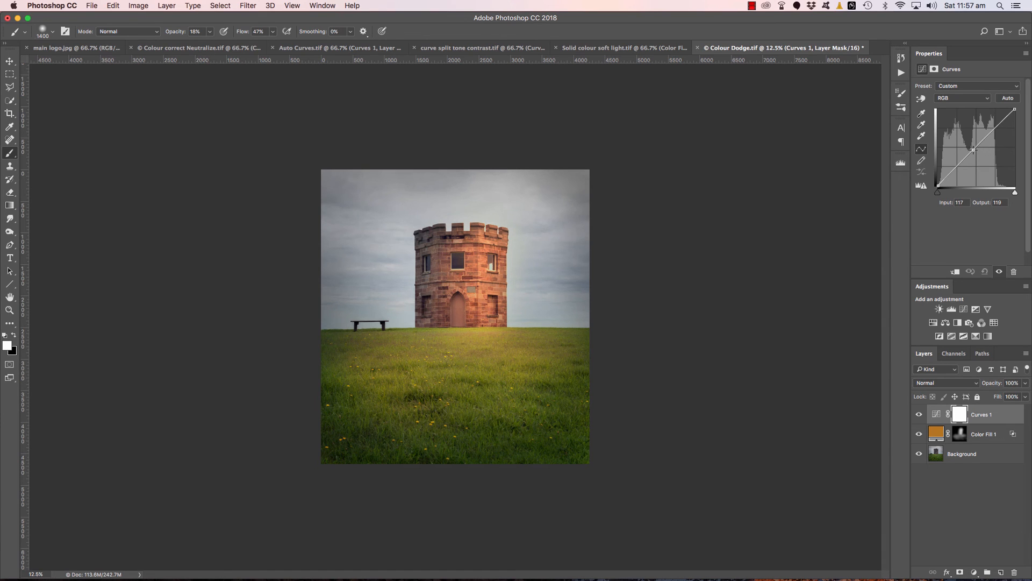
drag(974, 151, 977, 157)
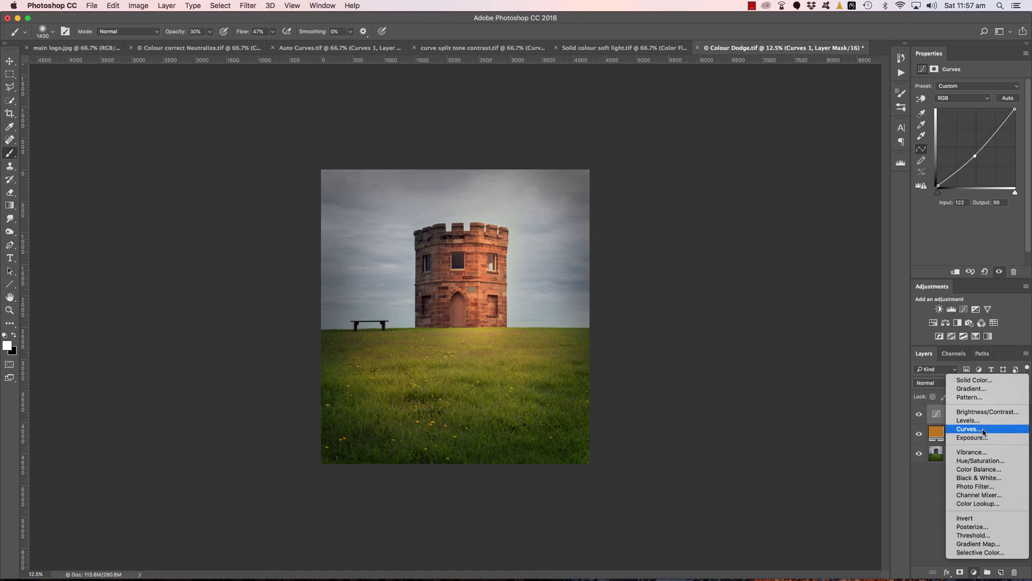
Add a Curves 2 layer shaped into an S-curve for a contrast boost.
click(968, 430)
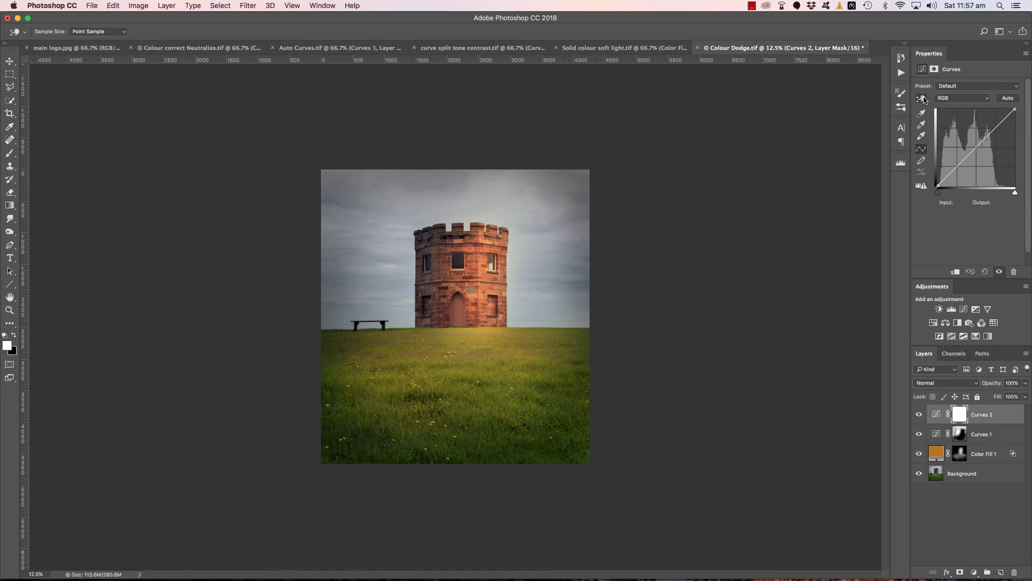
click(482, 267)
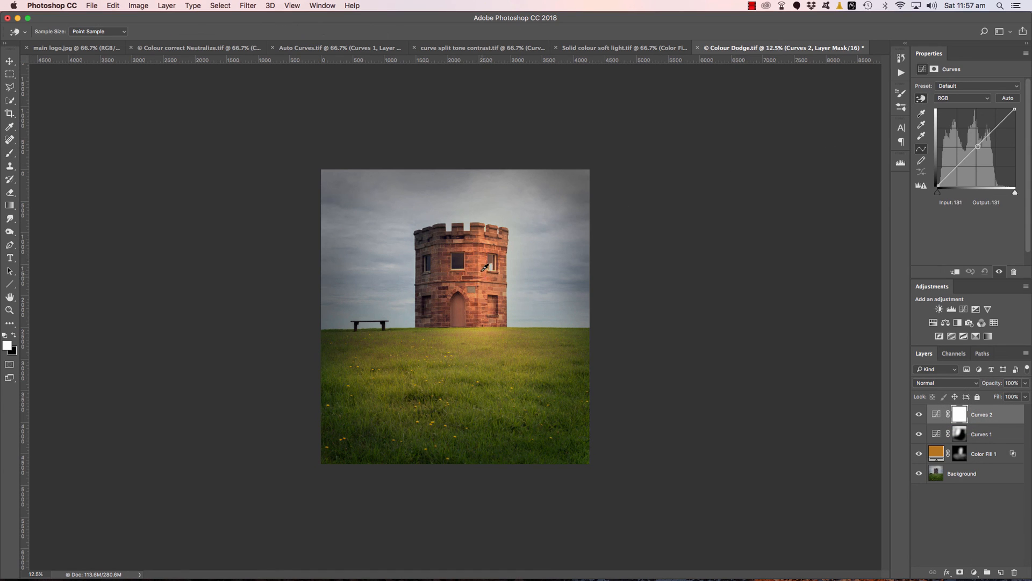
drag(979, 146, 975, 149)
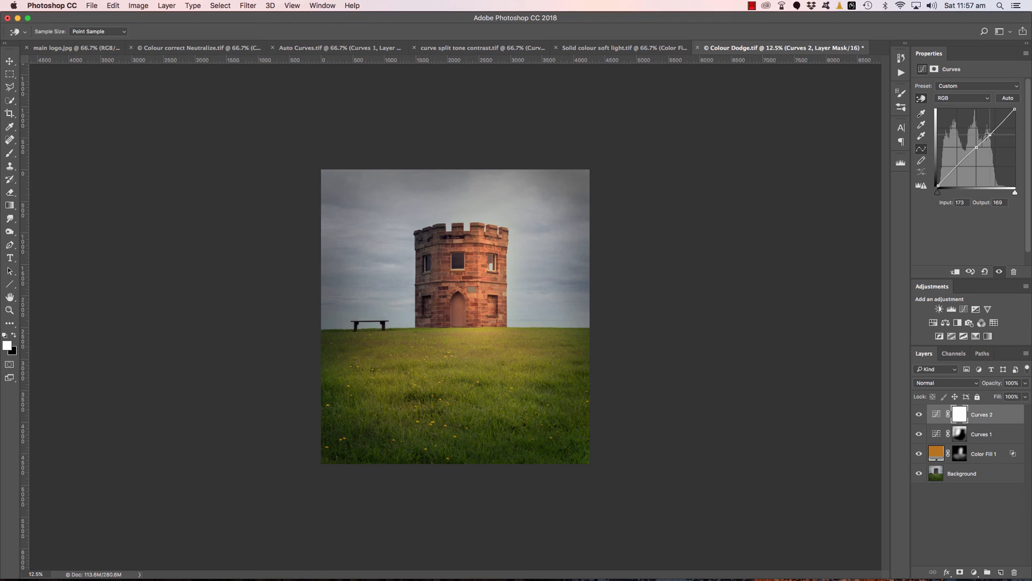
drag(990, 135, 984, 128)
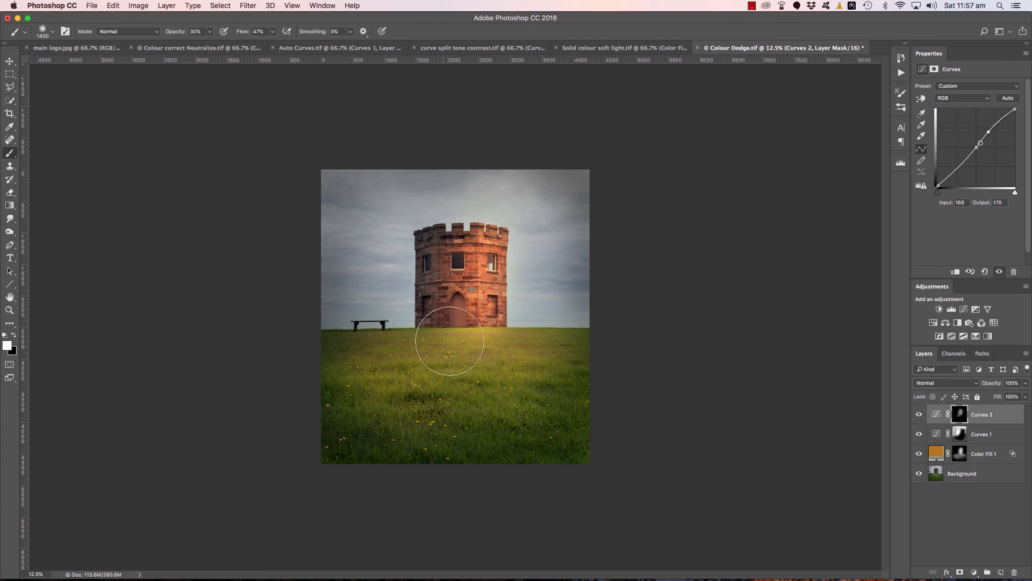
mouse_move(569, 377)
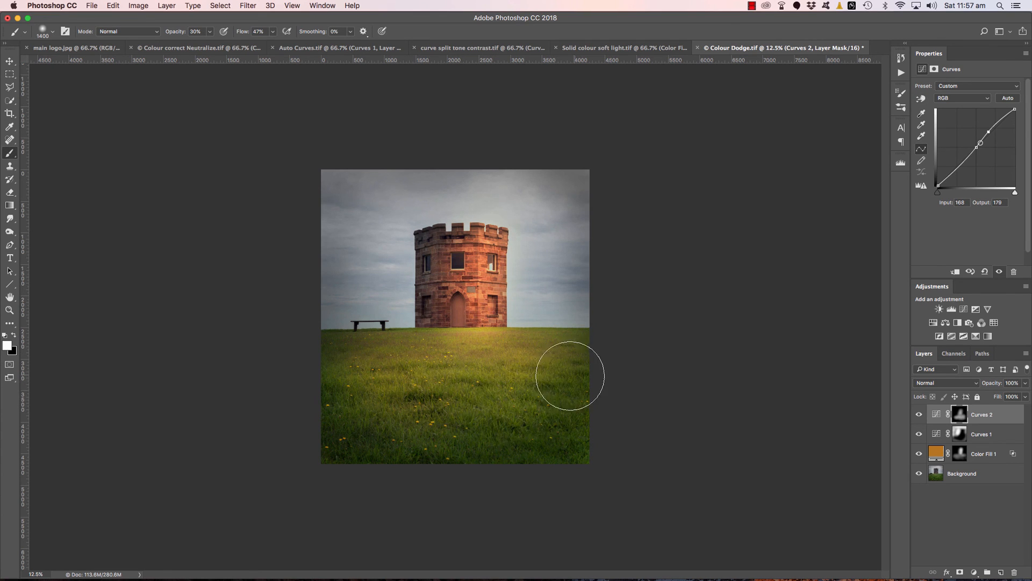